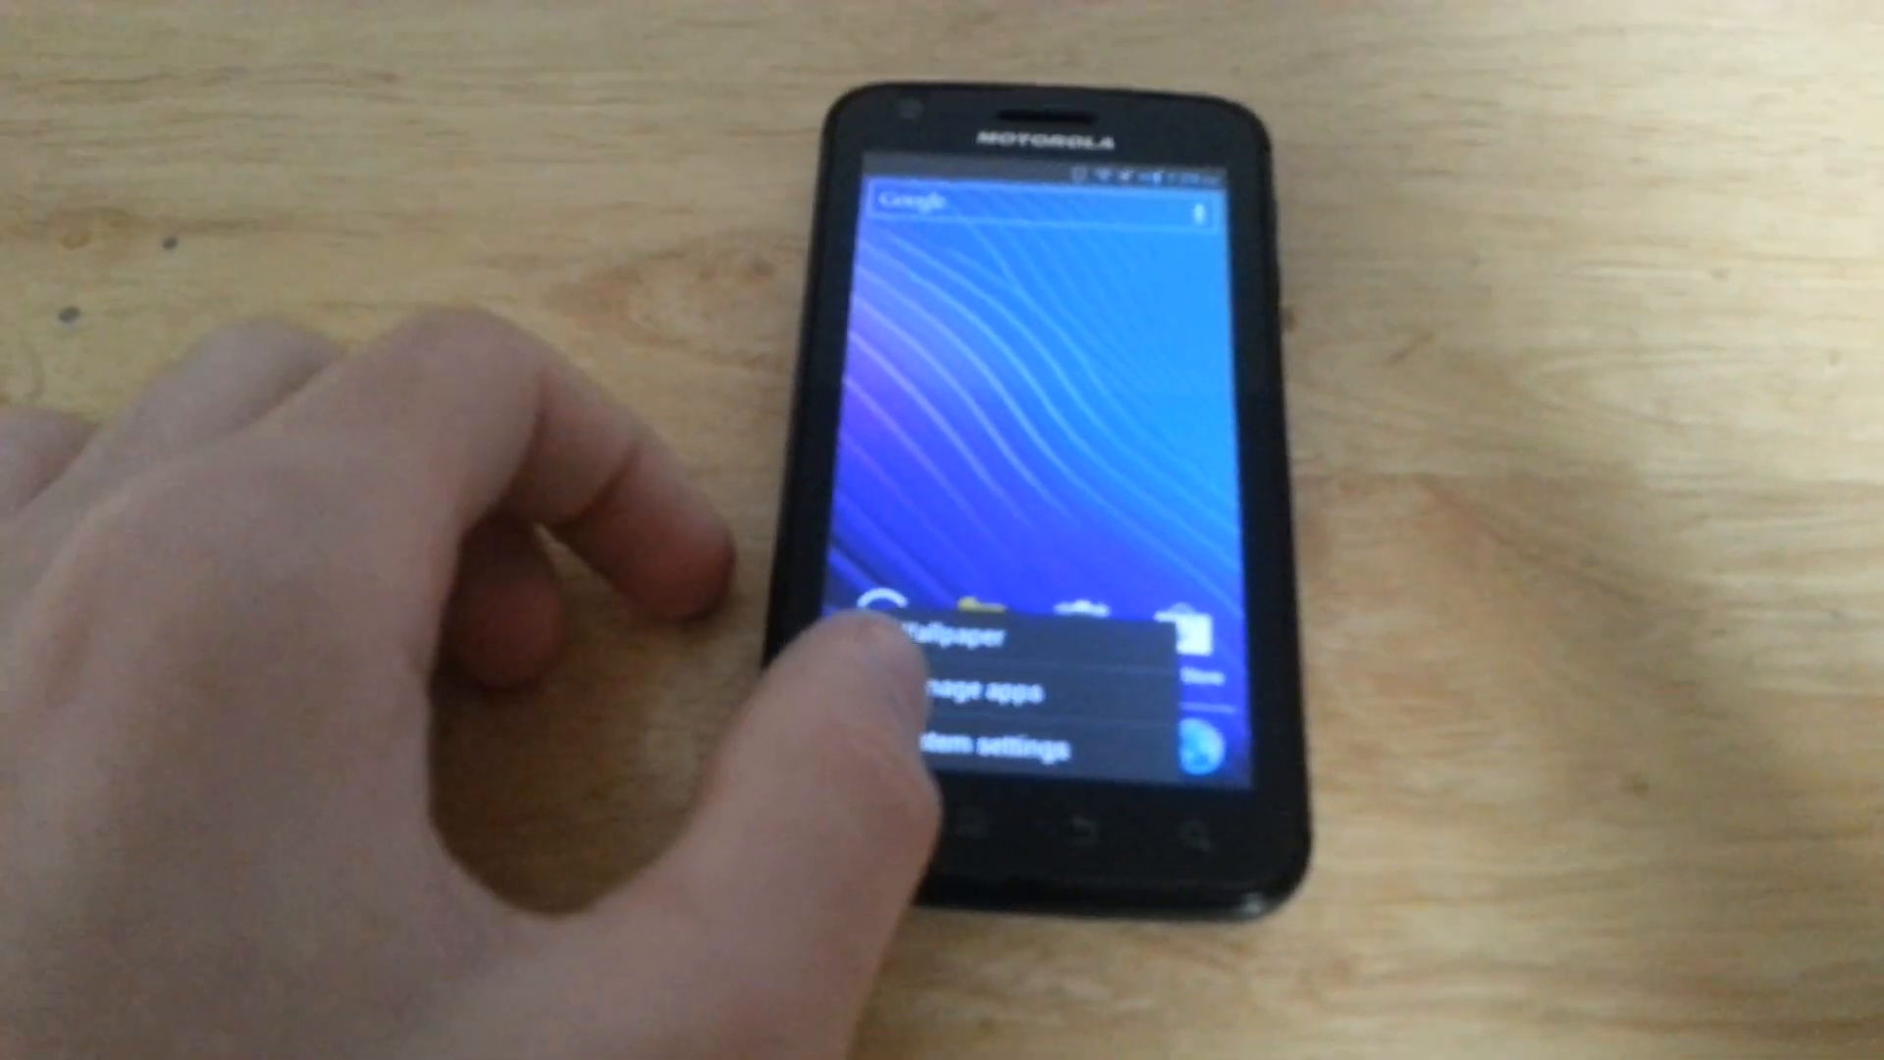
Reboot the Motorola Atrix from Android into TWRP recovery mode
click(997, 745)
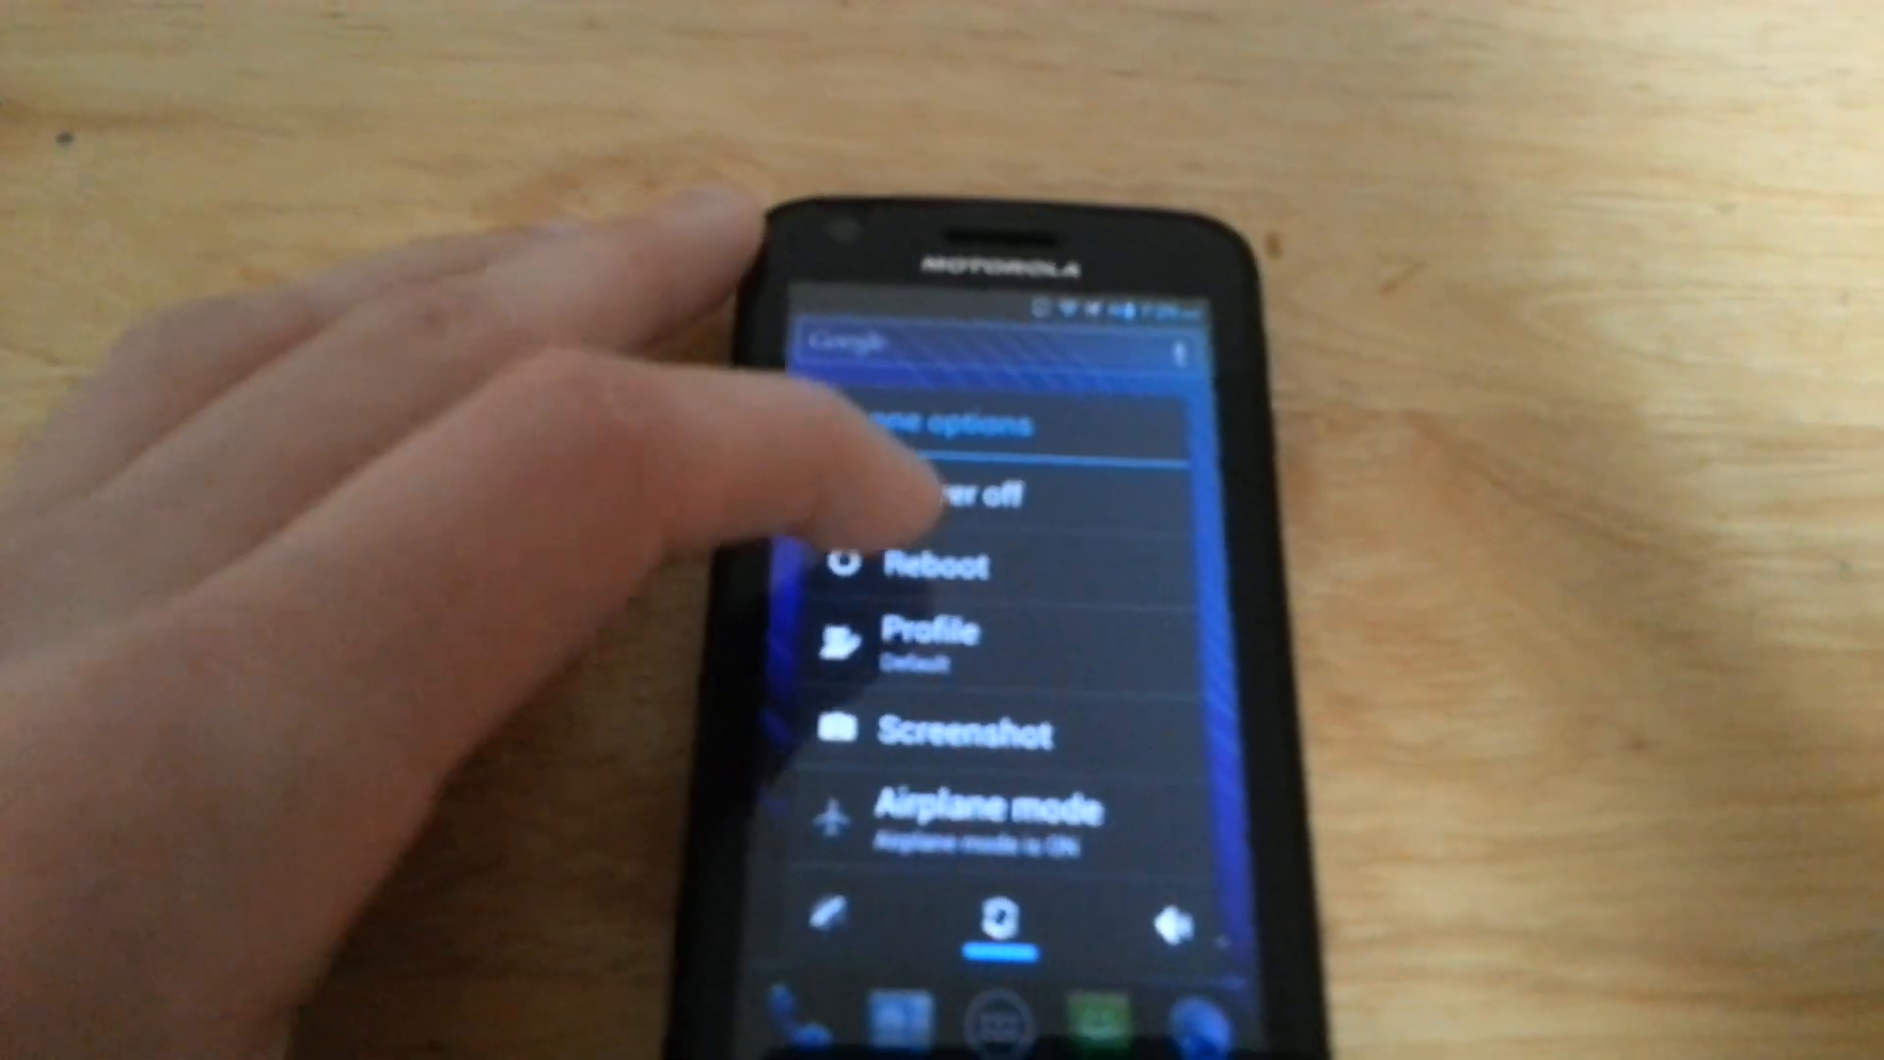
click(938, 565)
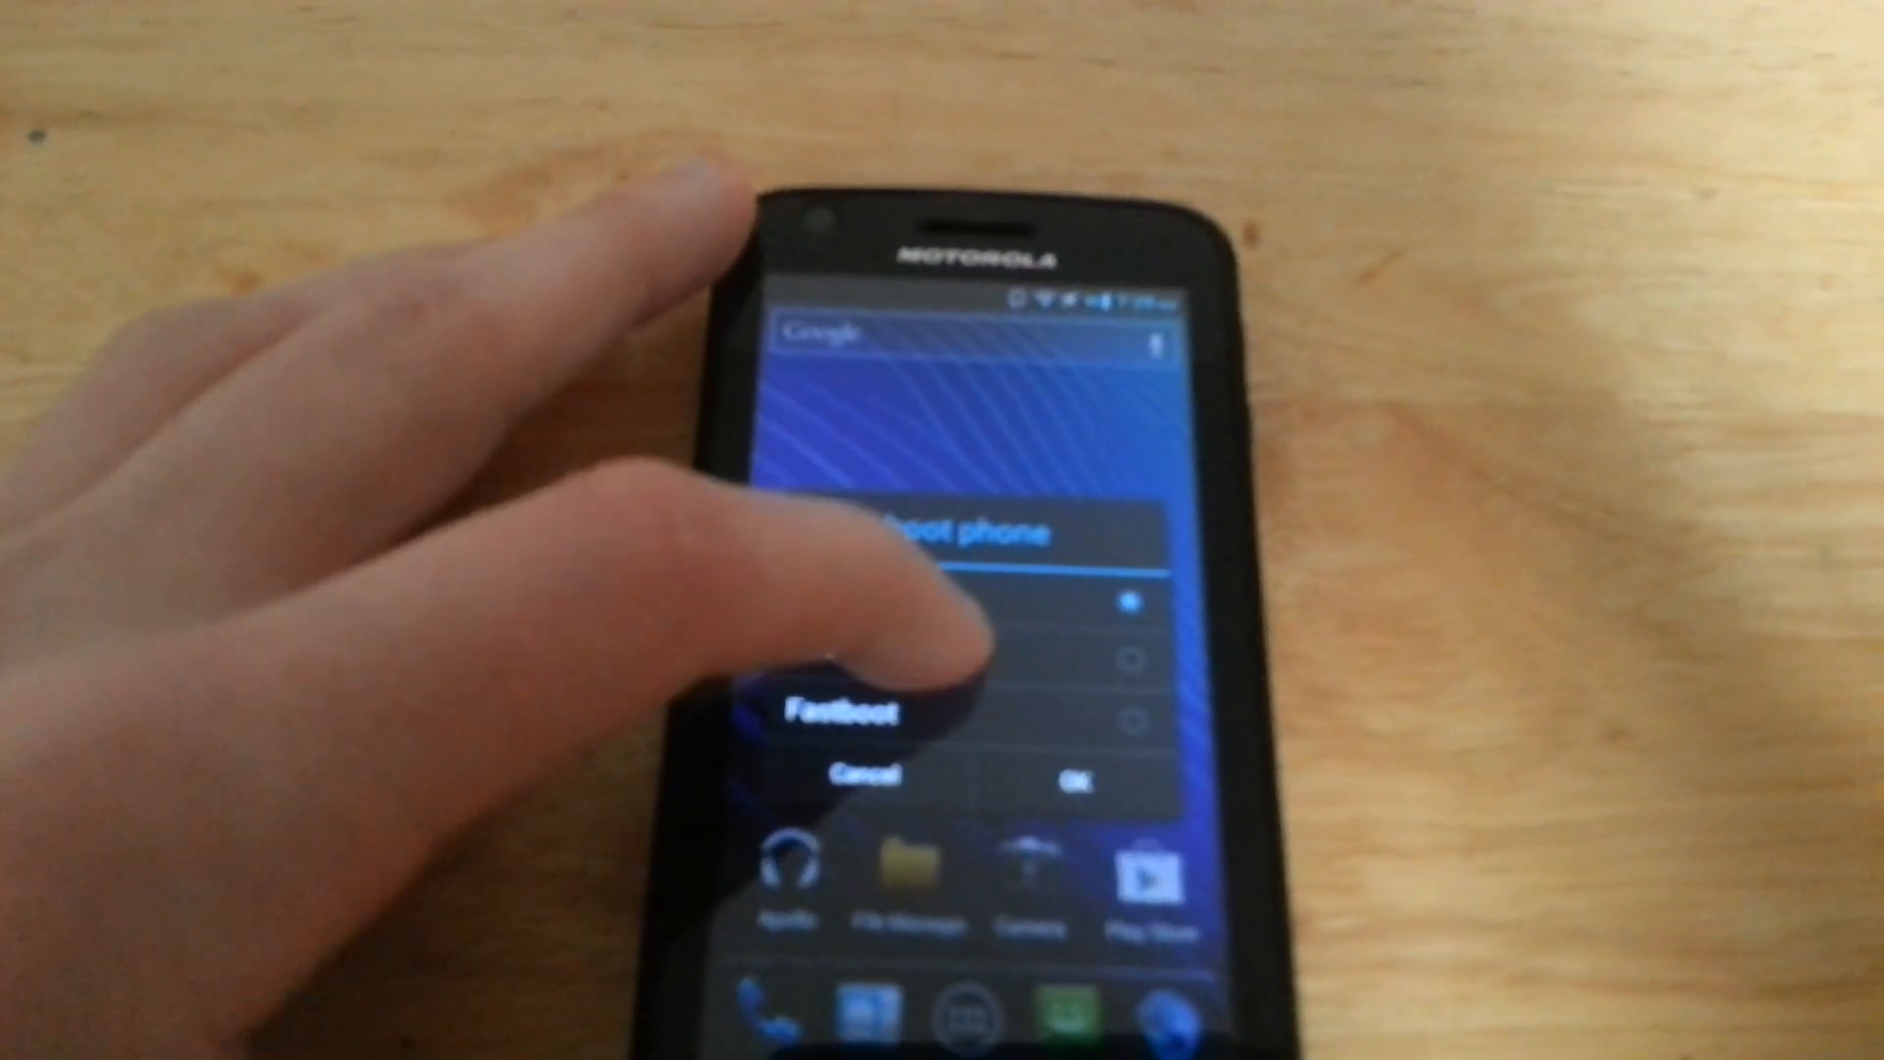
click(1065, 775)
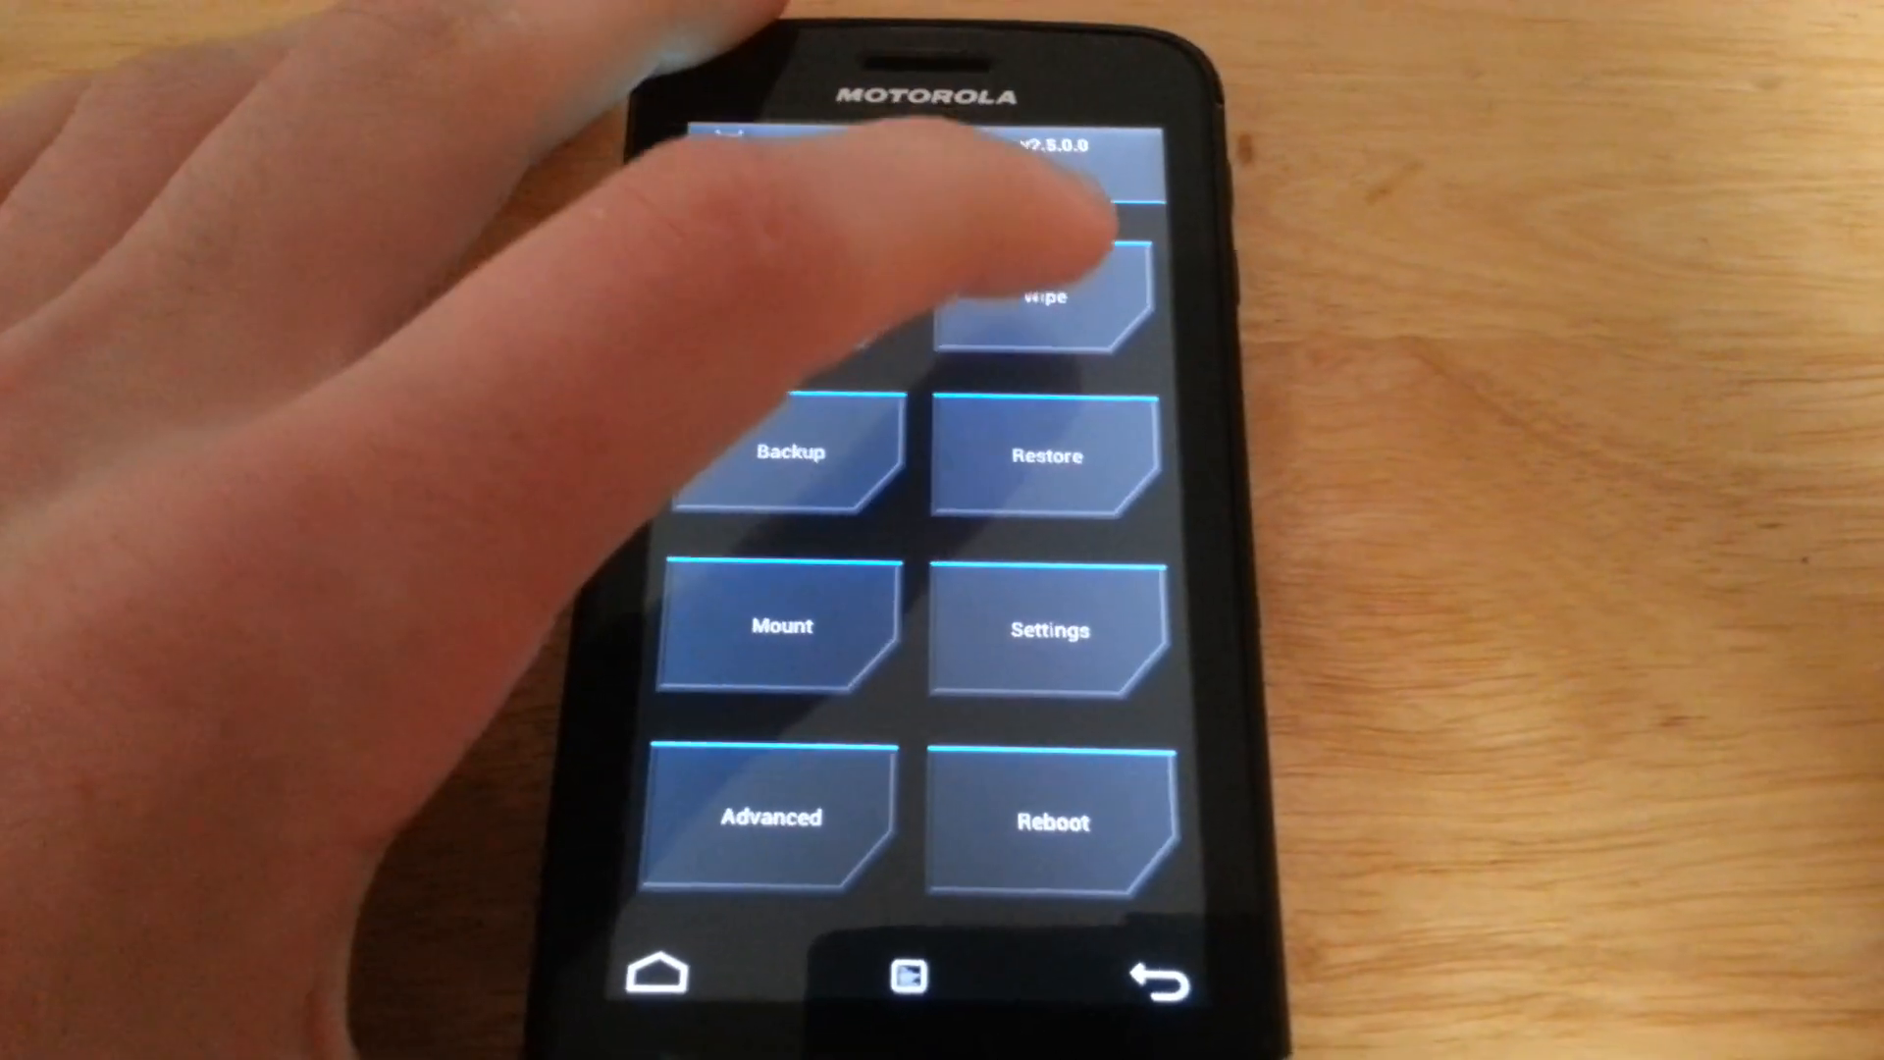
Swipe to factory reset, wiping data, cache and Dalvik from TWRP's Wipe page
click(1040, 296)
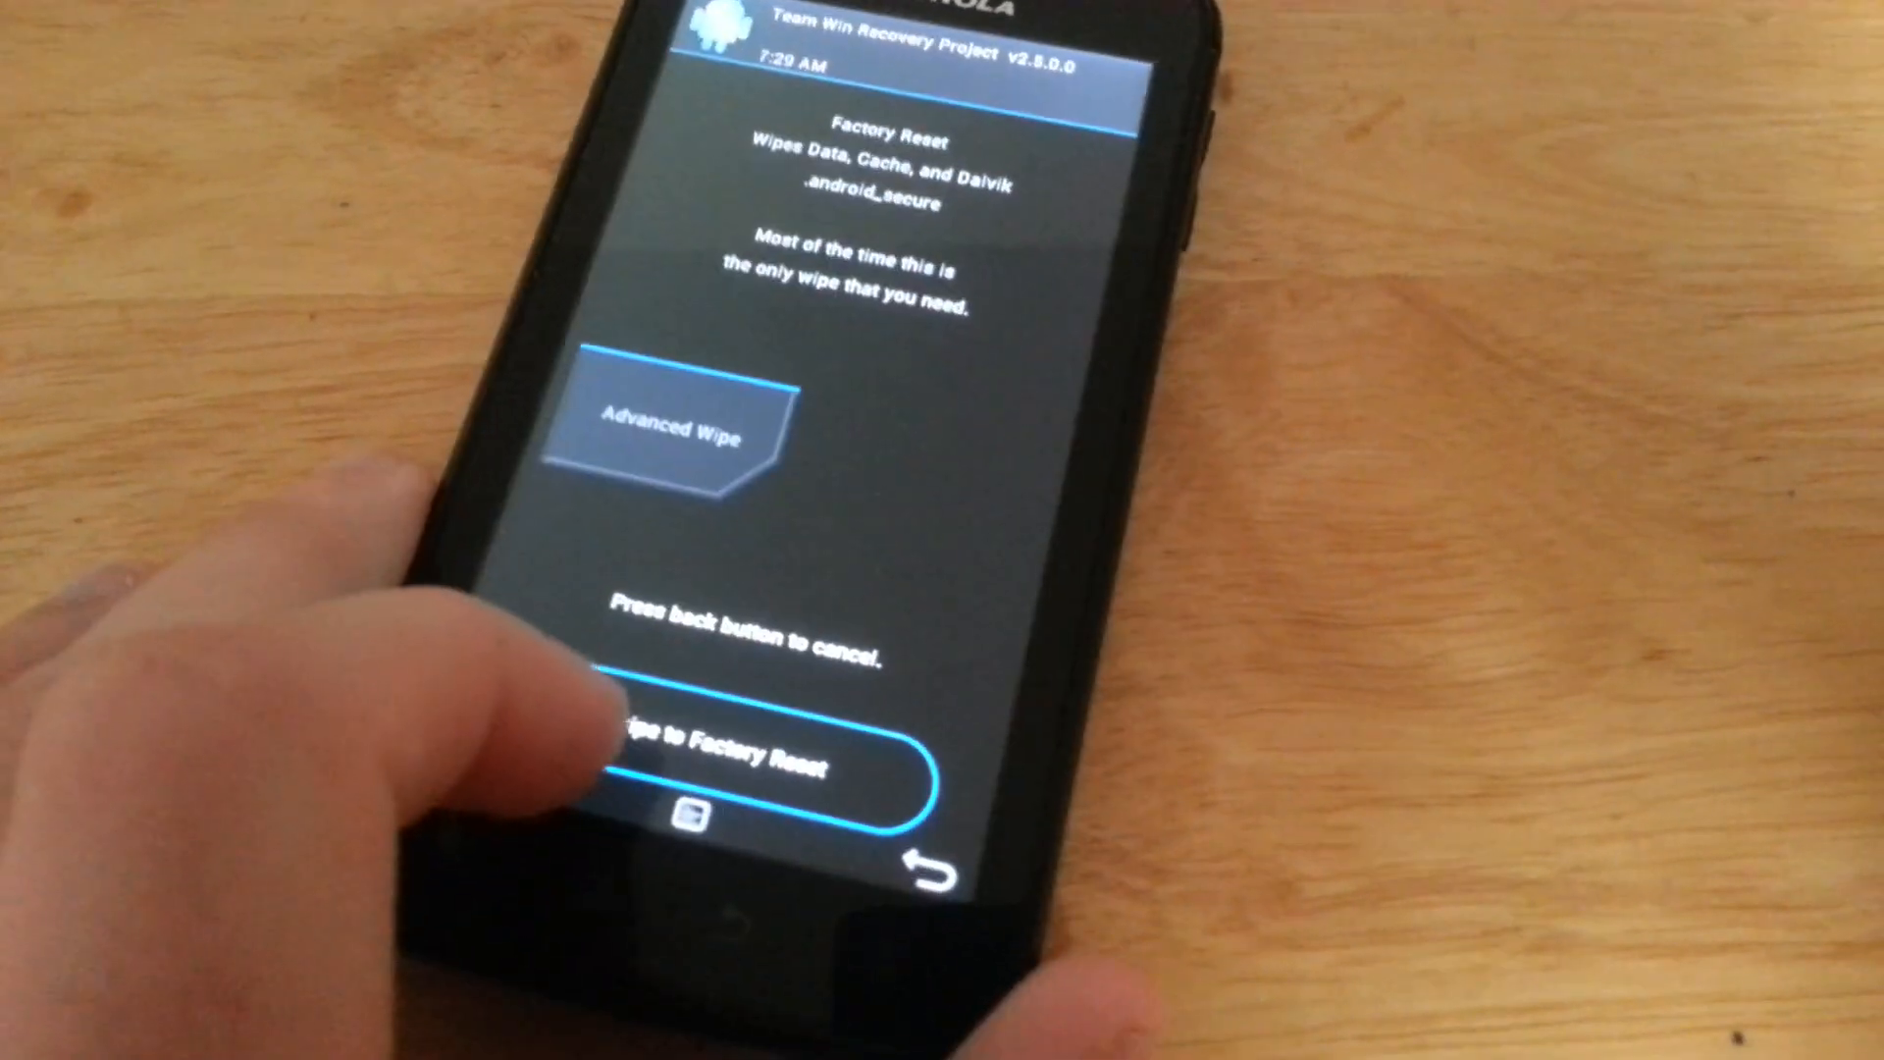
drag(624, 770, 913, 769)
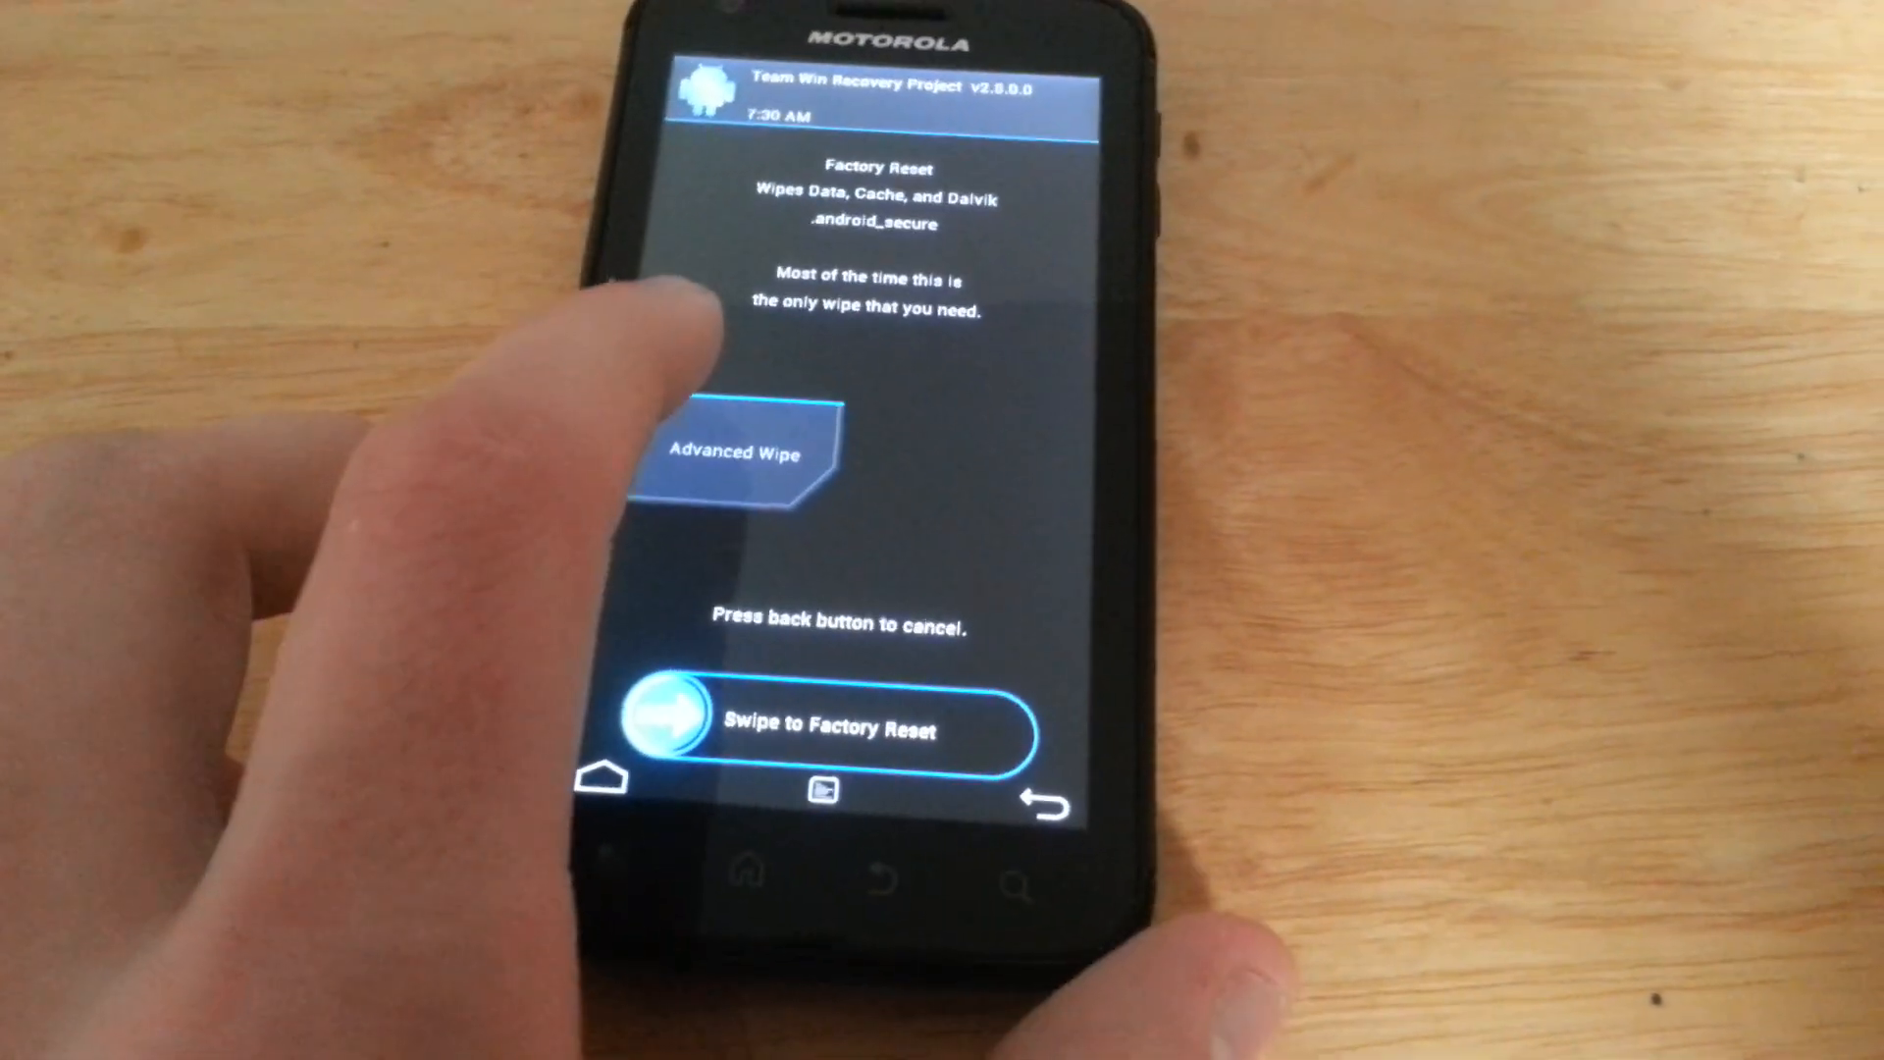
Mark Dalvik Cache in the advanced wipe partition list for cleaning
click(730, 453)
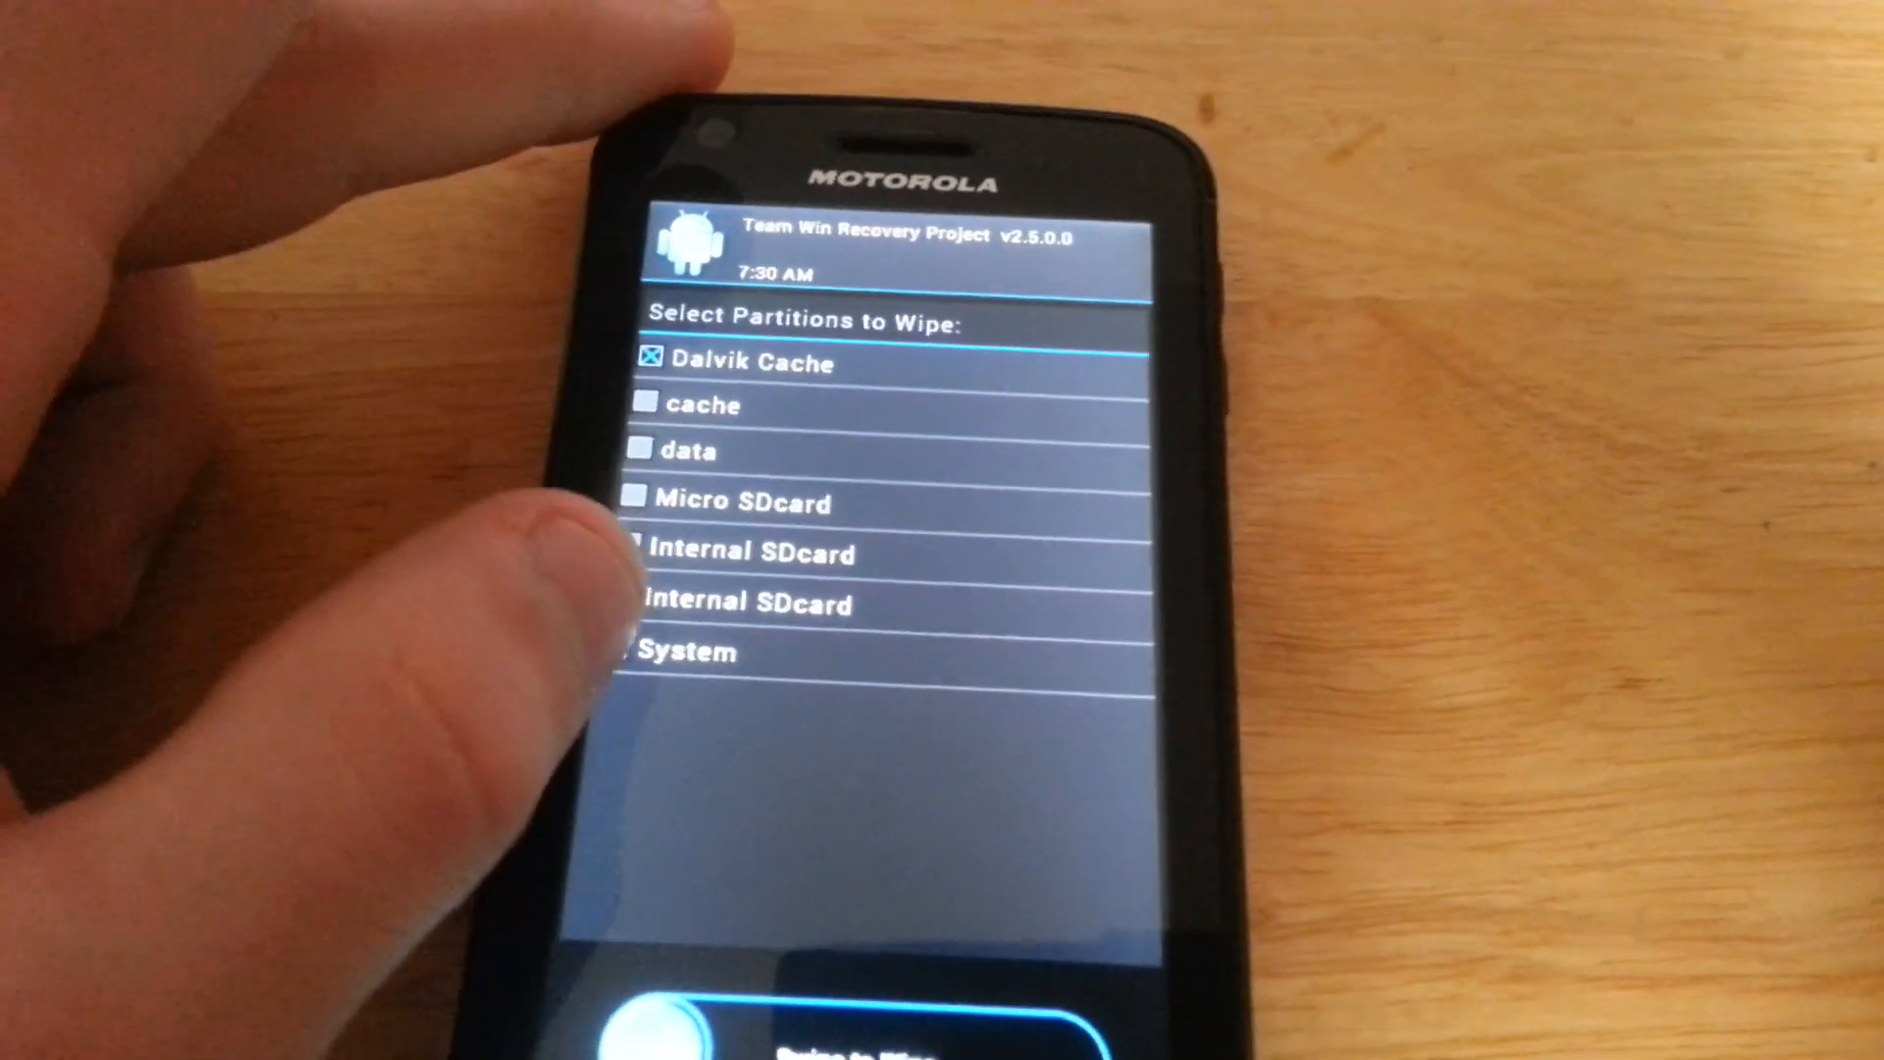
click(587, 665)
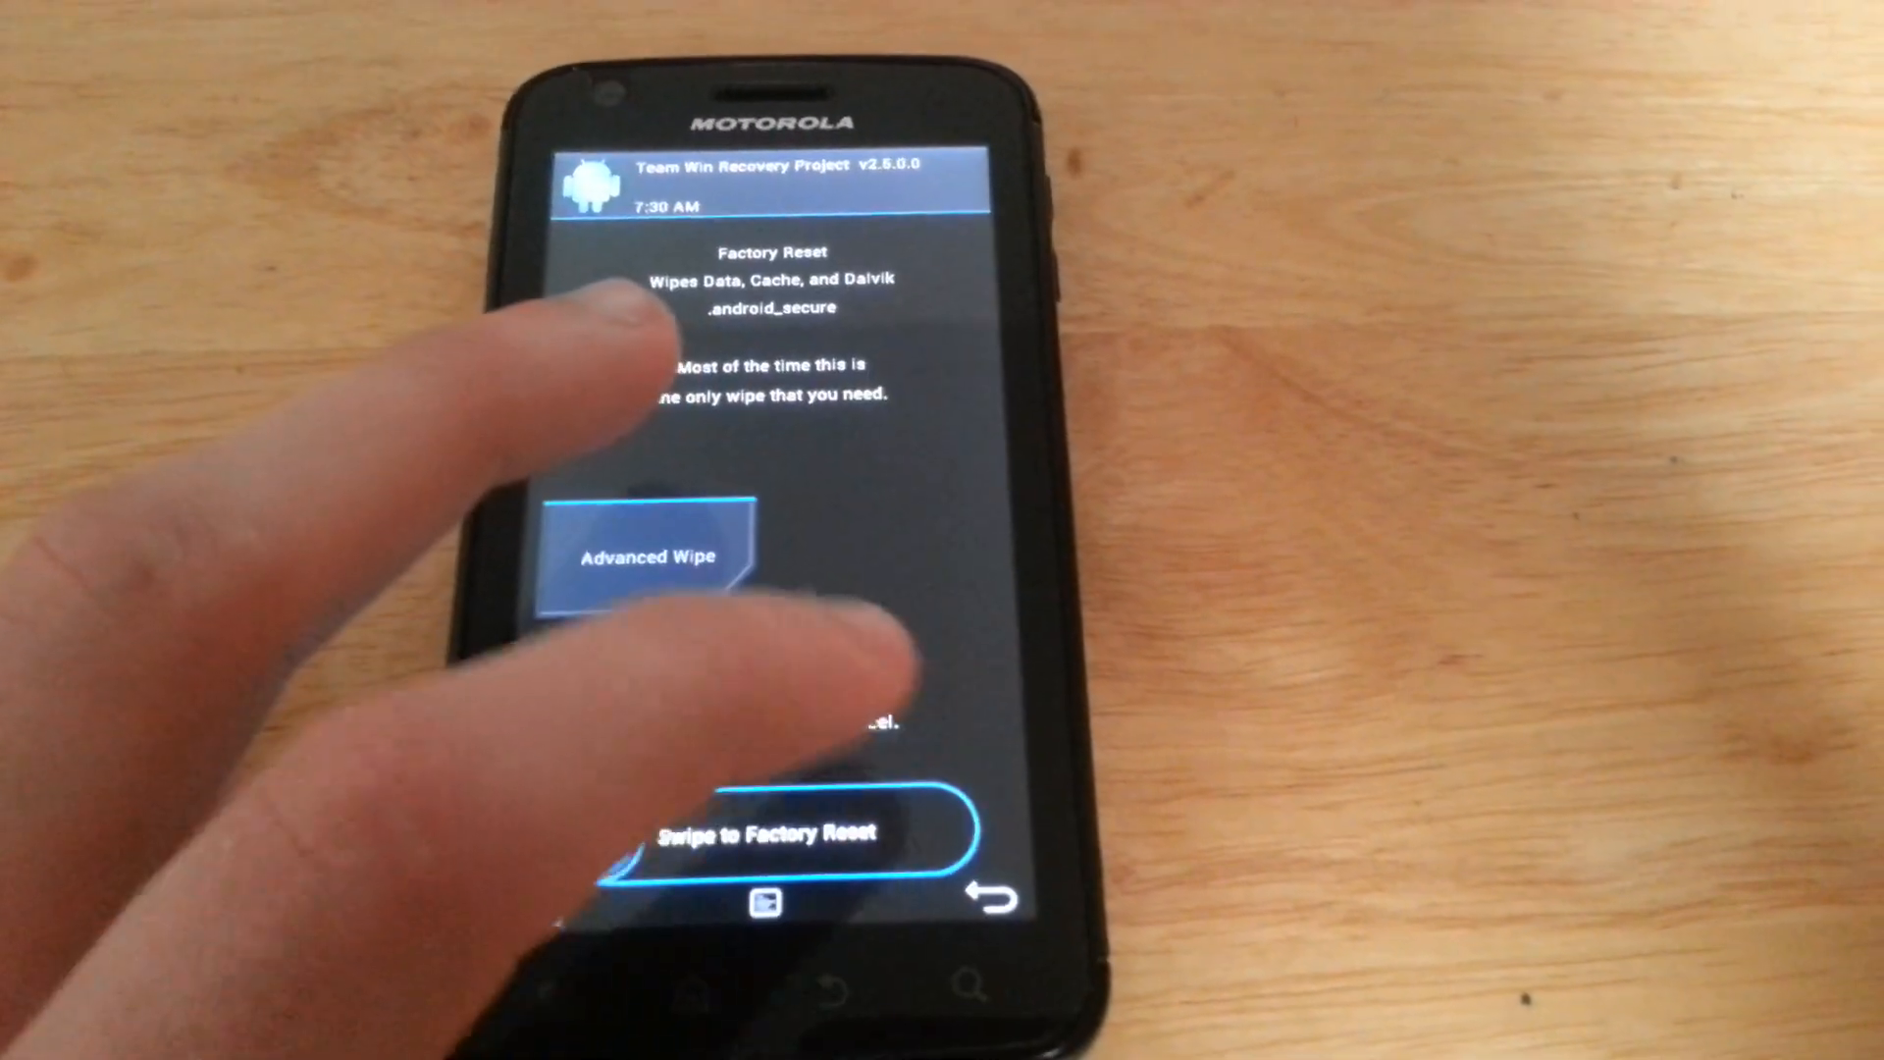
Select the BeanStalk ROM zip from the Download folder and start flashing it
click(1007, 895)
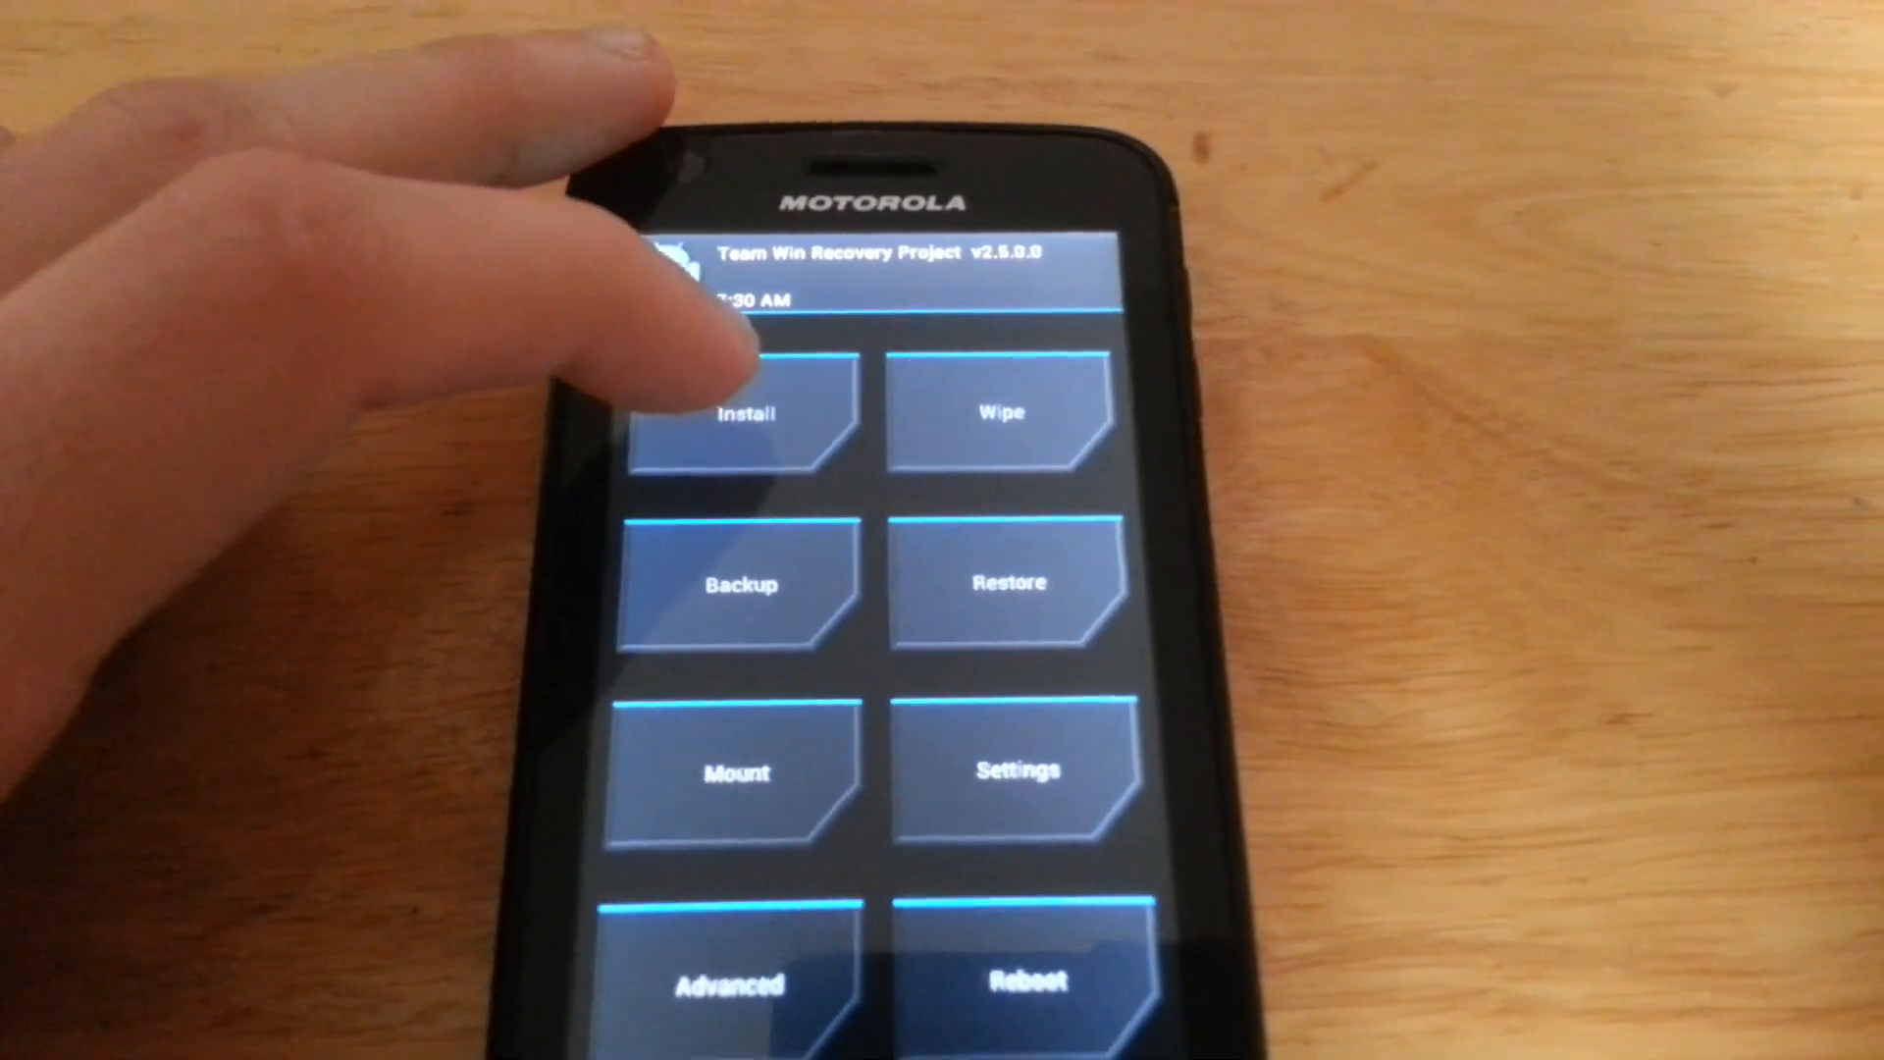
click(740, 410)
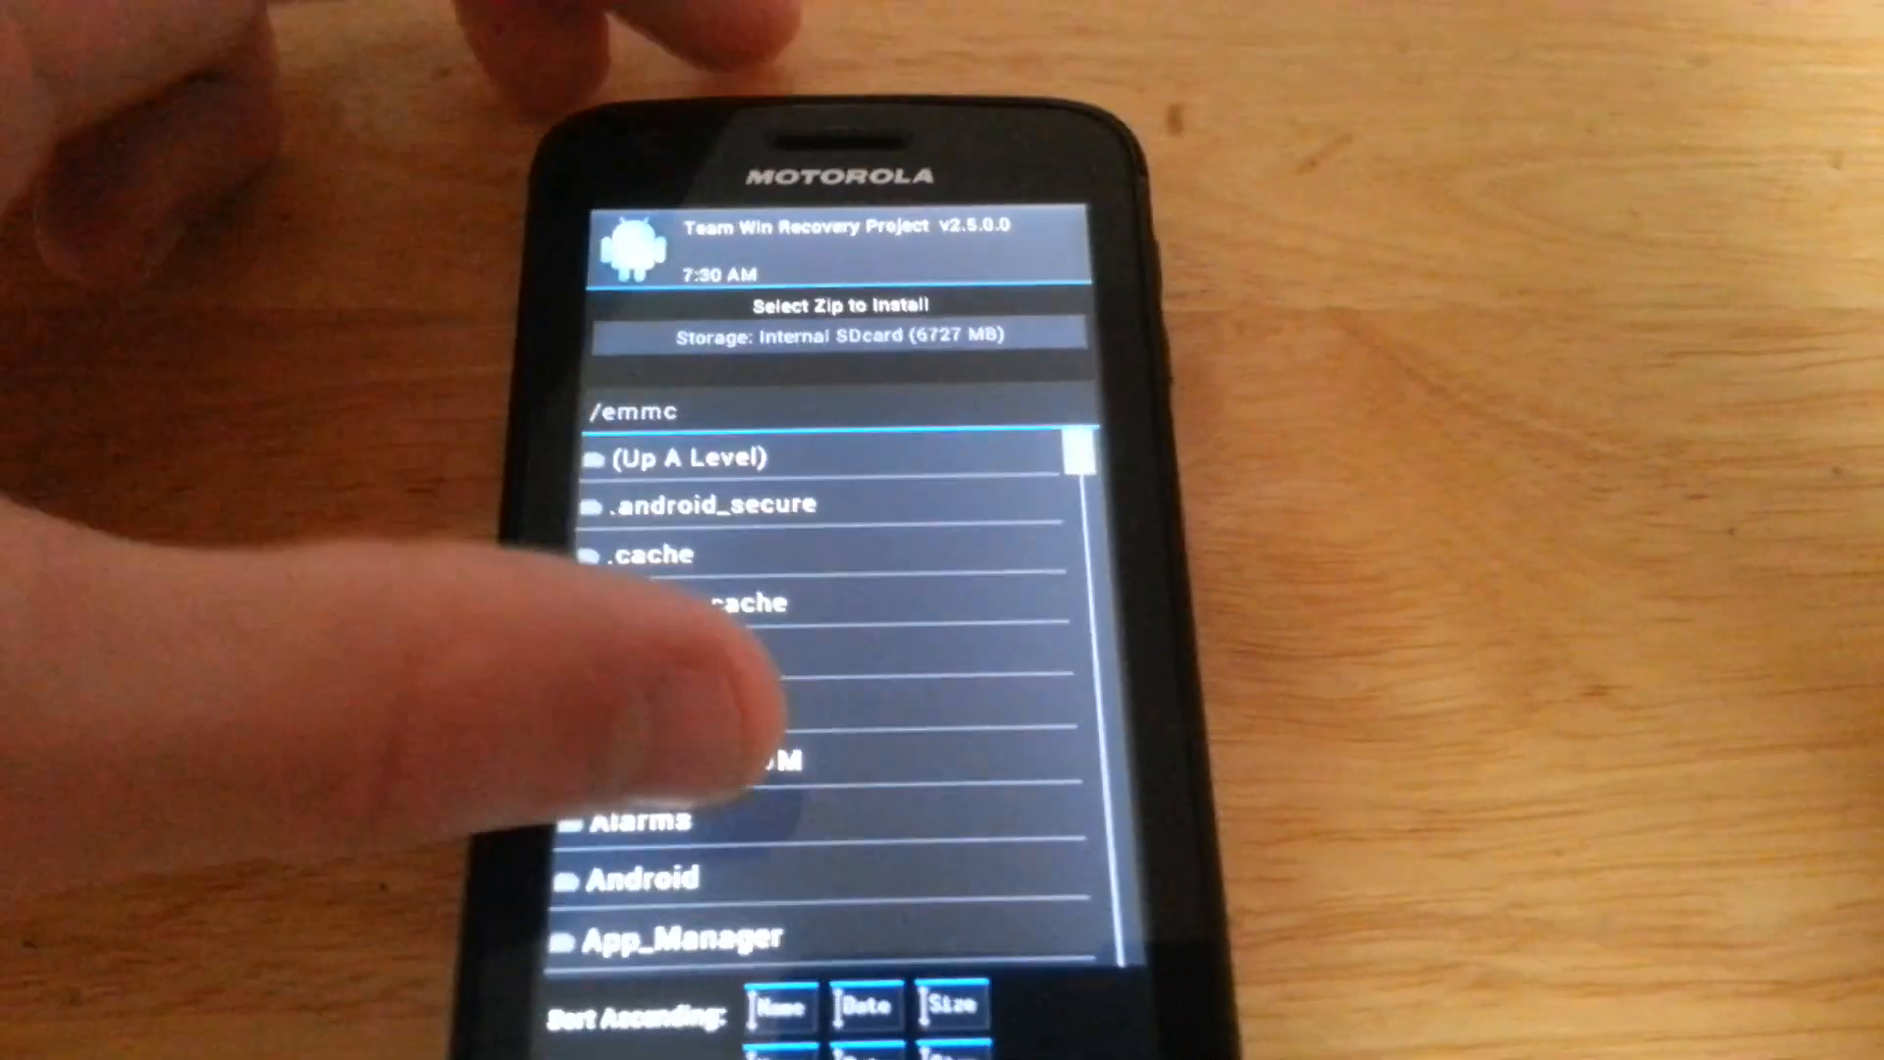
scroll(down, 3)
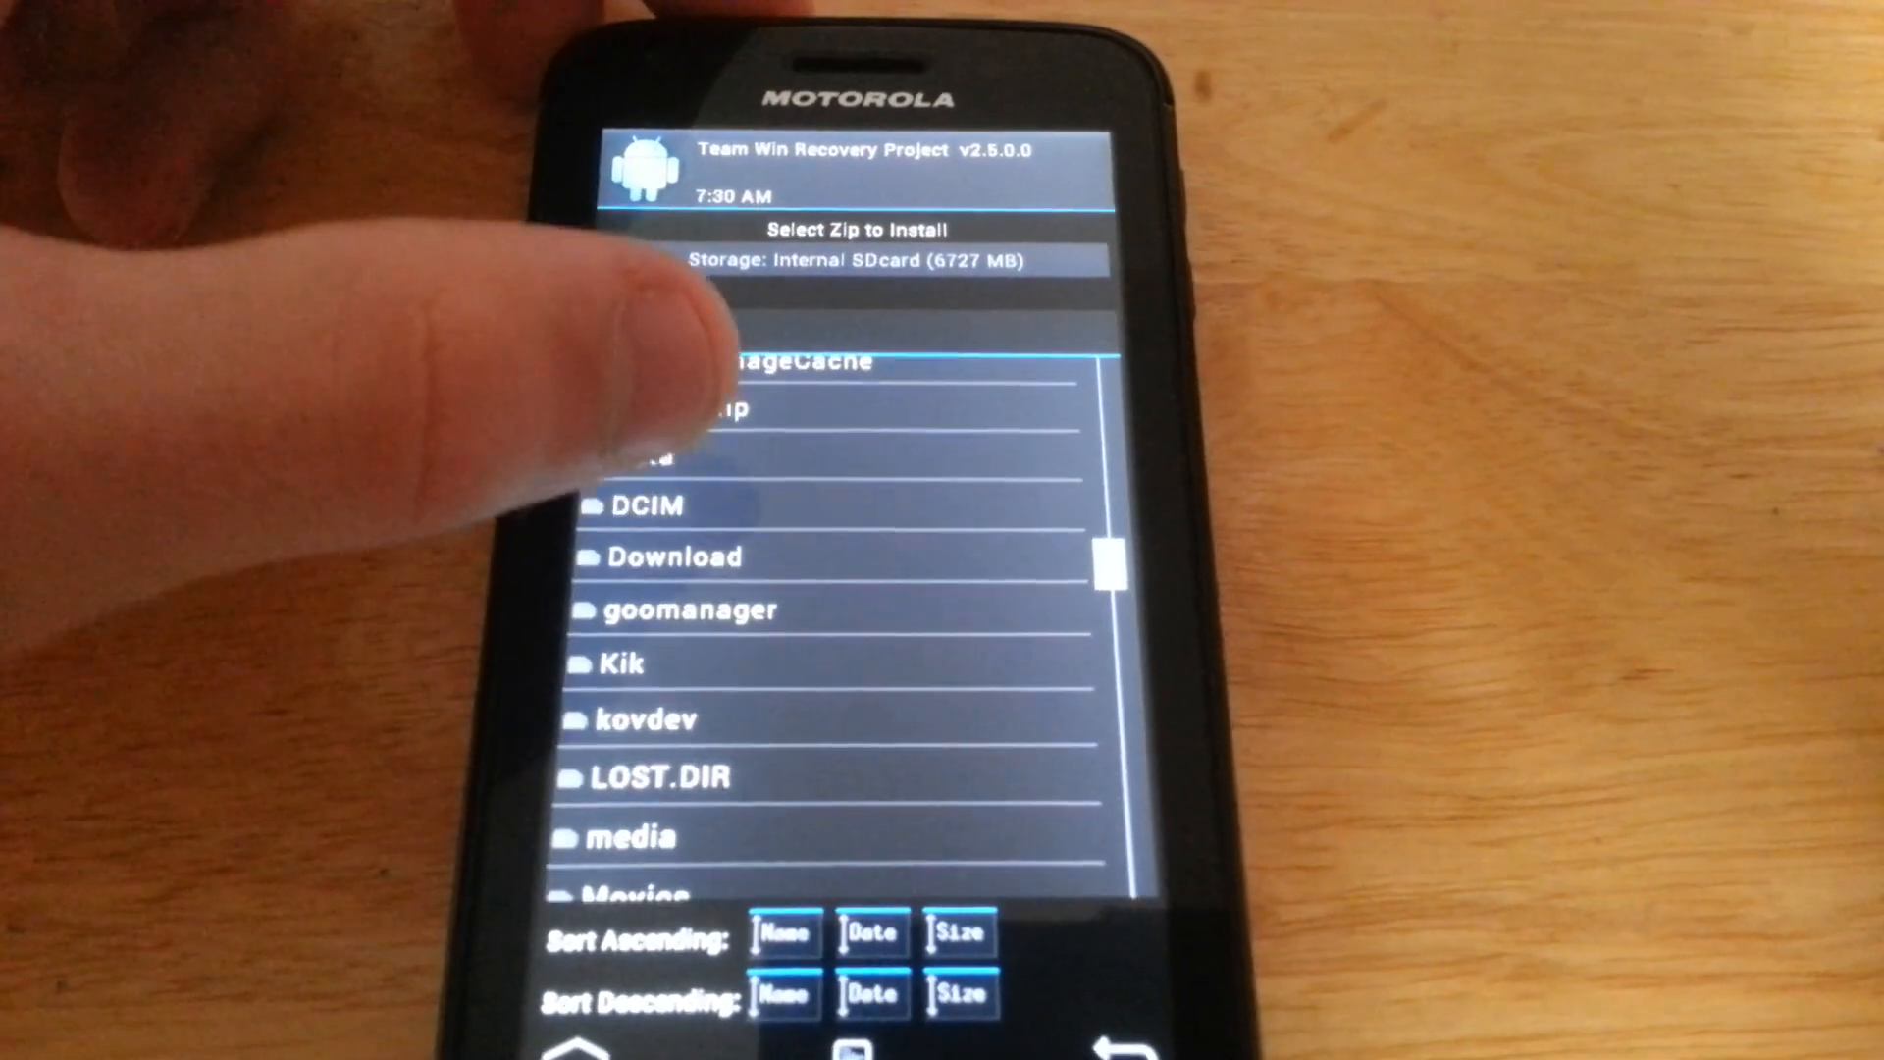
click(674, 555)
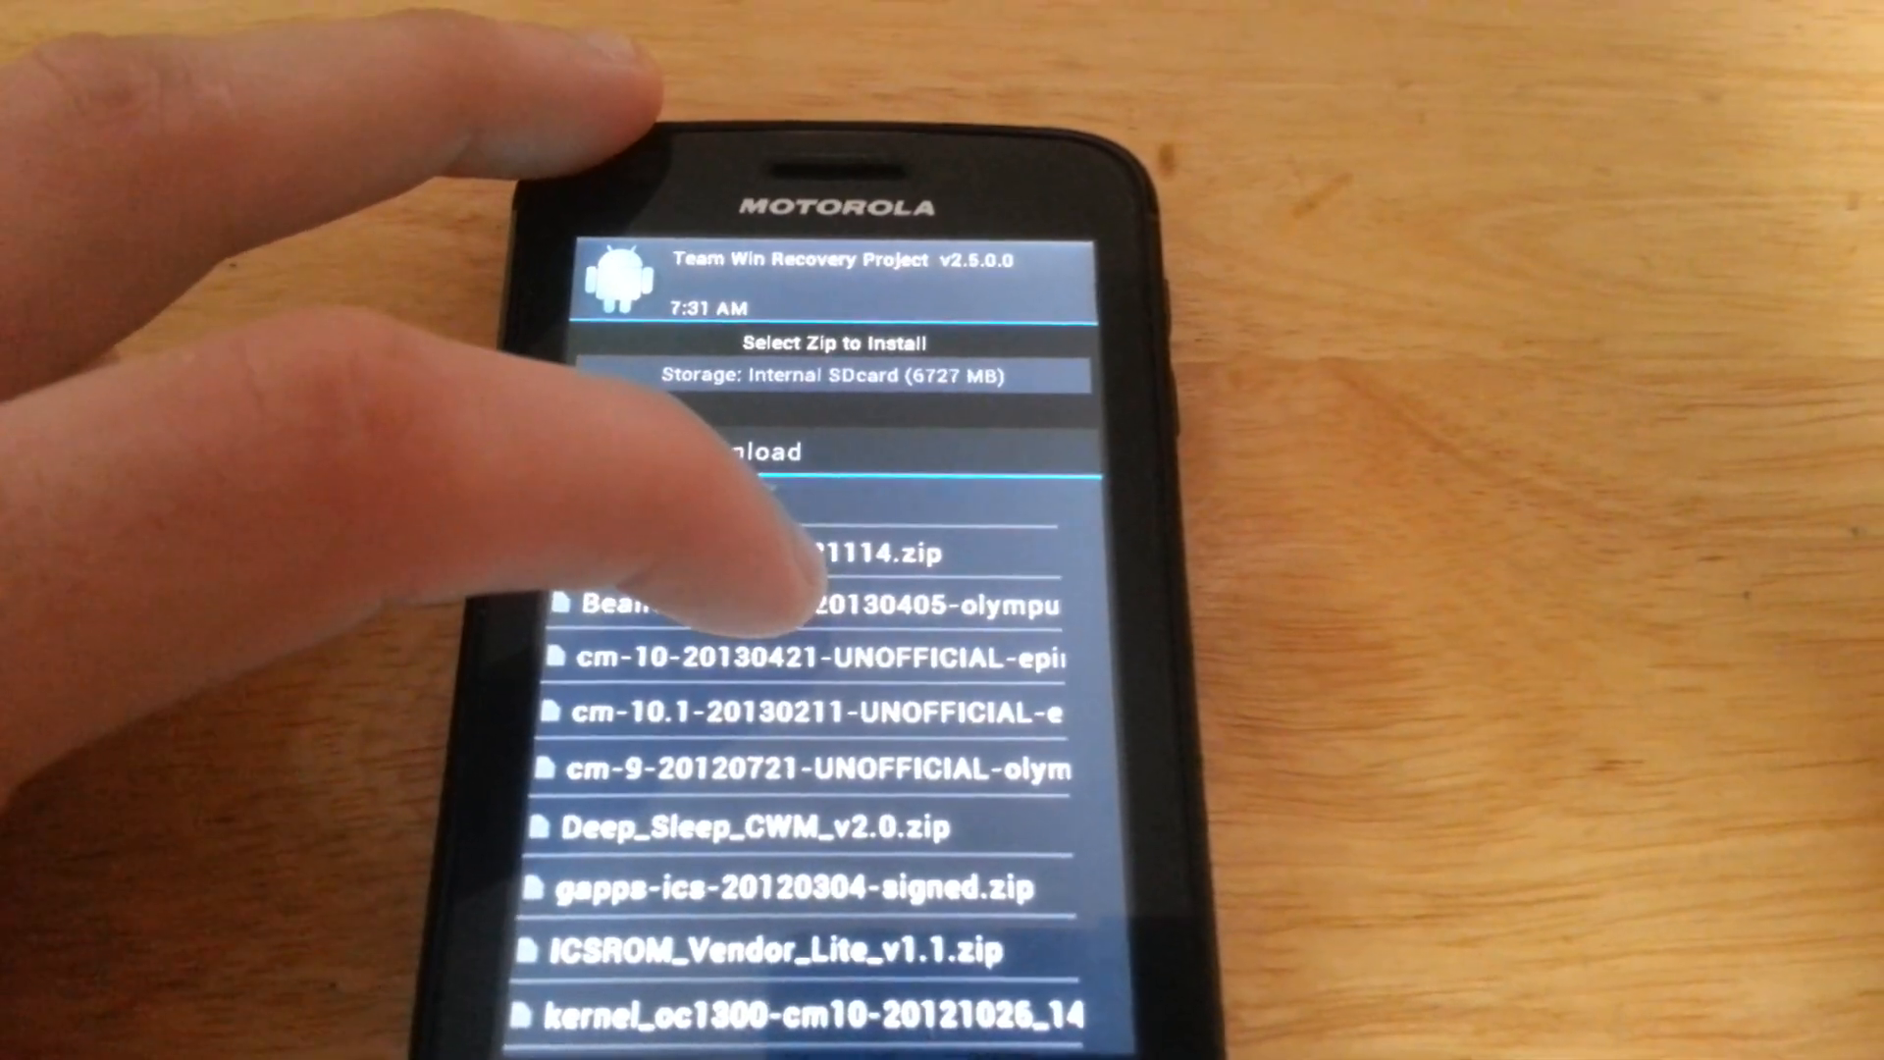
click(816, 633)
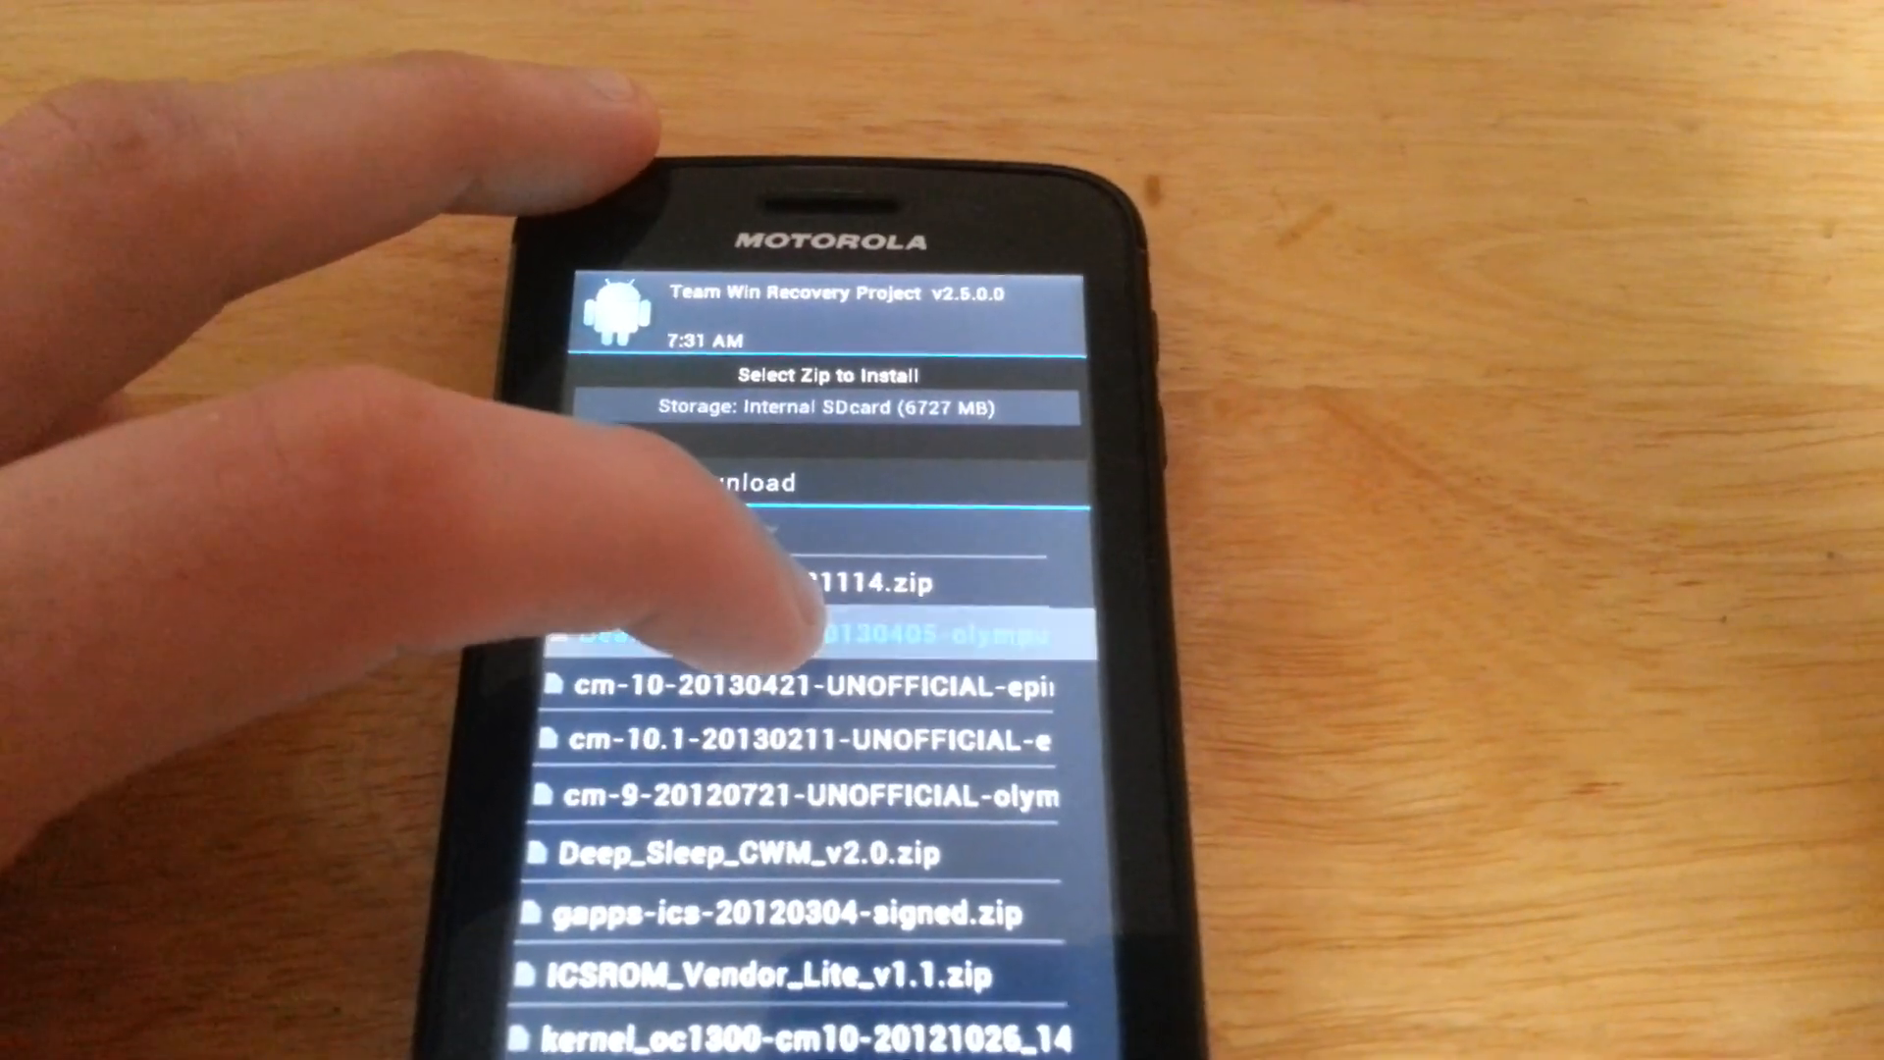
click(817, 633)
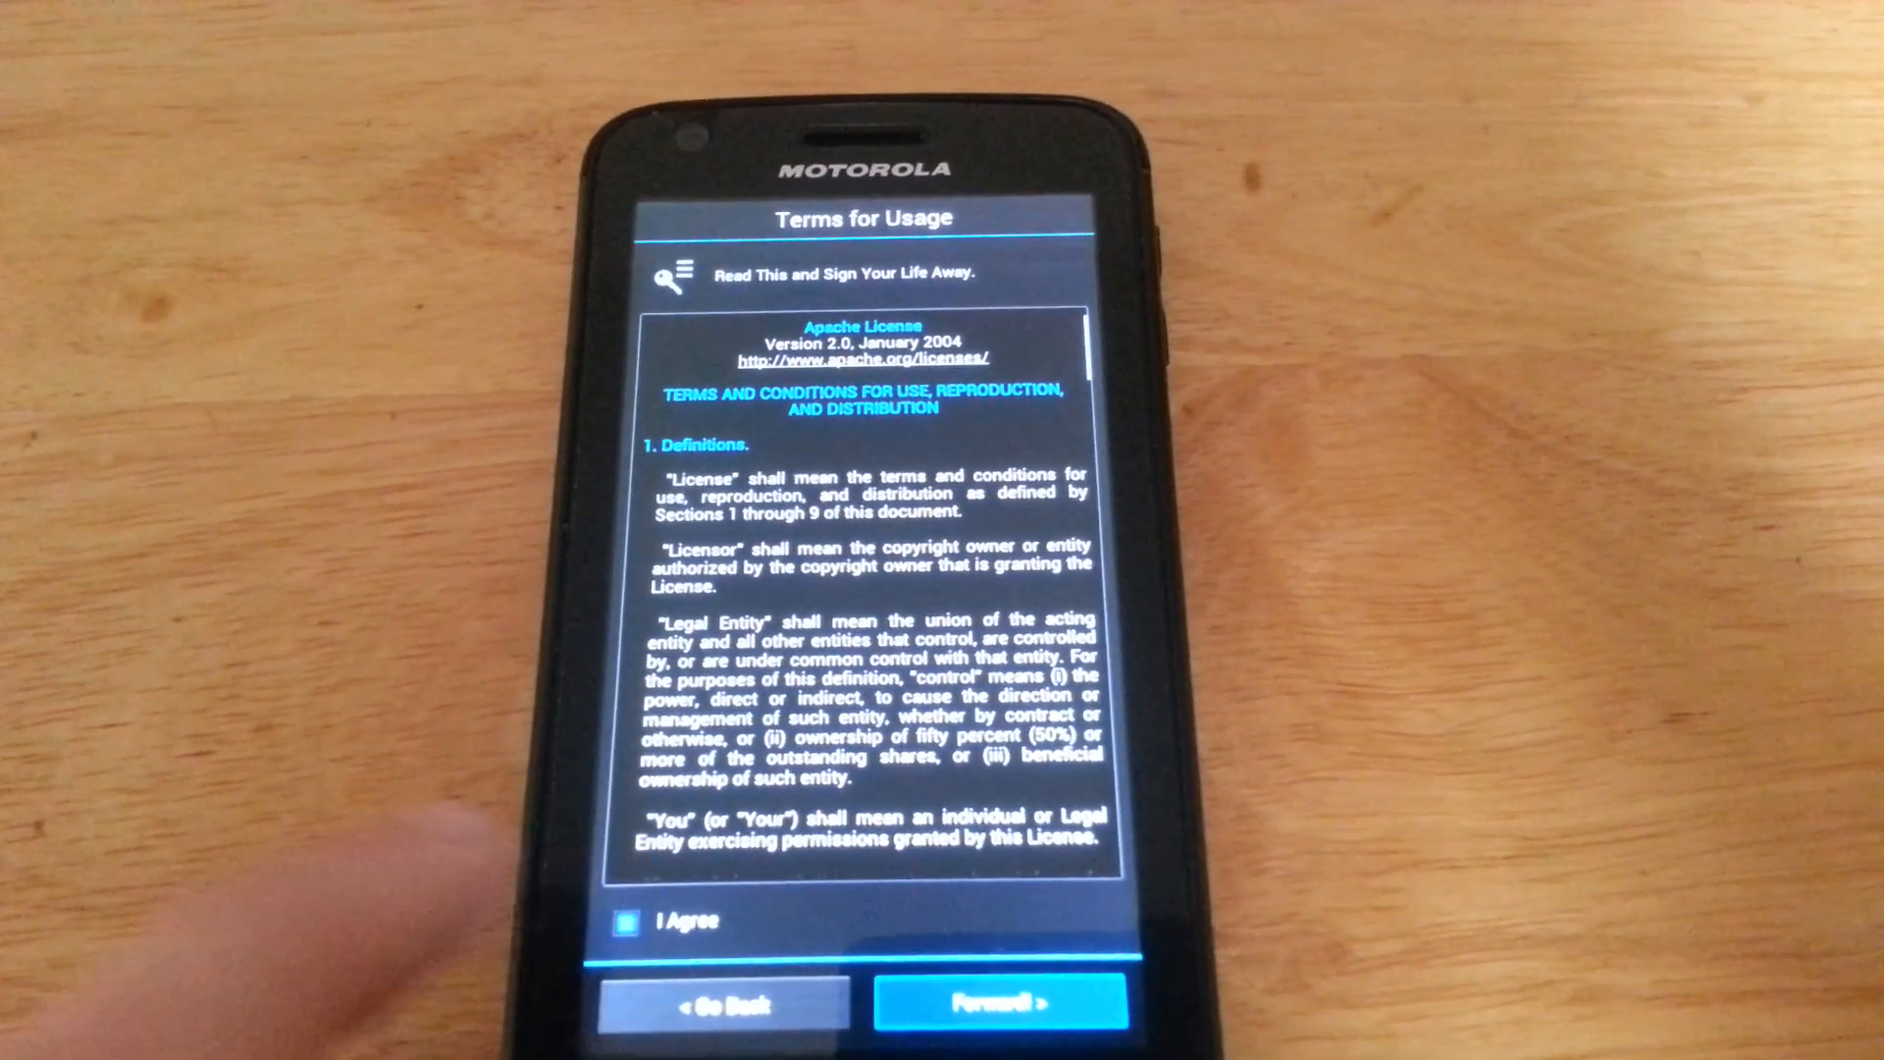
Agree to the usage terms and pick the Cache and Dalvik wipe option
click(1001, 1003)
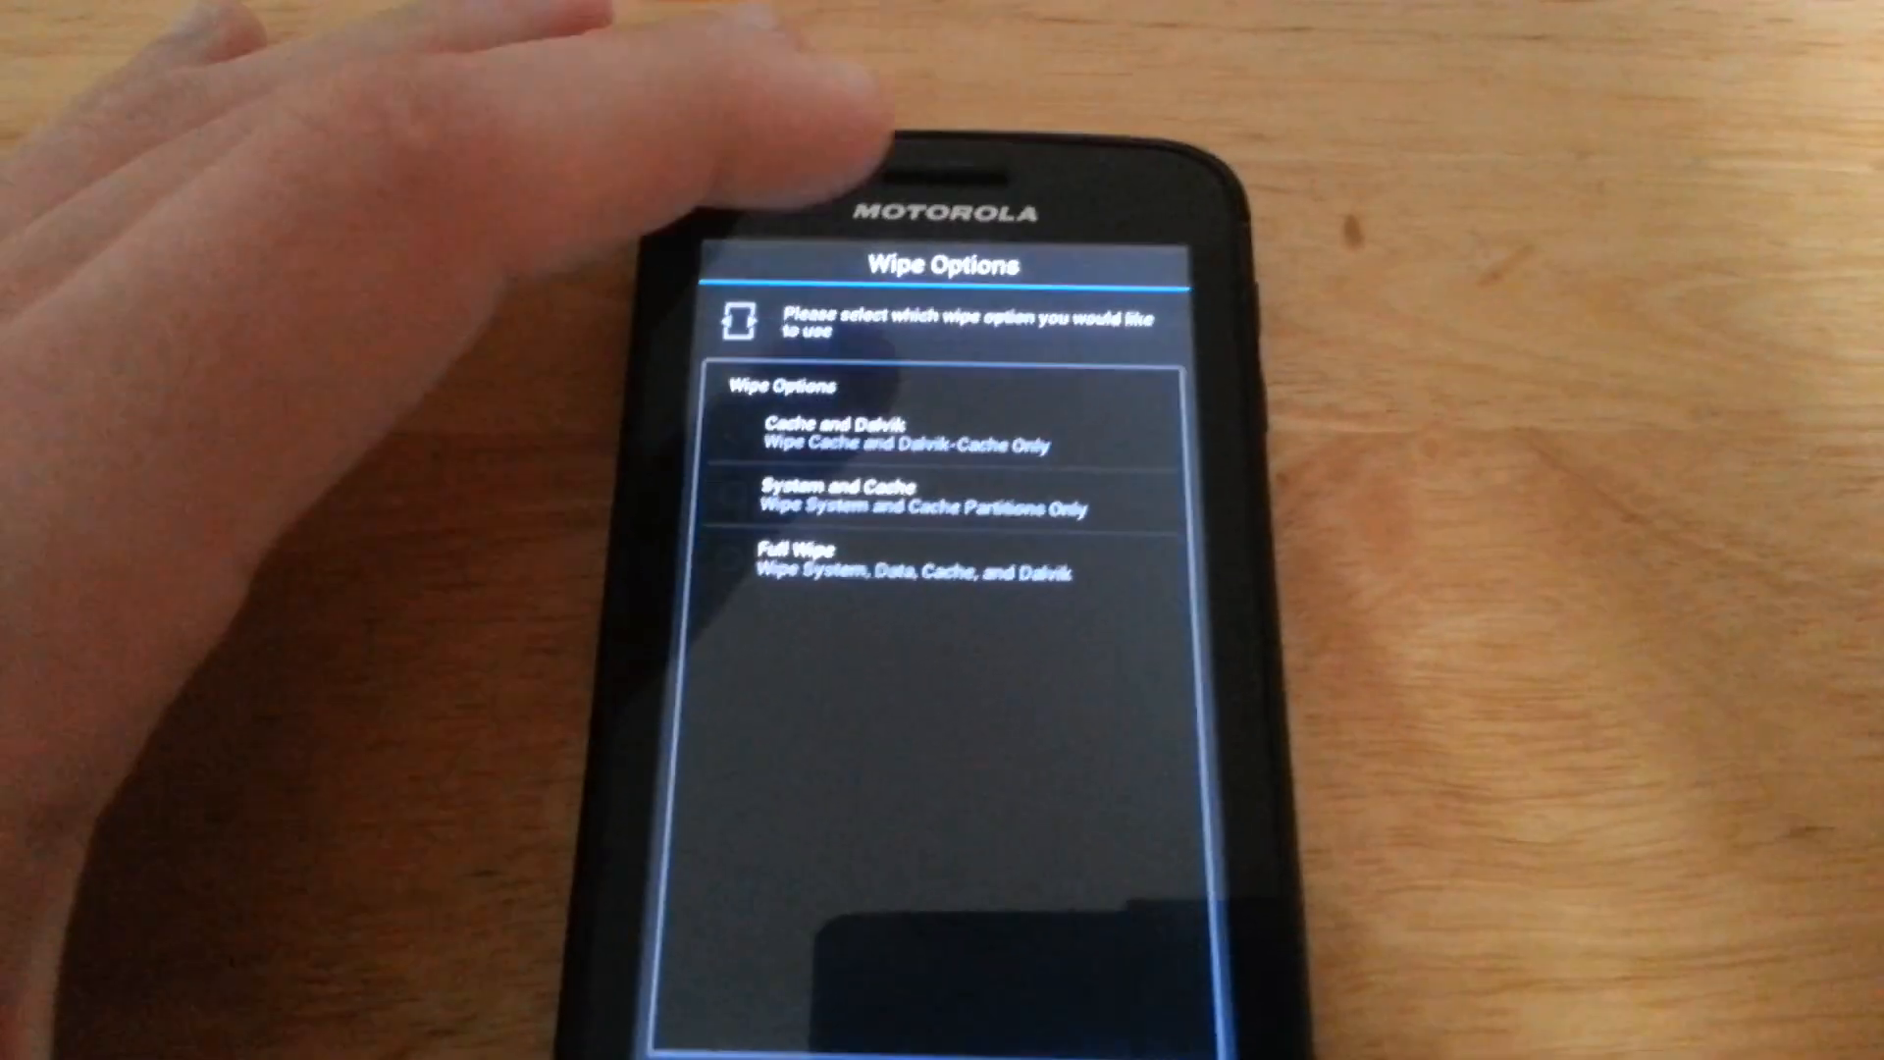
click(924, 432)
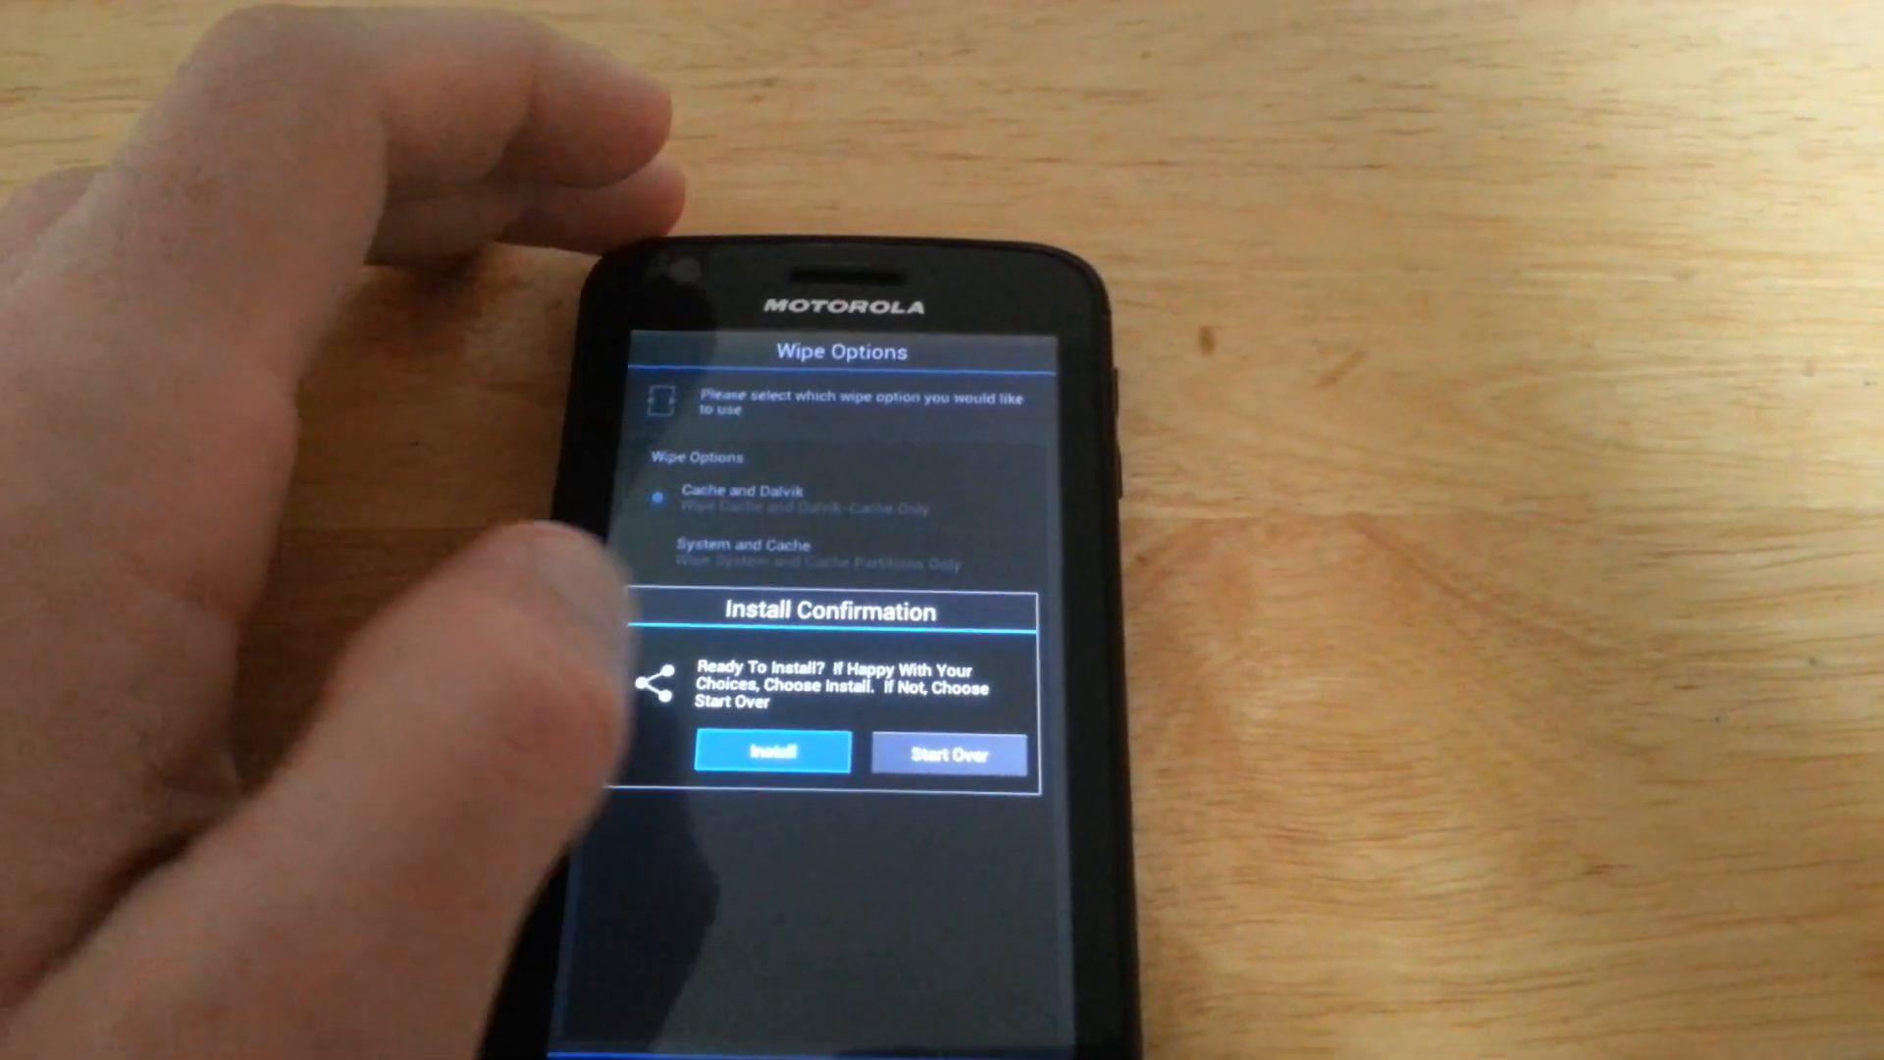
Confirm the install options, acknowledge the notice and begin installing the ROM
click(773, 751)
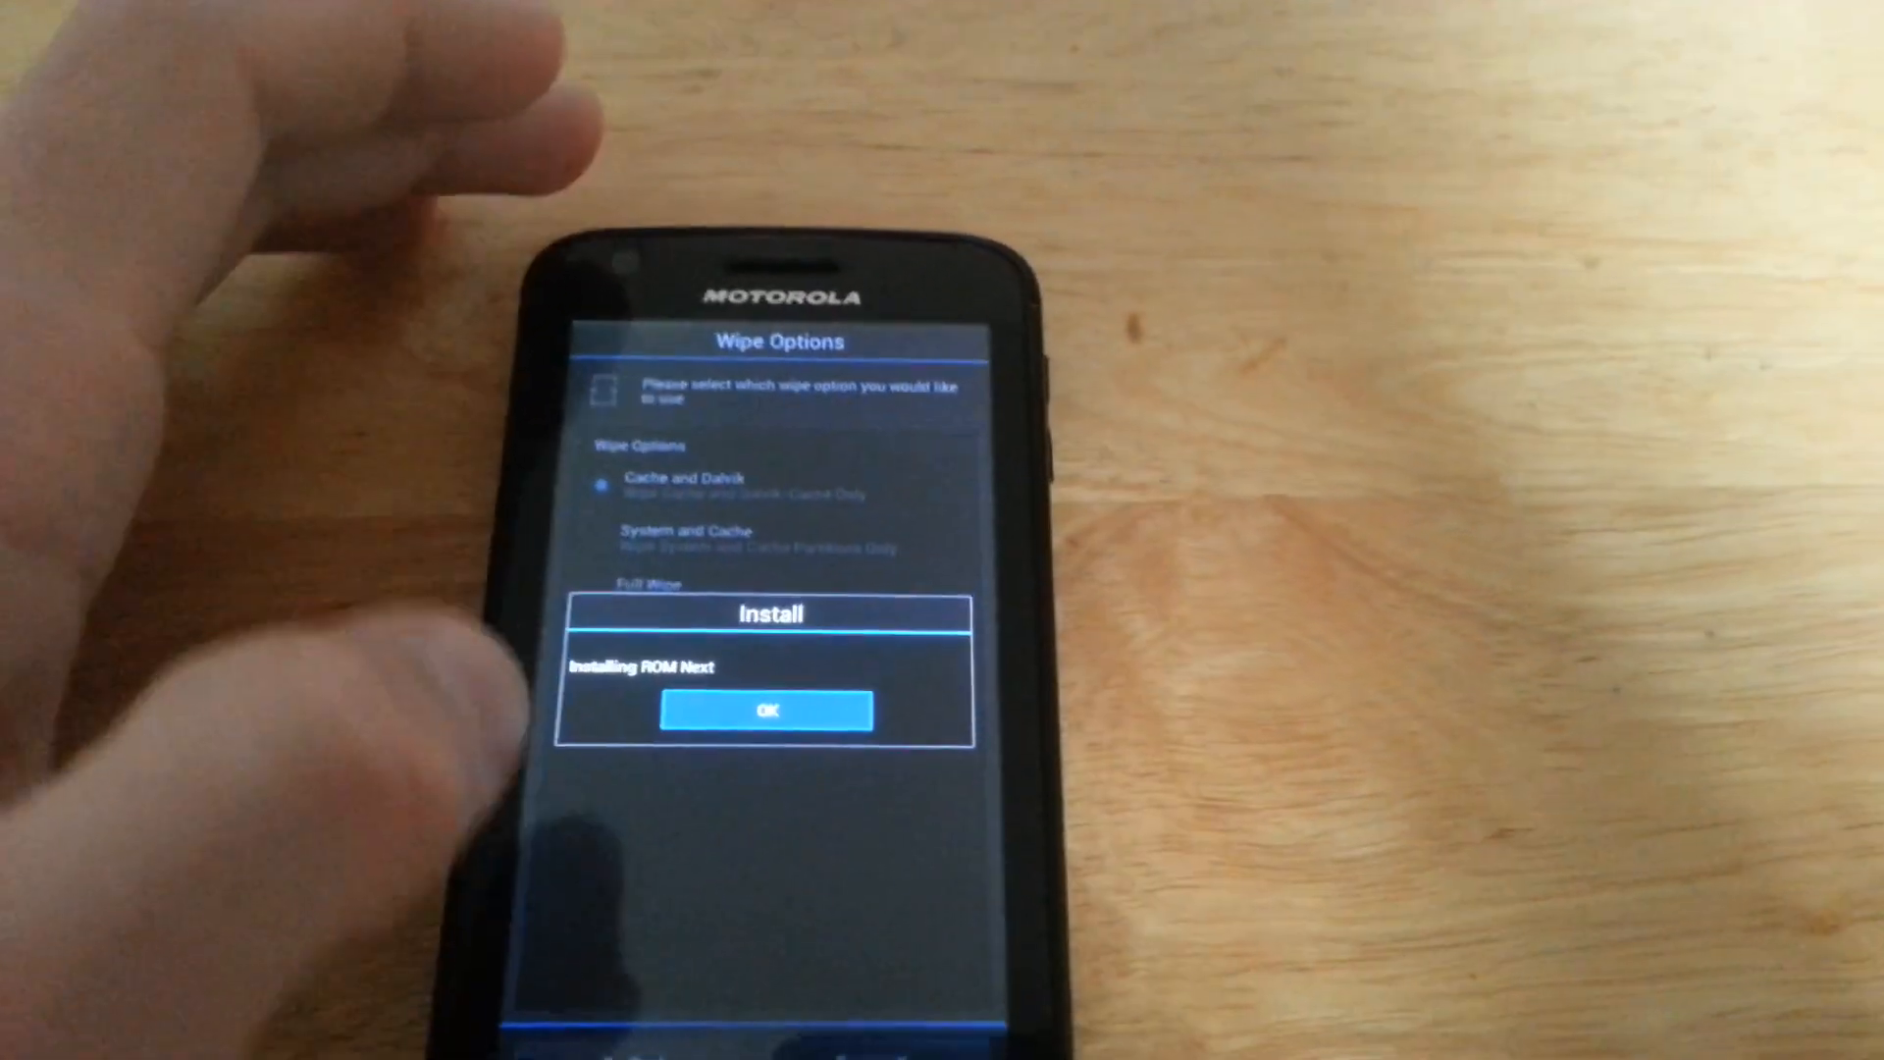
click(769, 708)
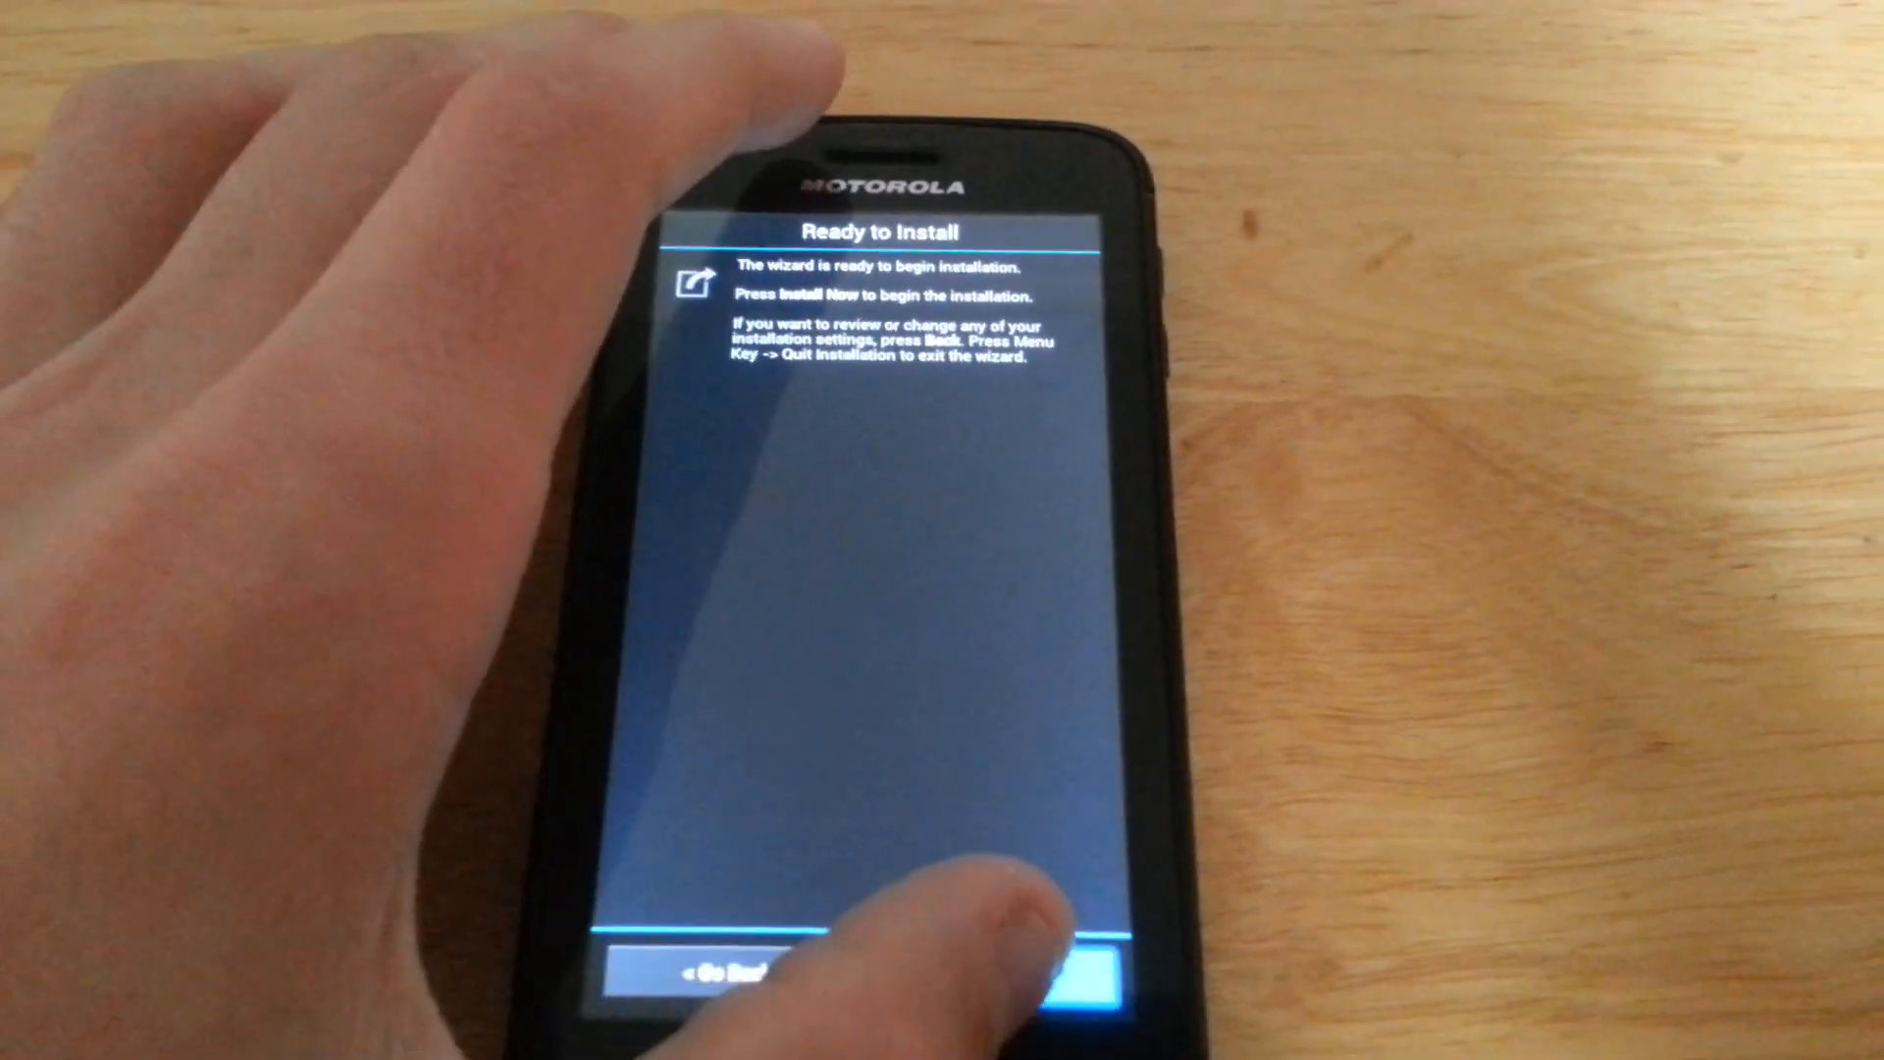
click(1075, 974)
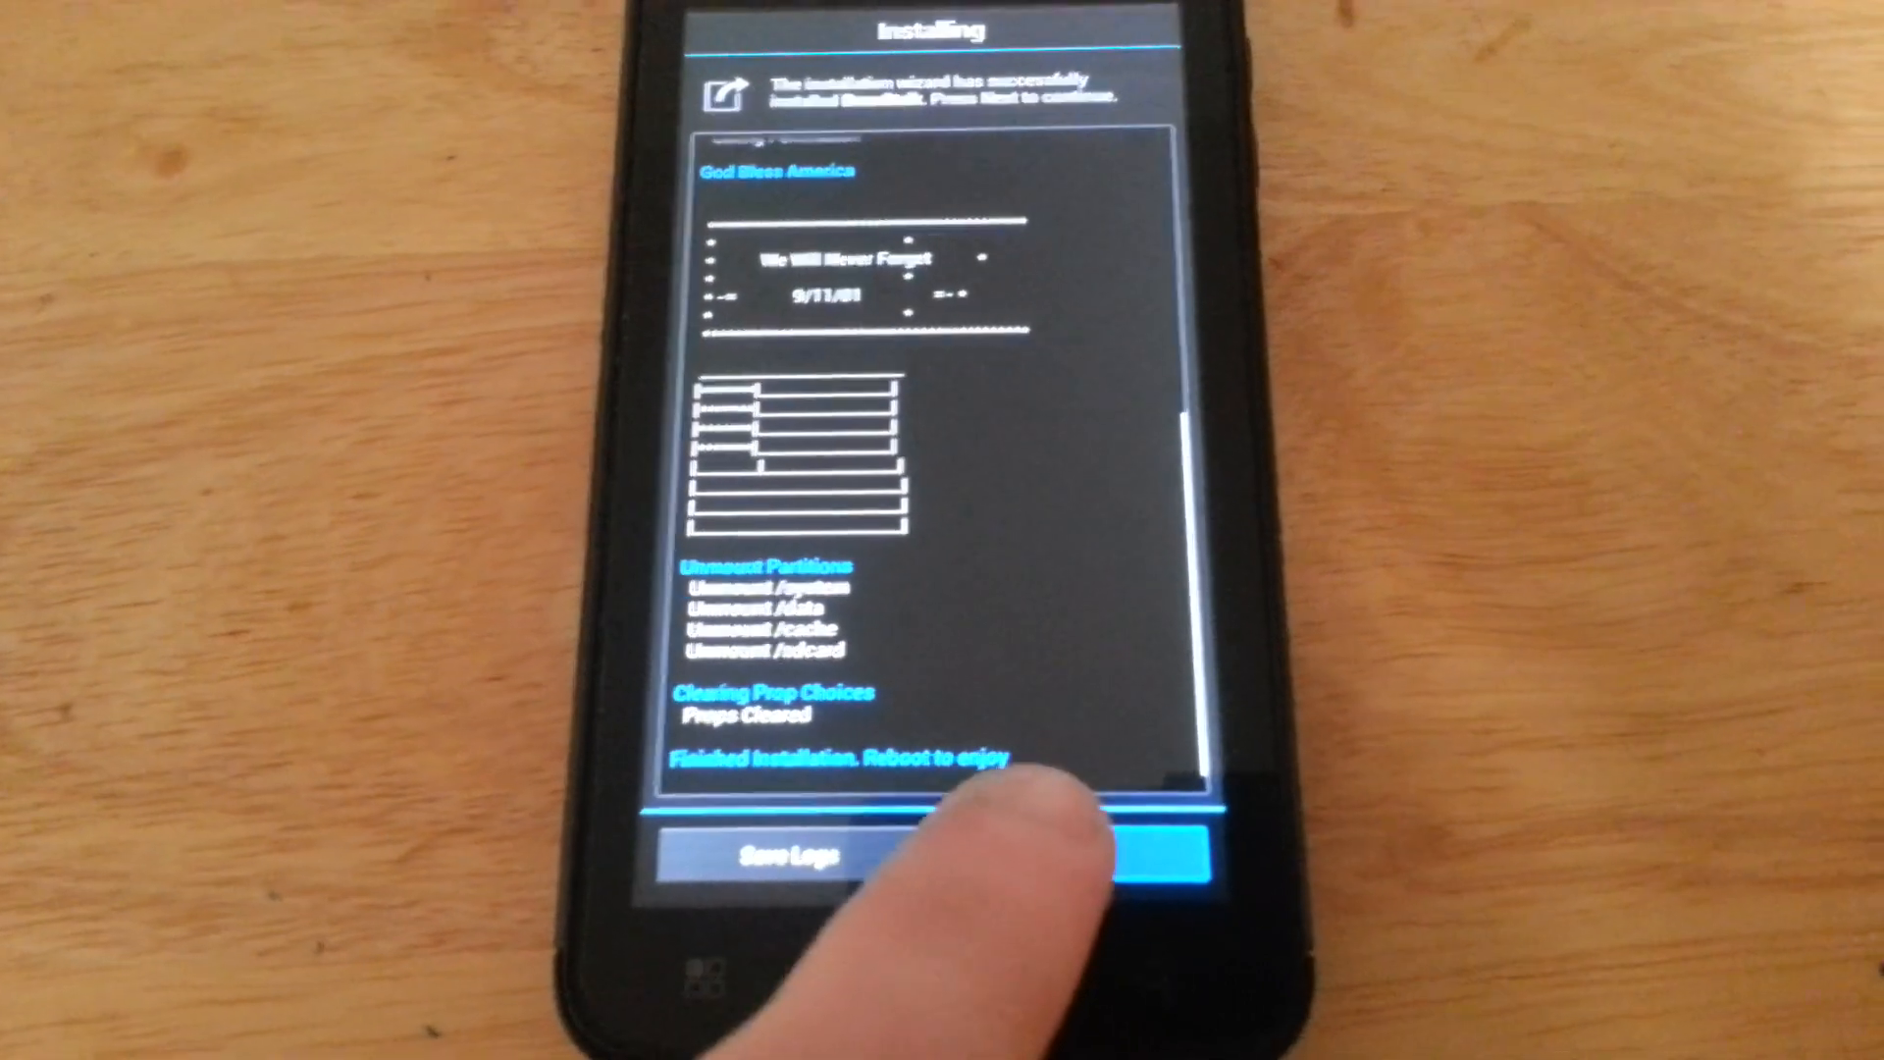
Keep 'Reboot your device now' enabled once BeanStalk finishes installing
click(1105, 853)
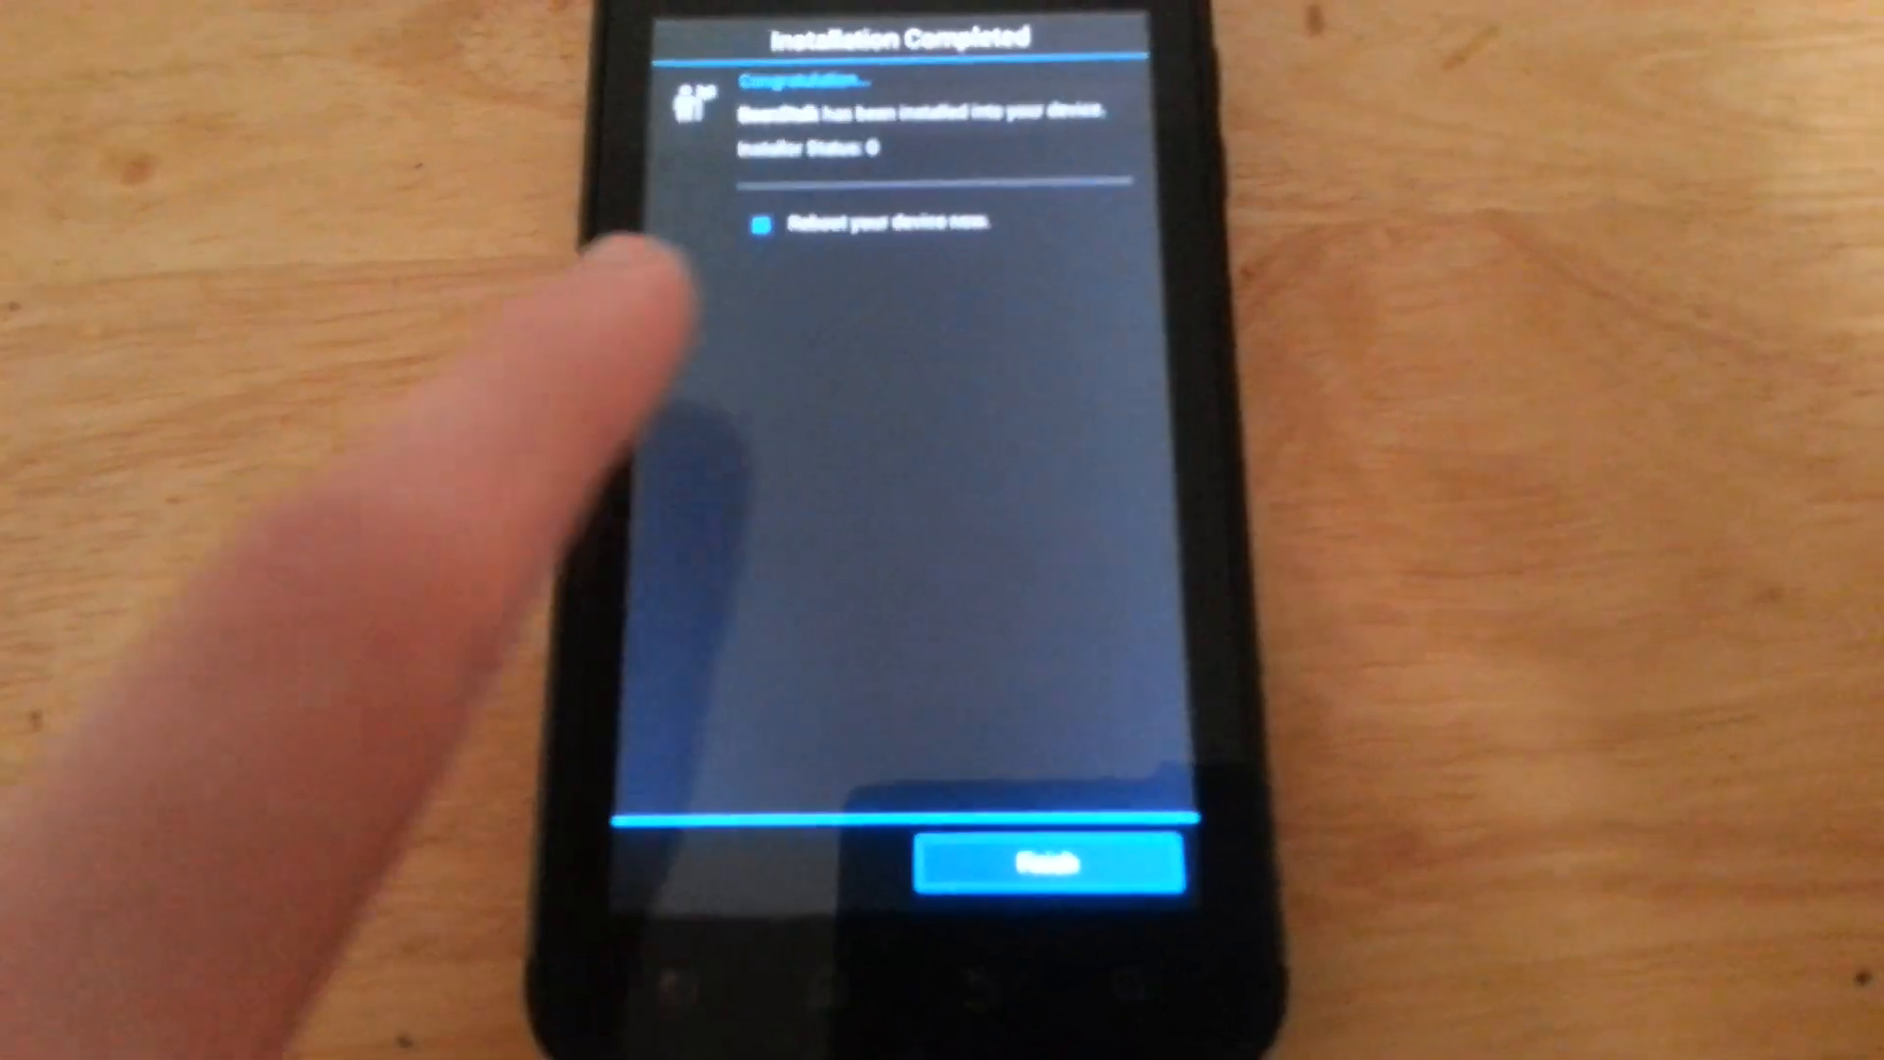
Finish the completed installation so the phone reboots into BeanStalk
click(1046, 863)
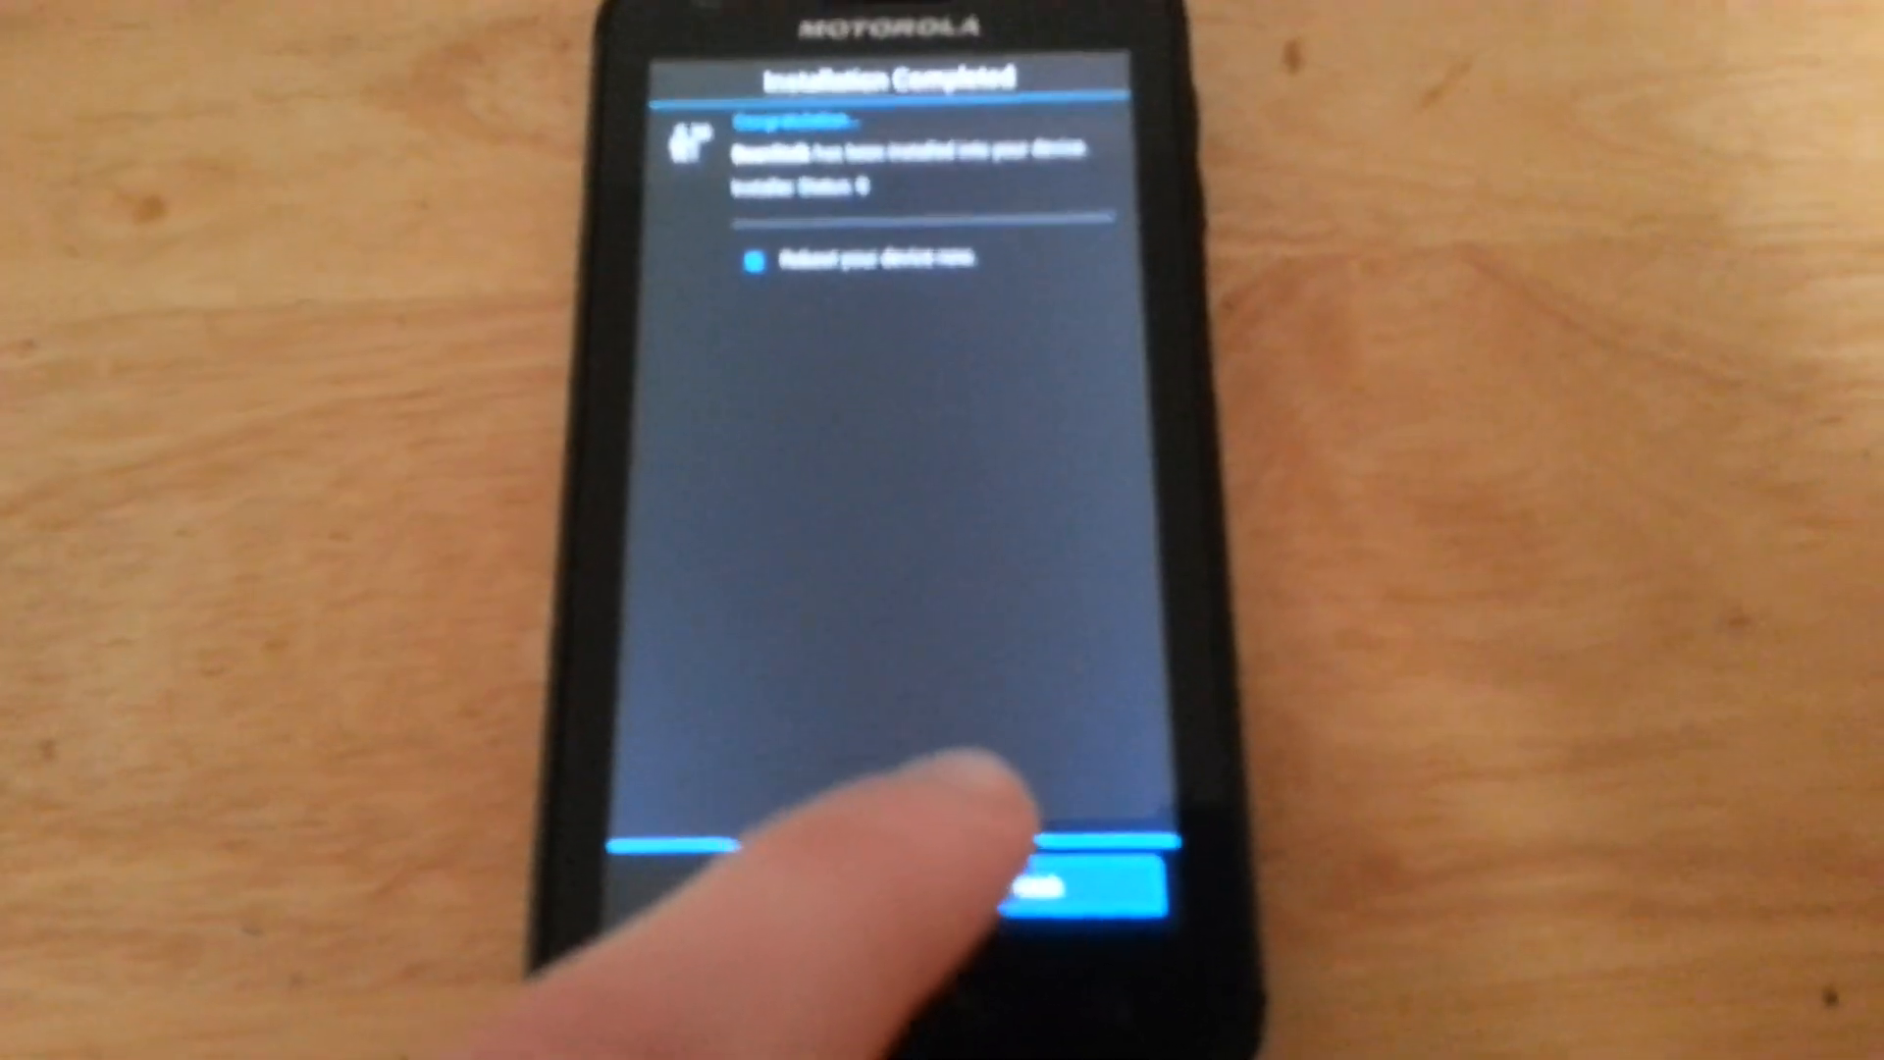
click(1070, 865)
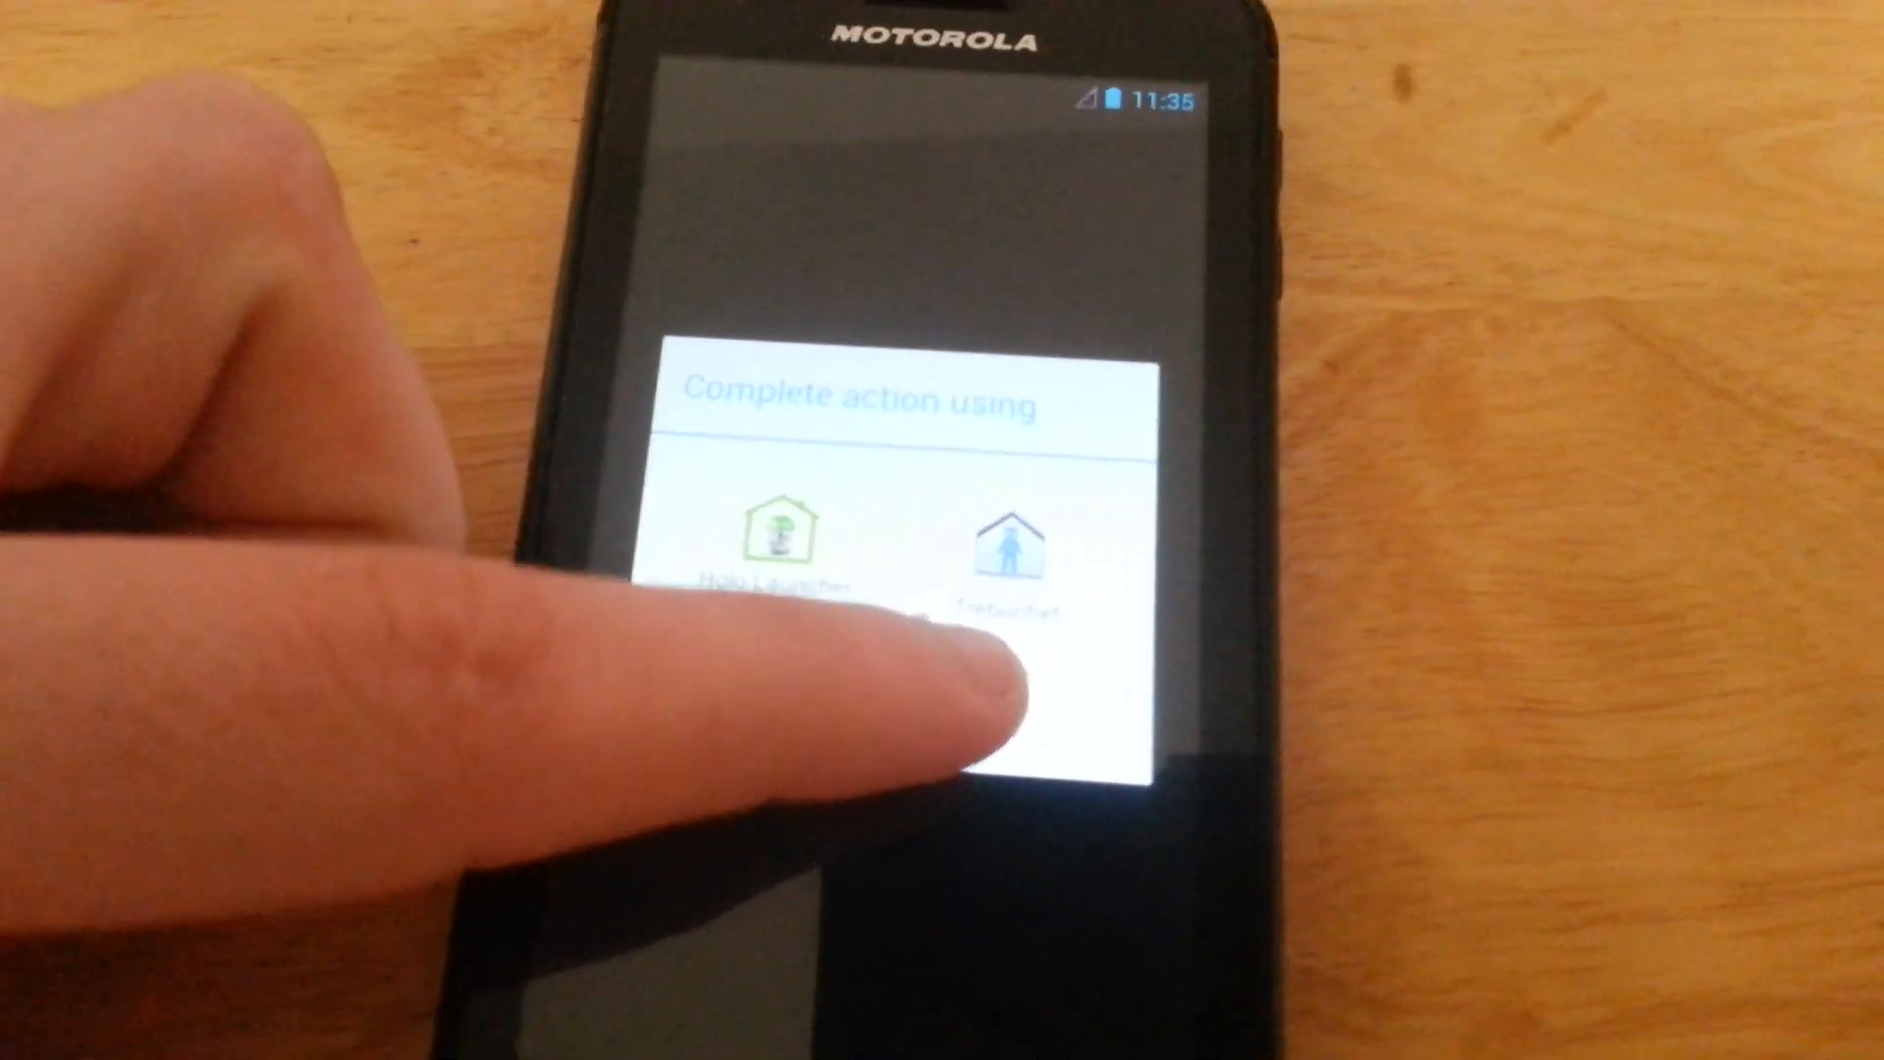
Set Trebuchet as the home launcher and dismiss the home-screen welcome tip
click(1006, 547)
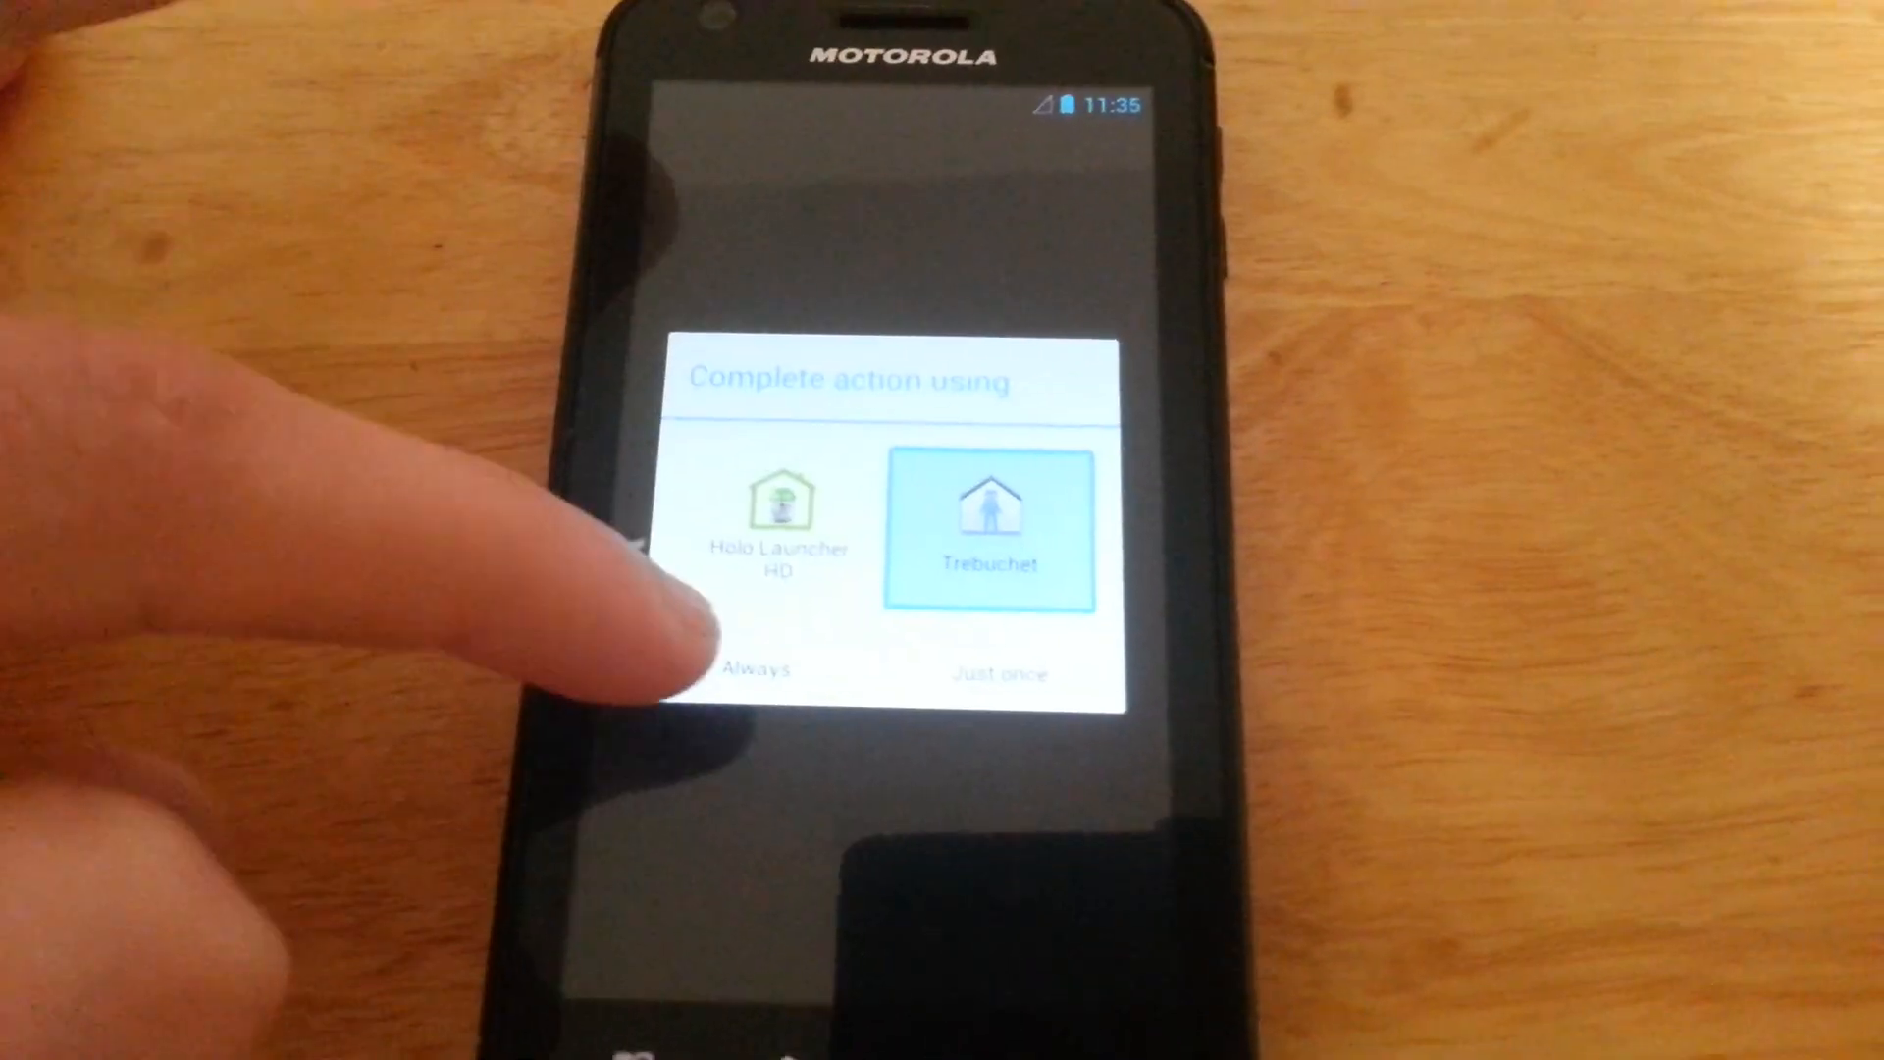
click(989, 532)
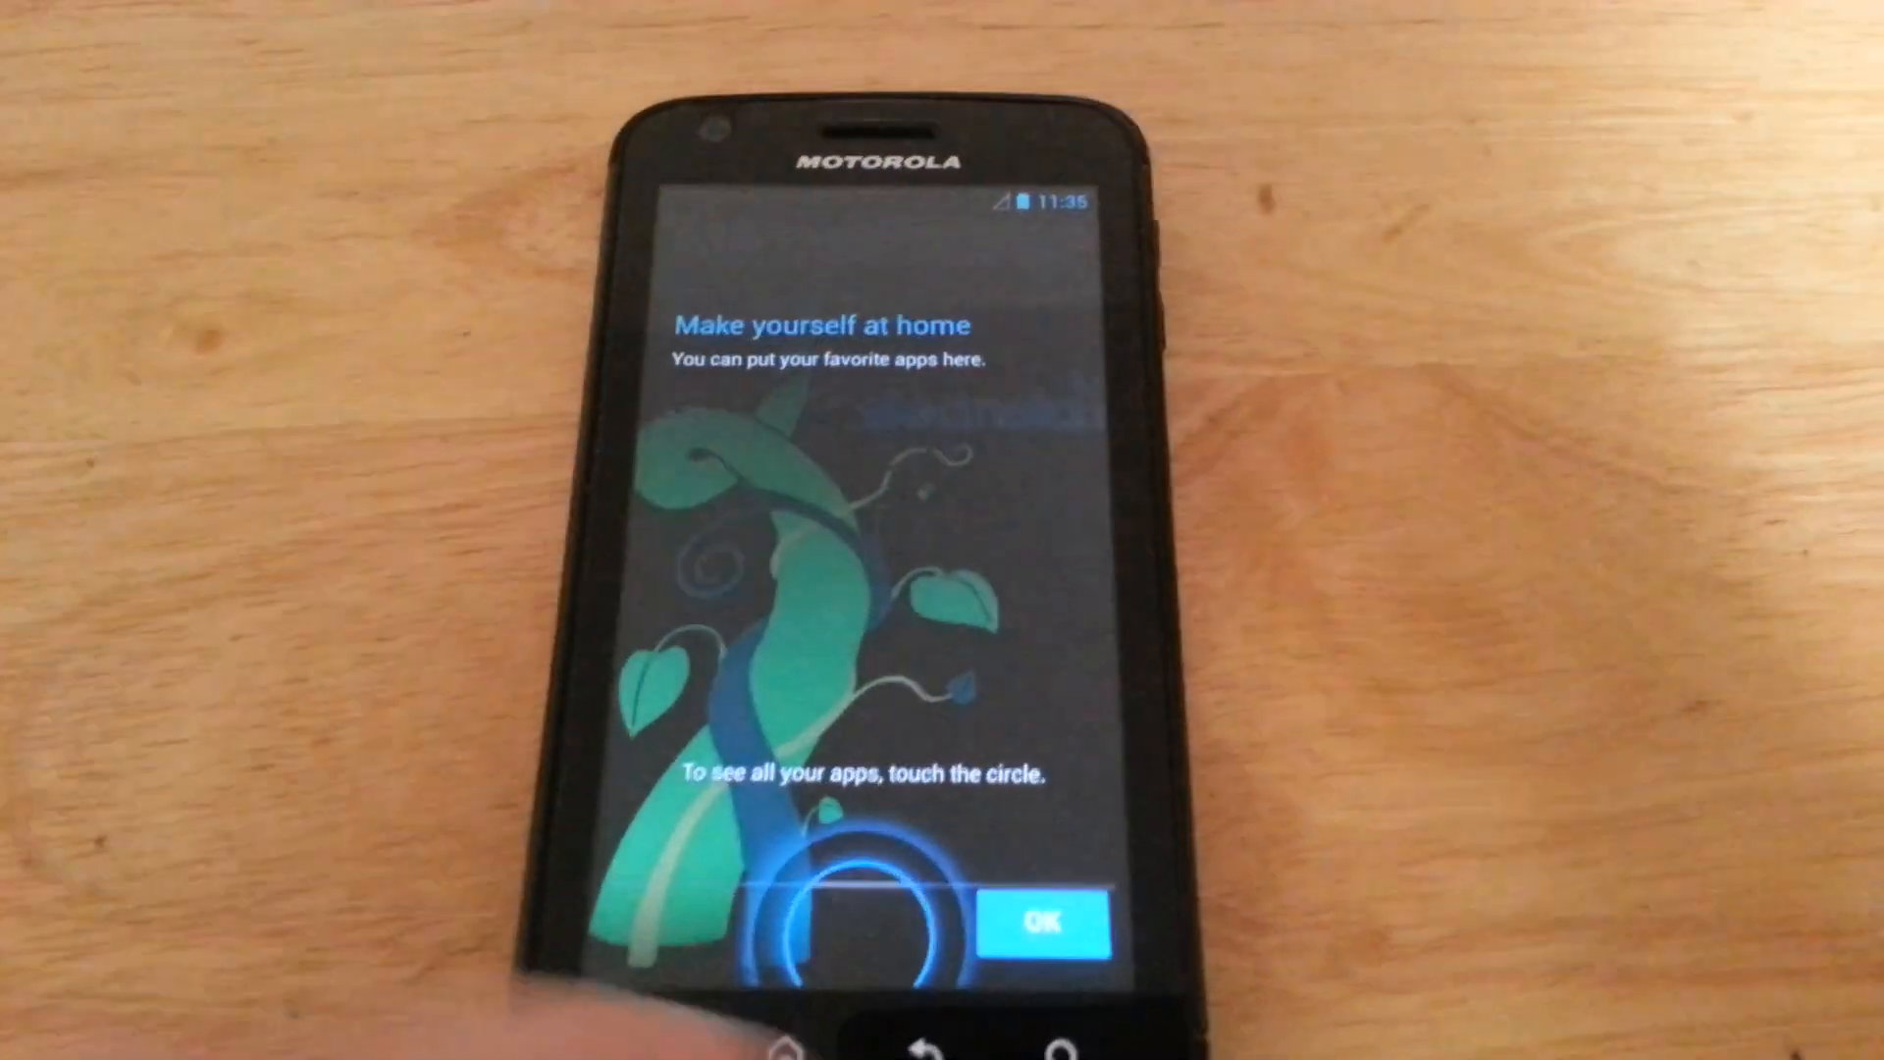
click(1042, 923)
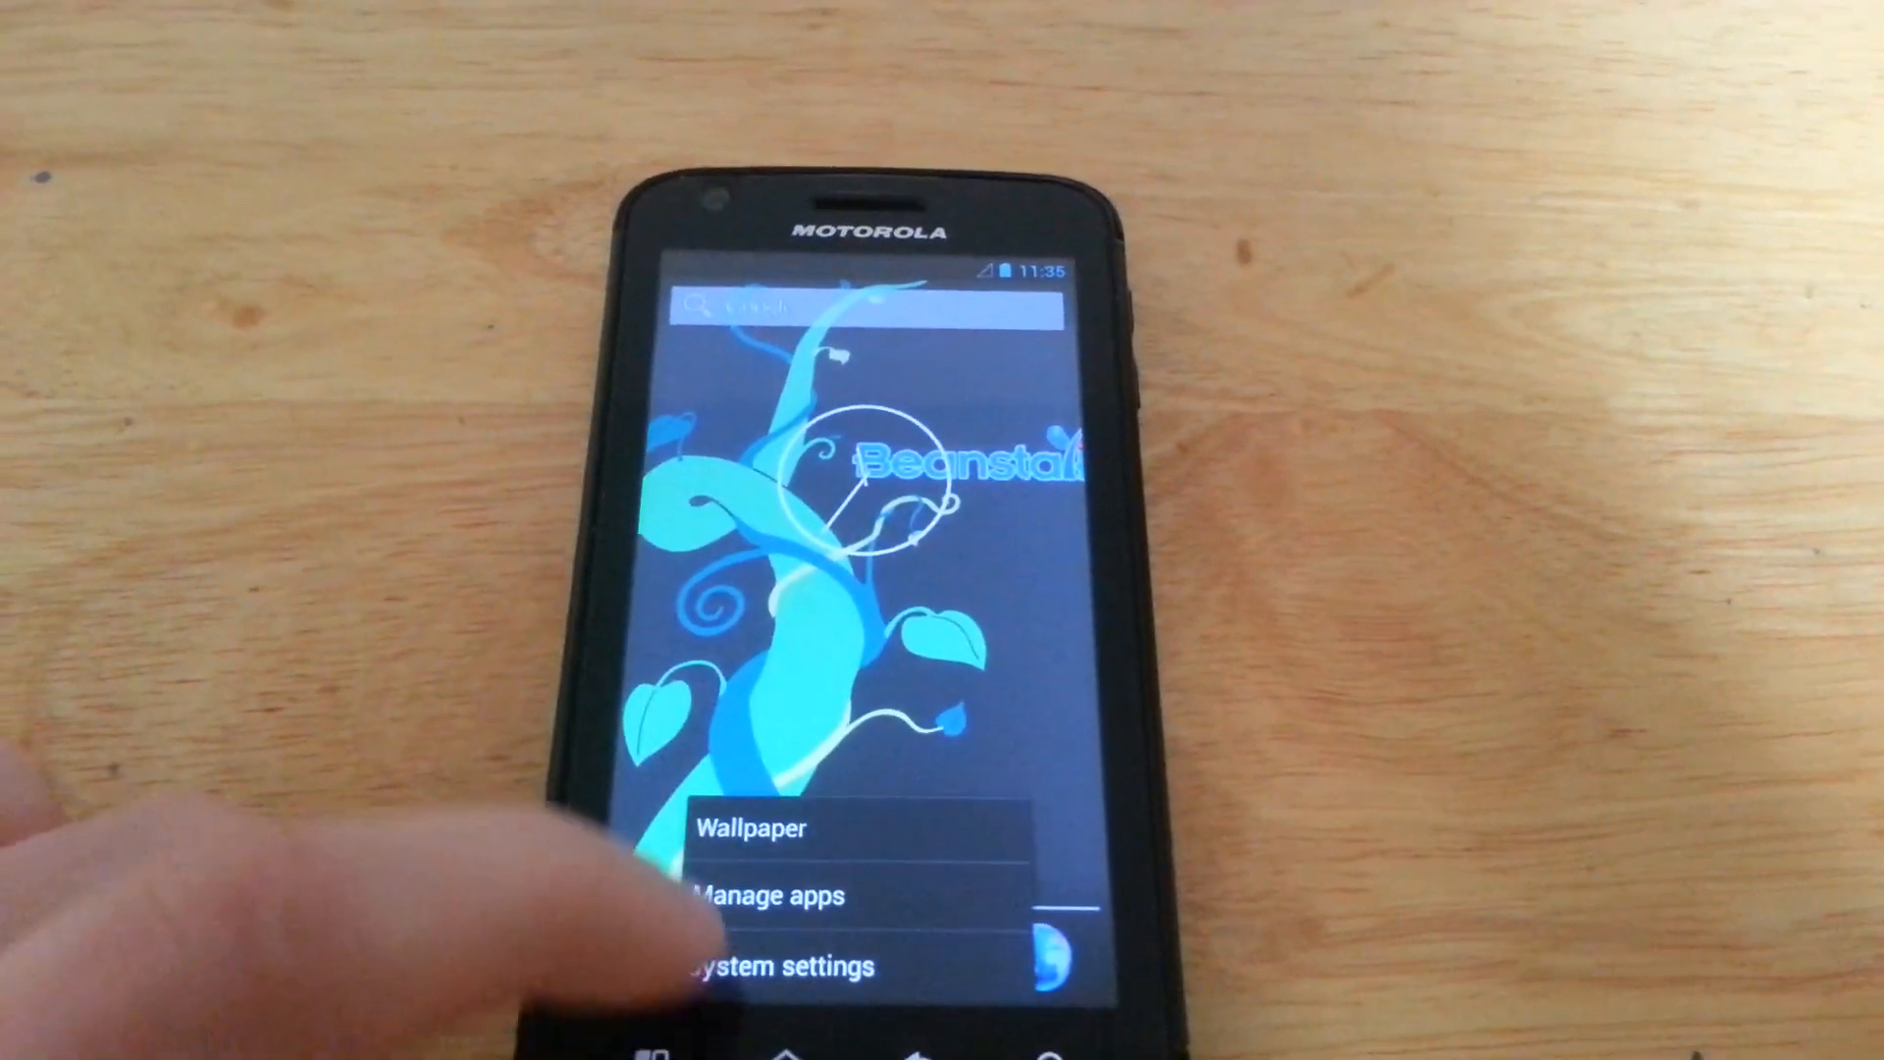
View About phone's build version, kernel and CPU details in Settings
click(777, 965)
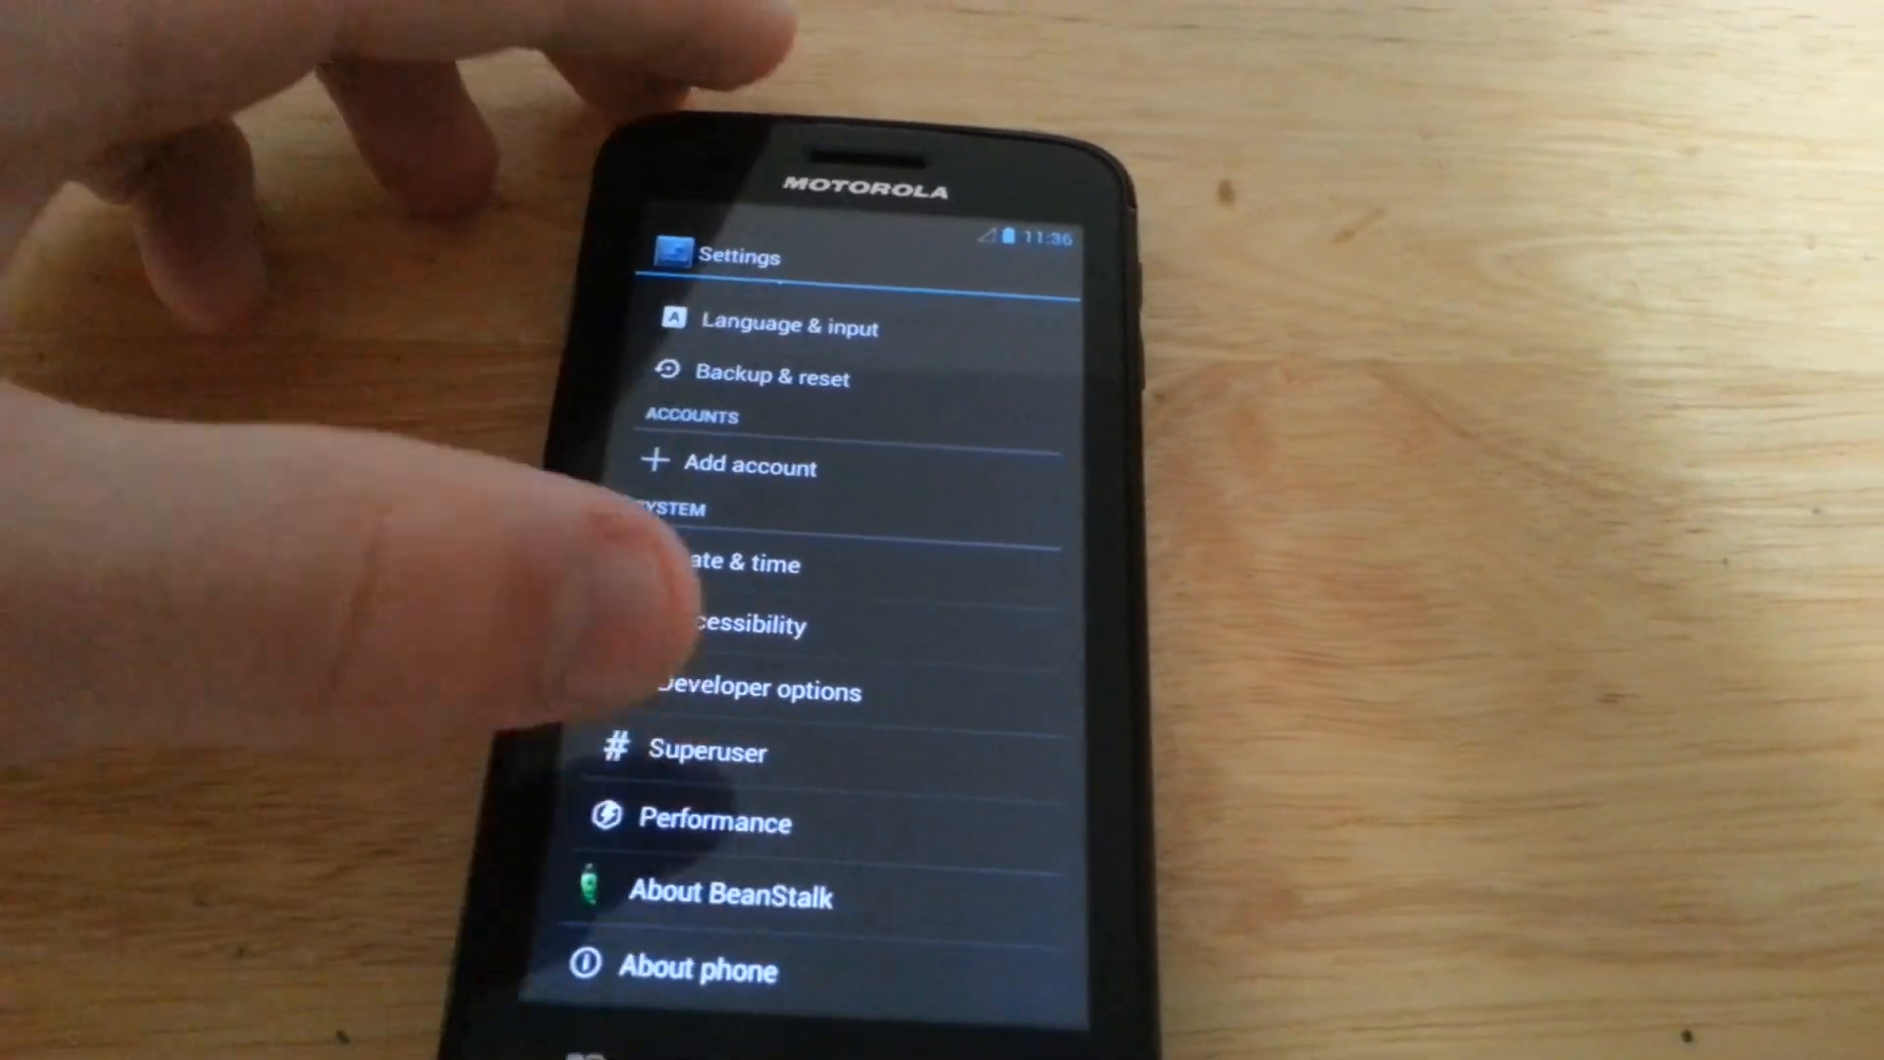
click(699, 968)
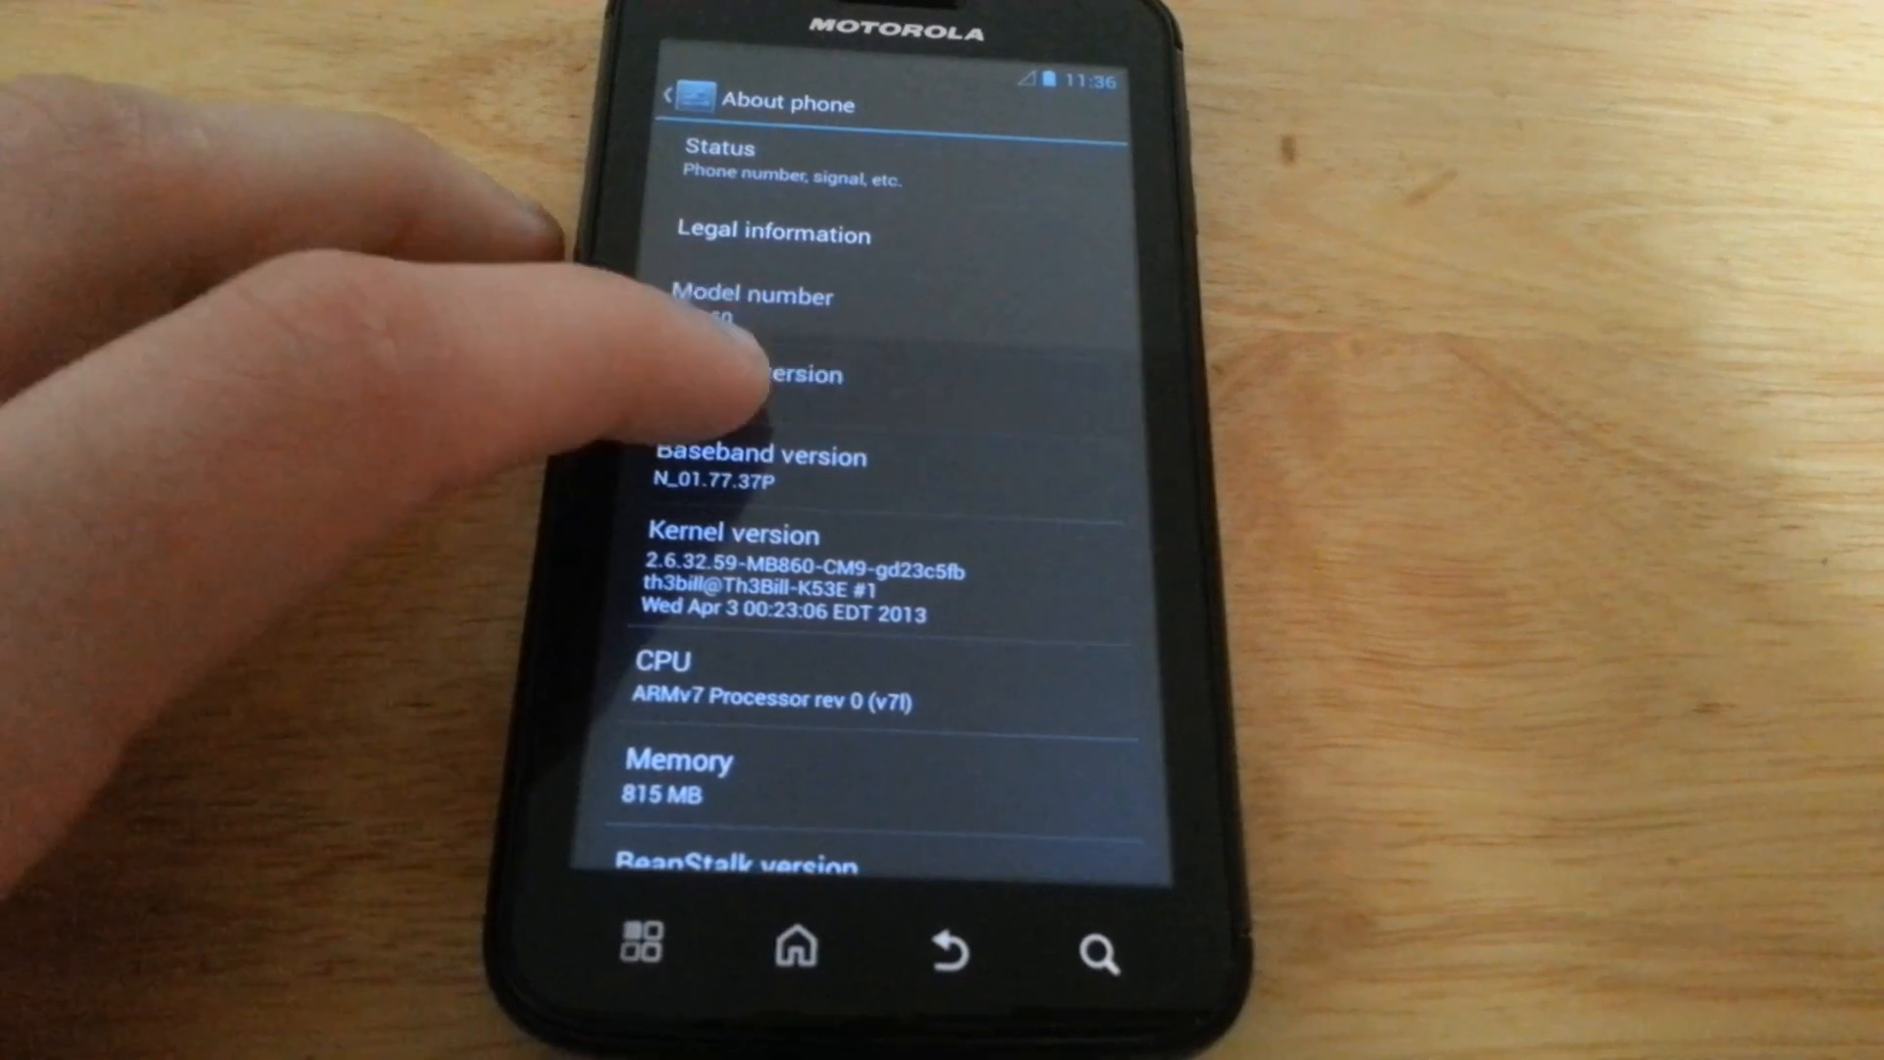
click(770, 374)
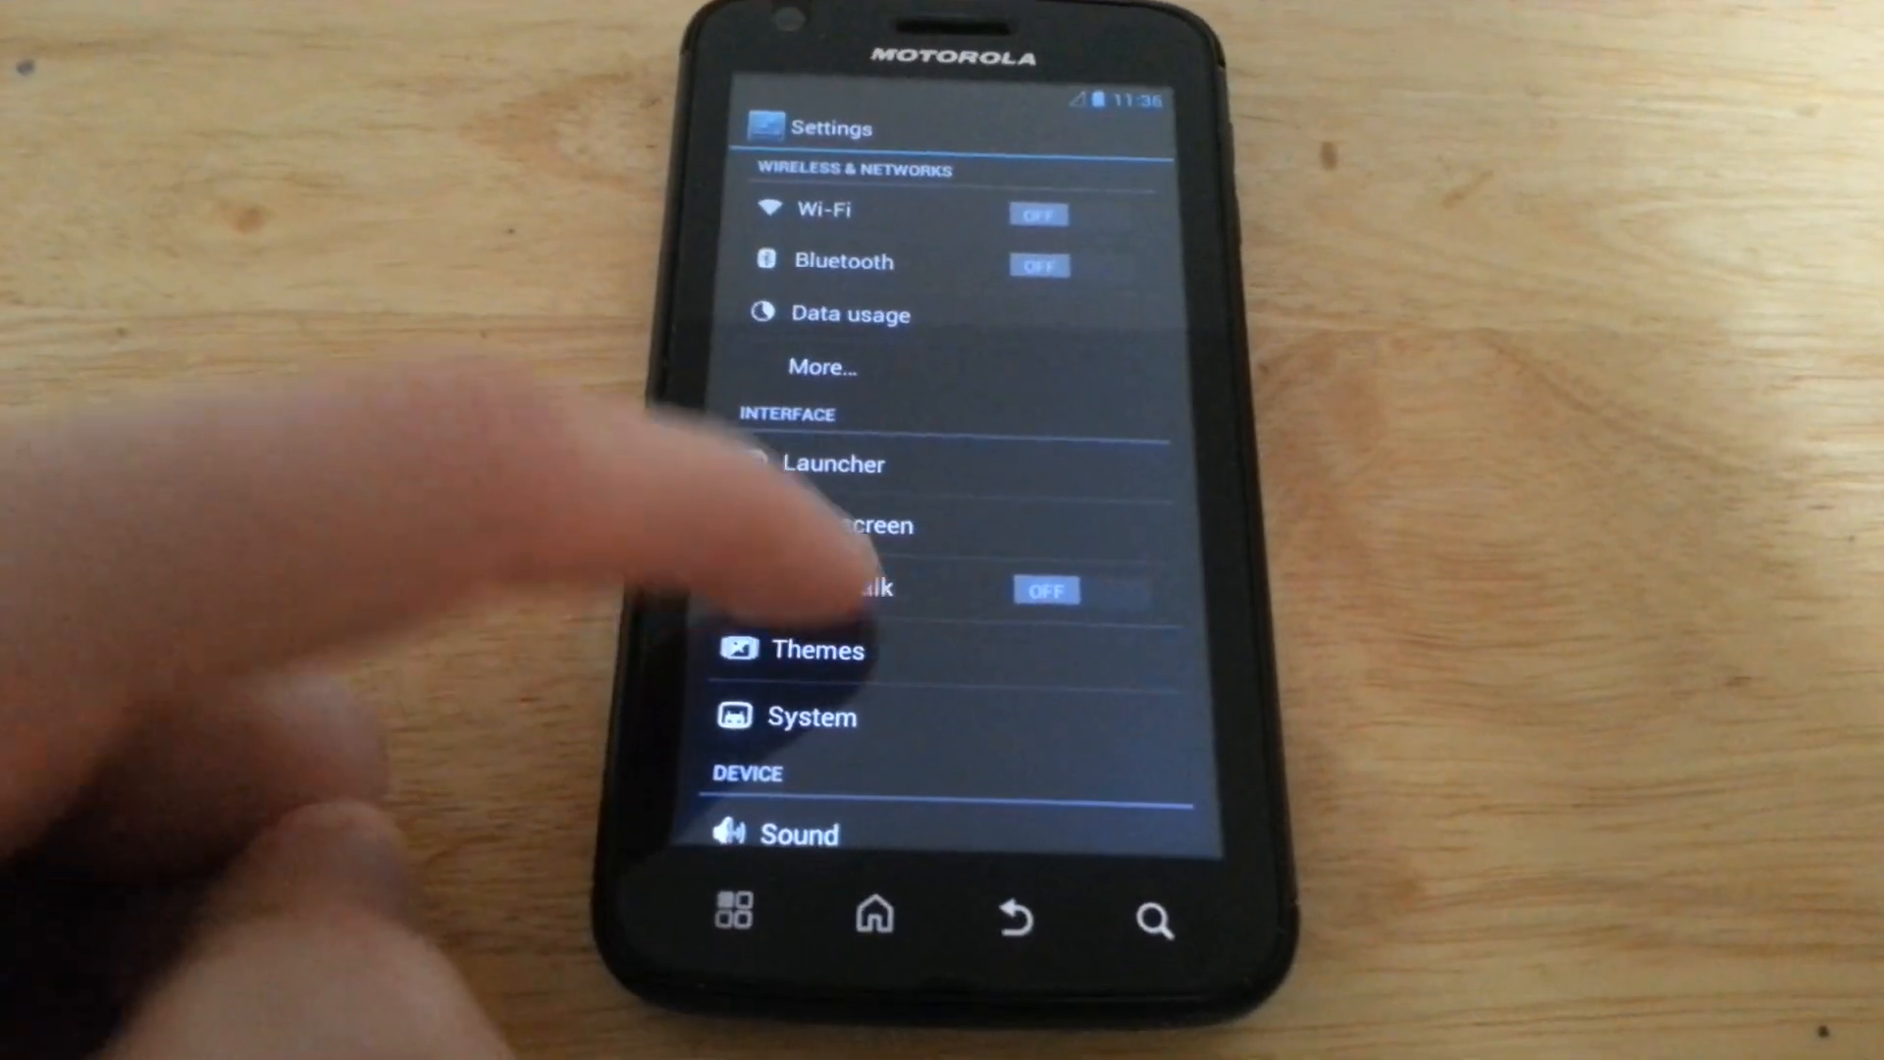
Switch Dark Stalk on under Interface, toggling it off and back on to confirm
click(1064, 591)
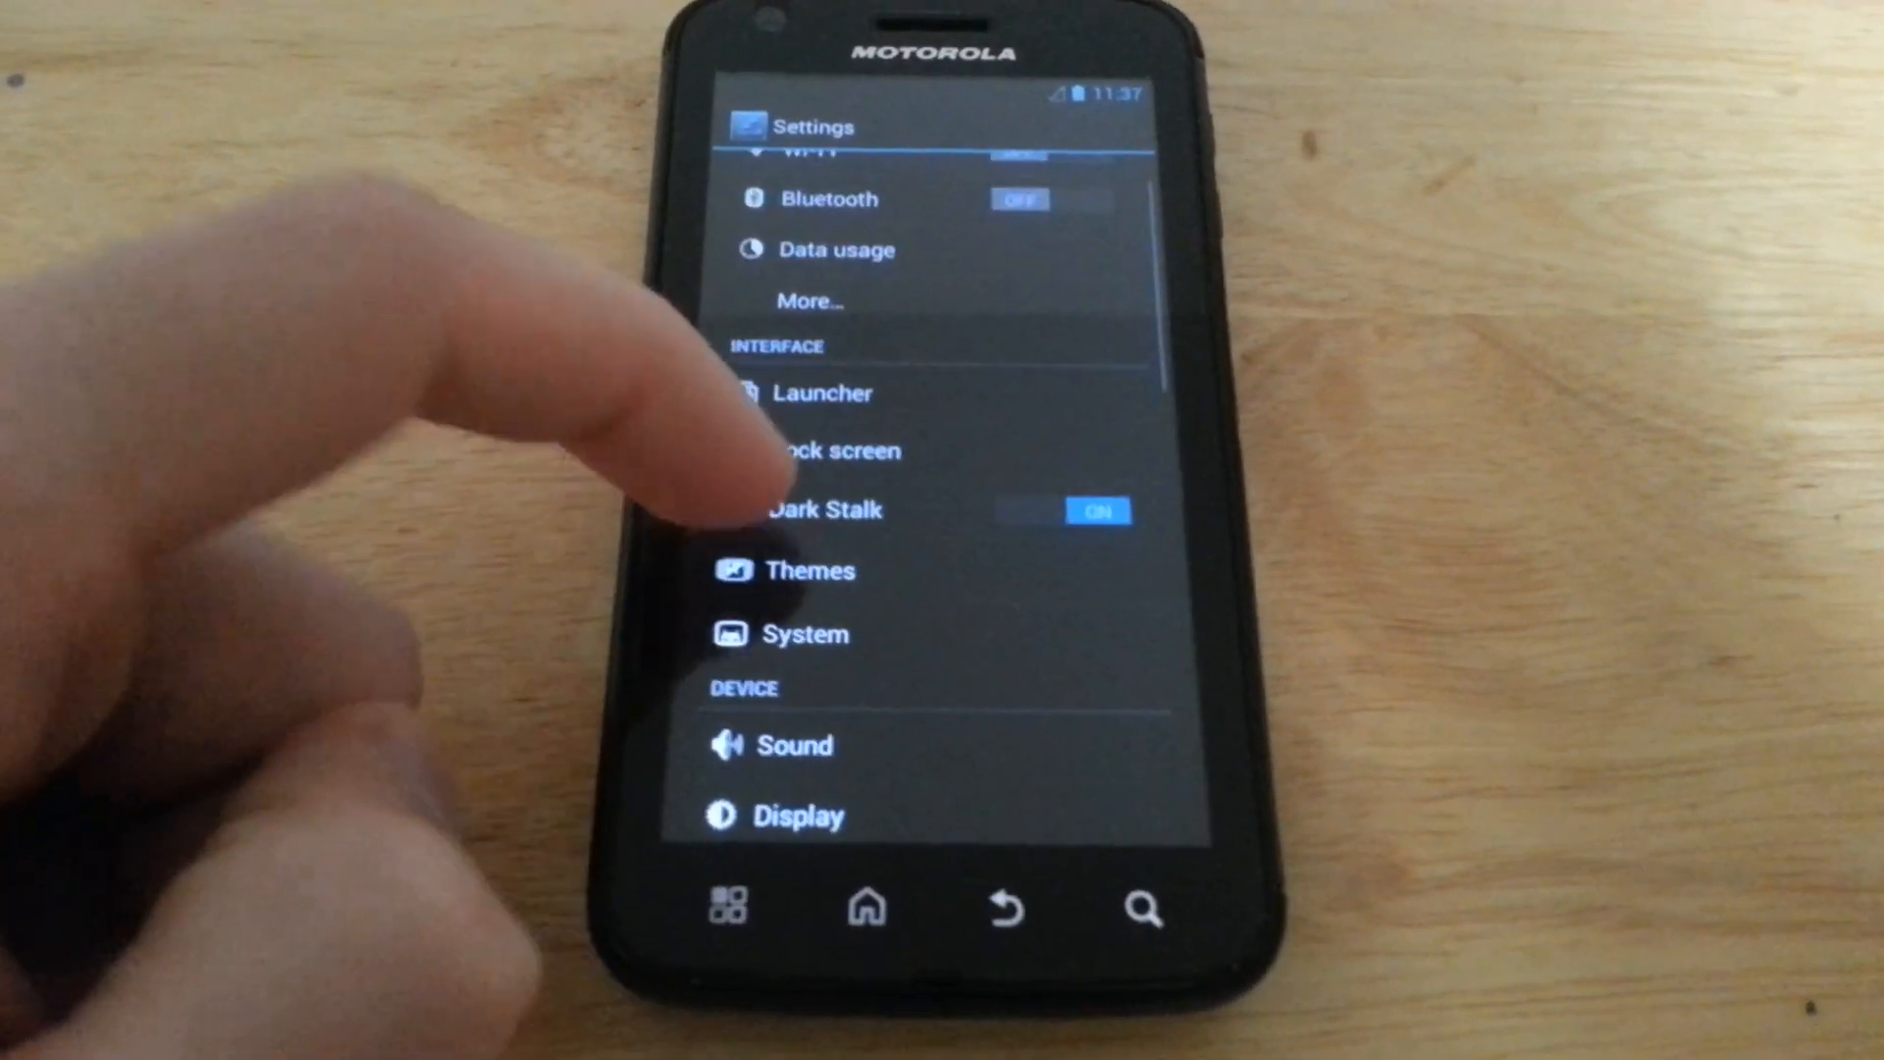
click(811, 569)
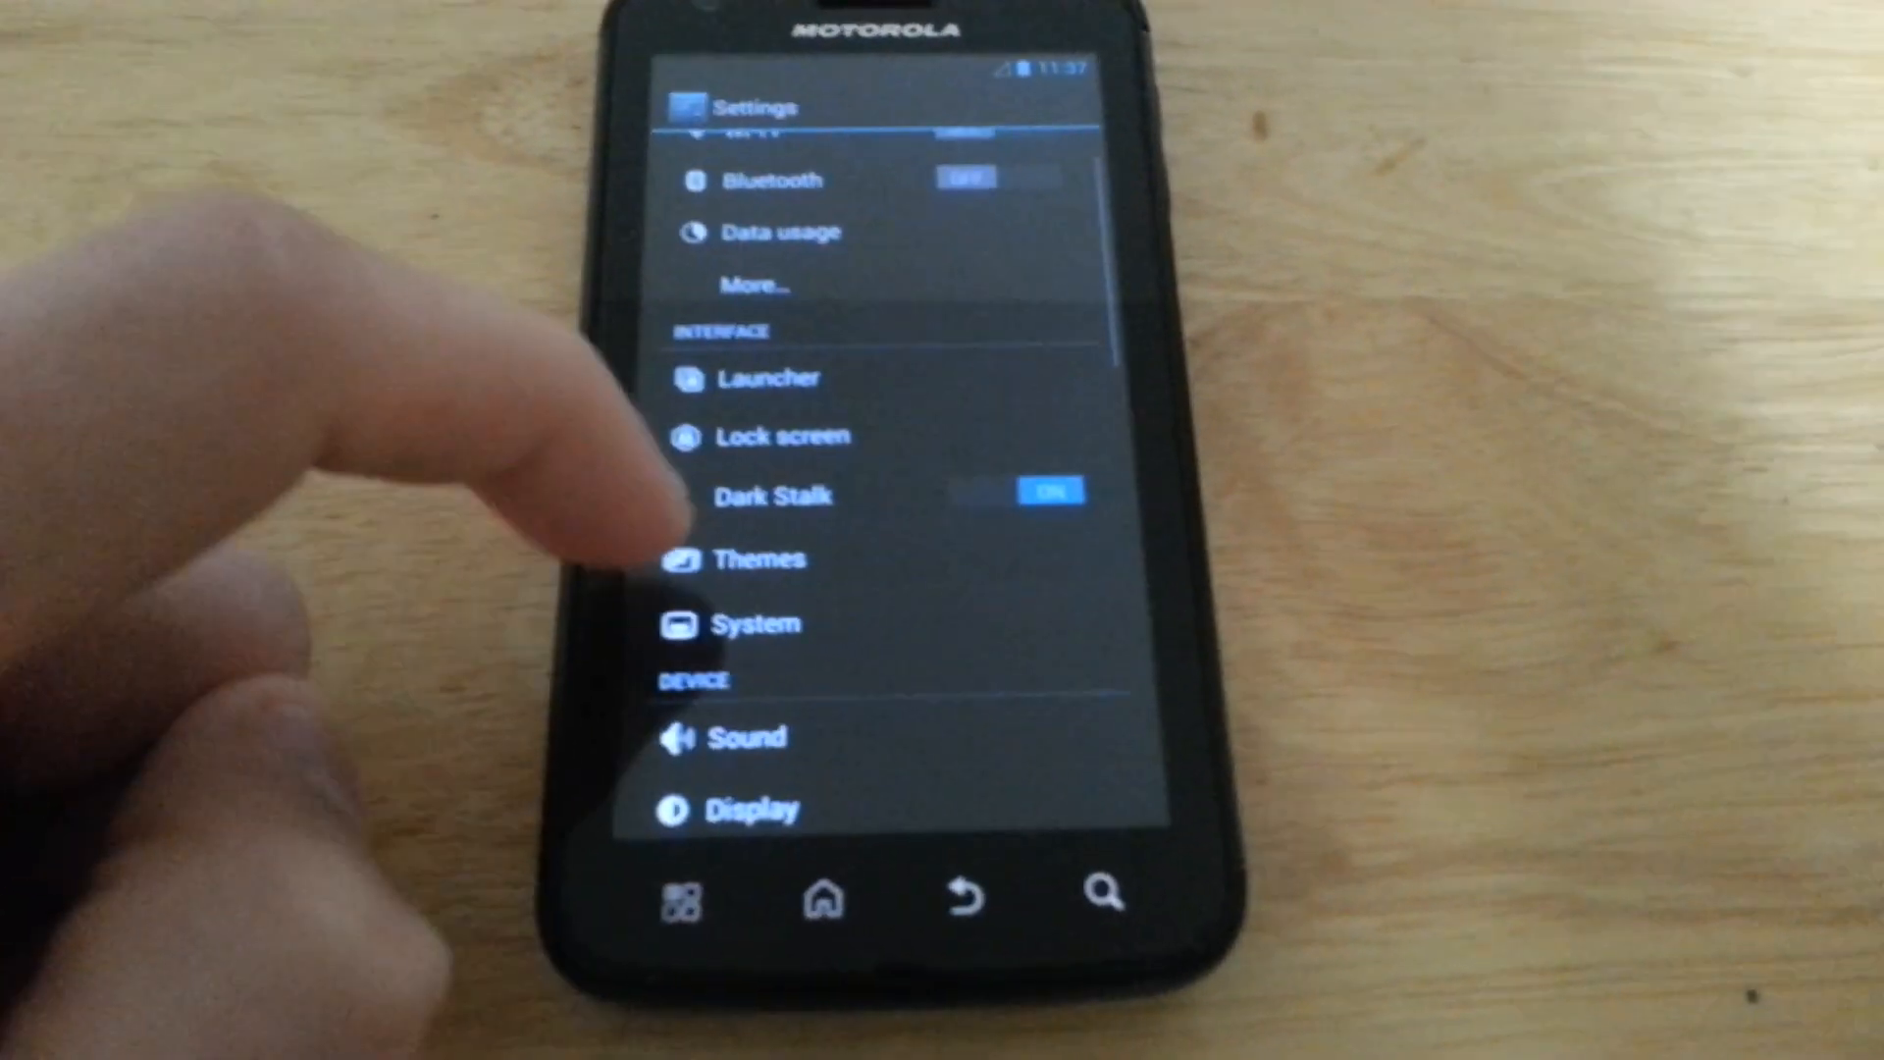
click(773, 497)
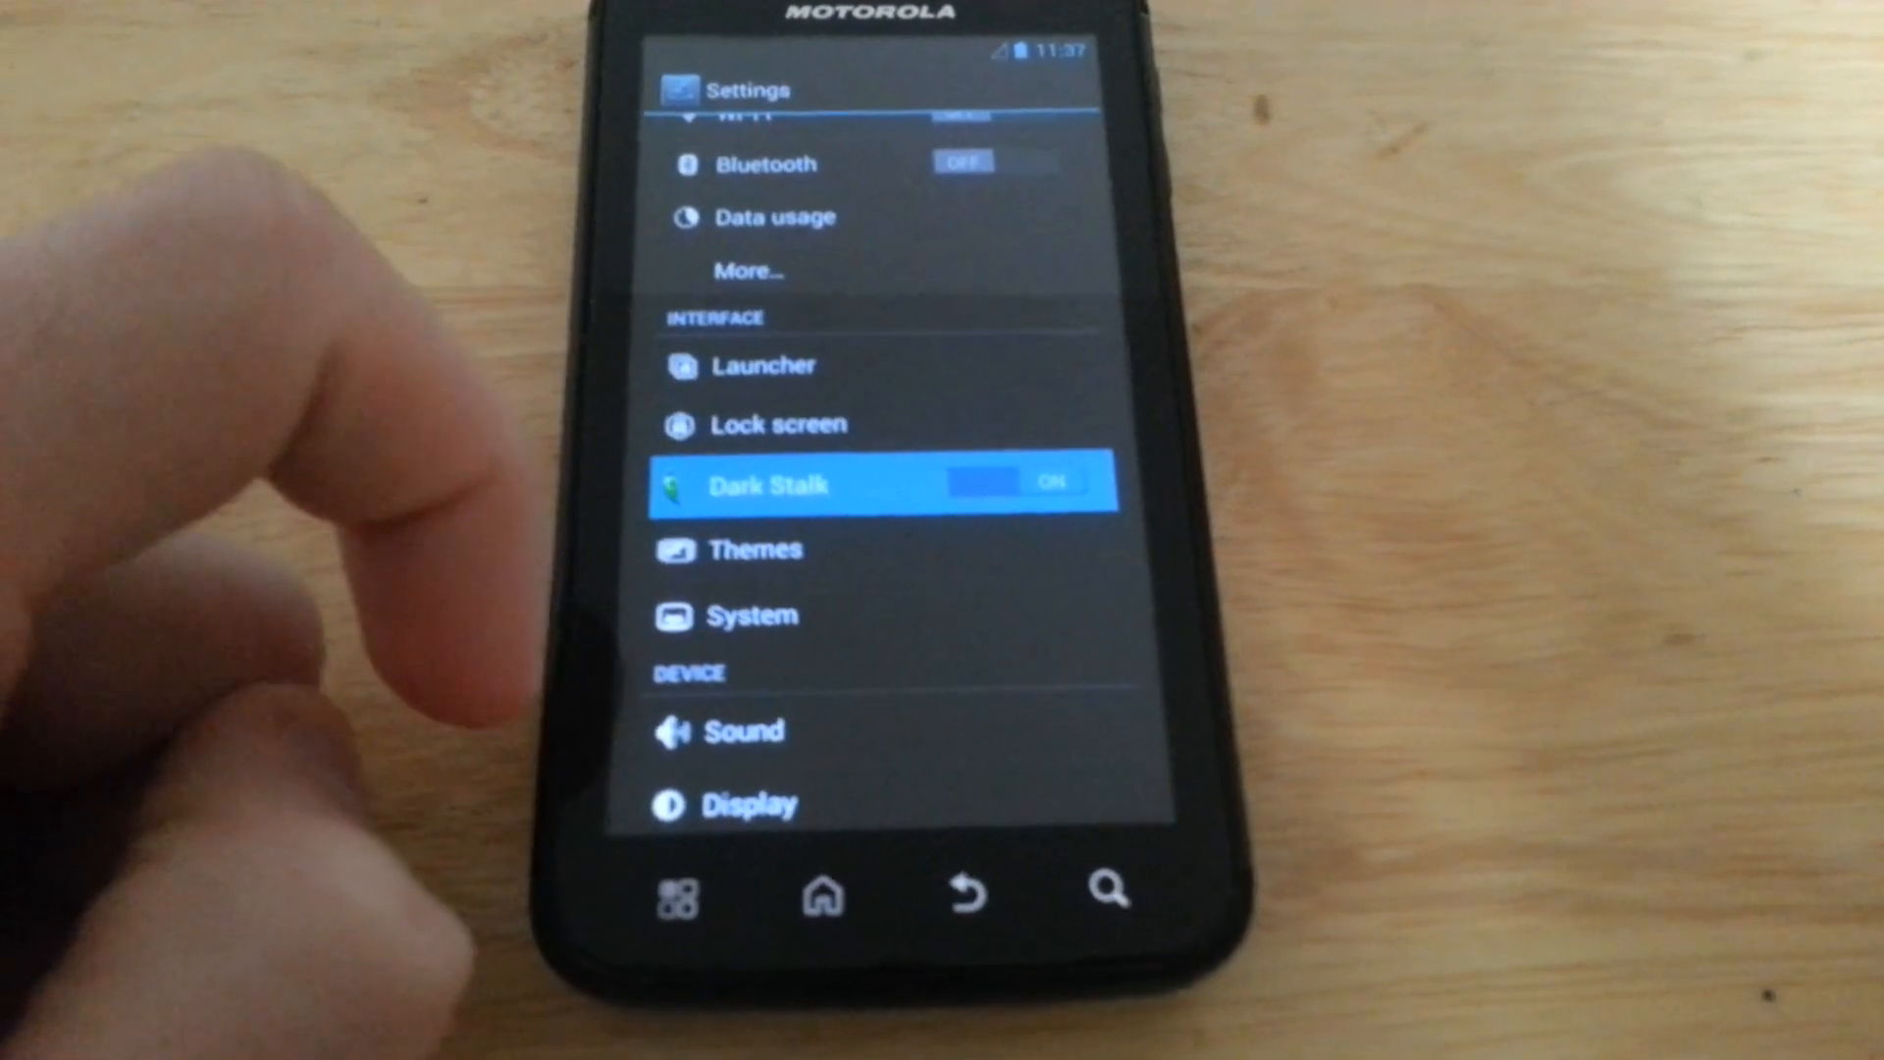
click(1009, 483)
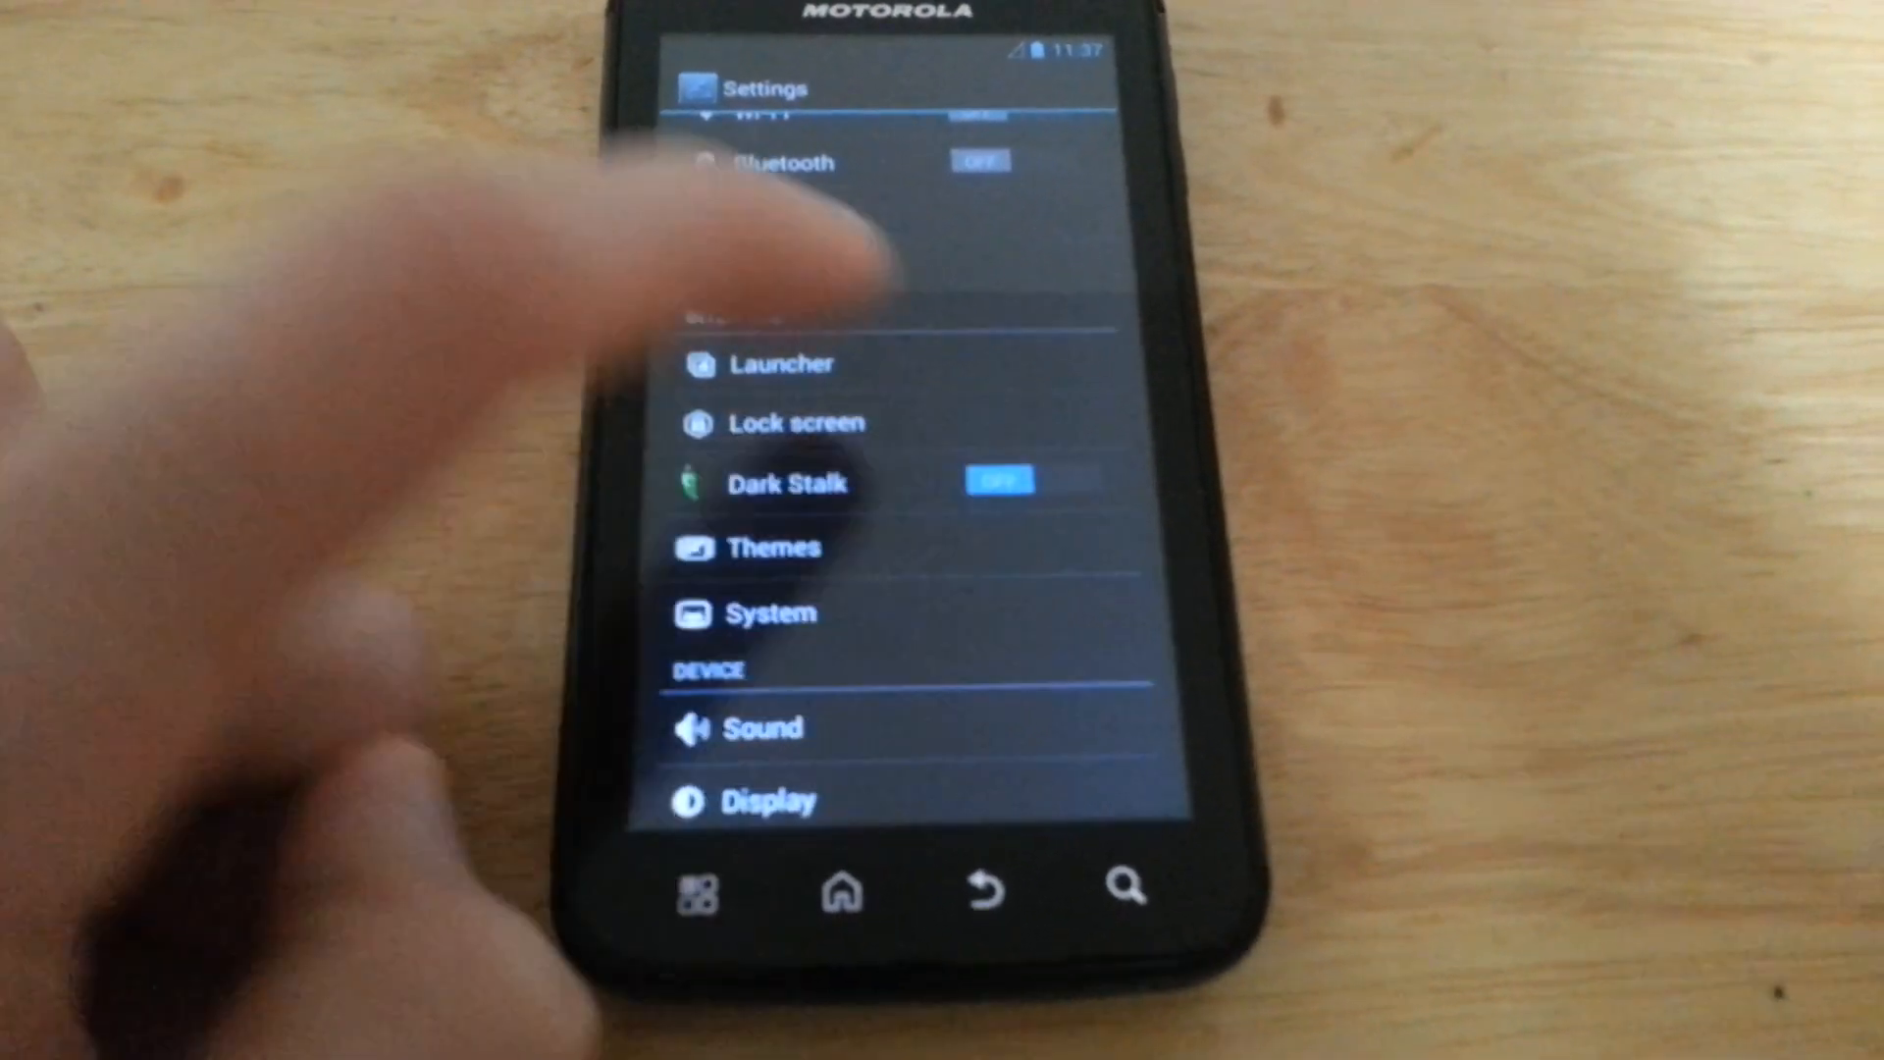
click(997, 480)
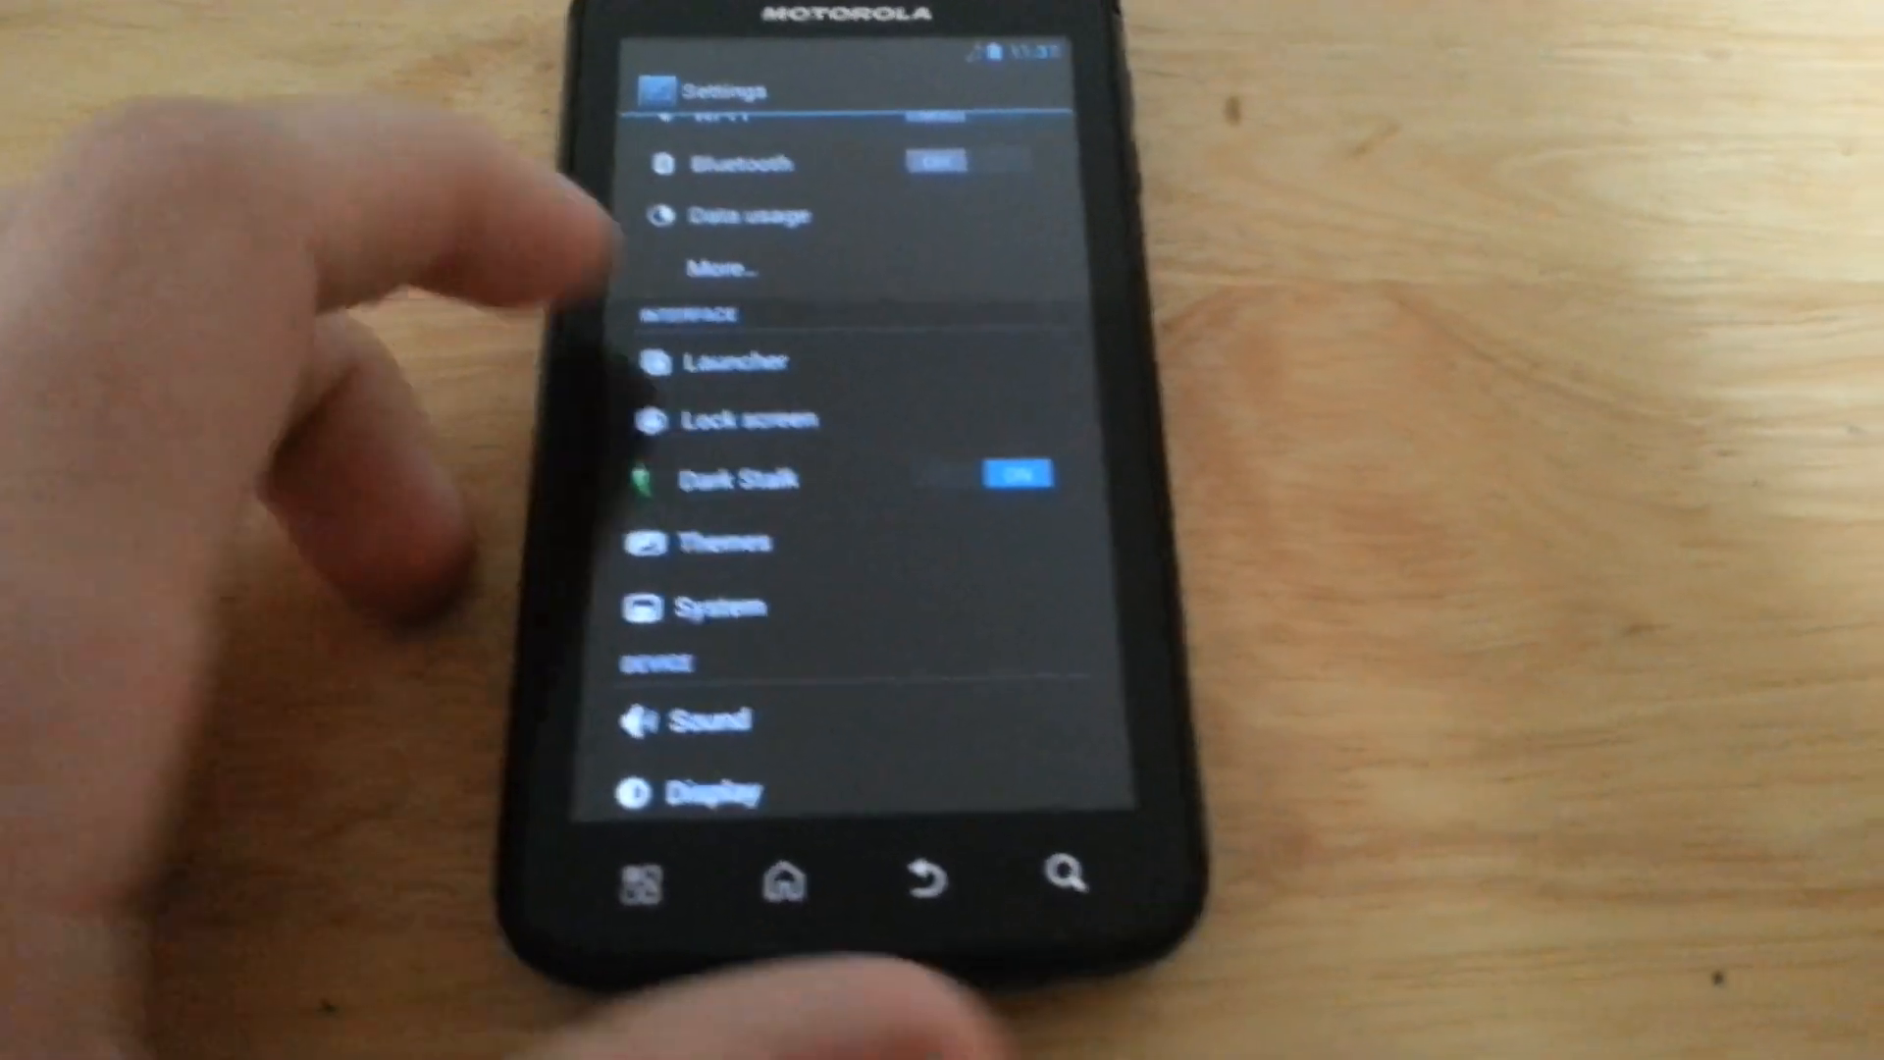
Enter the System interface options and scroll through status bar, pie and navigation bar settings
scroll(down, 3)
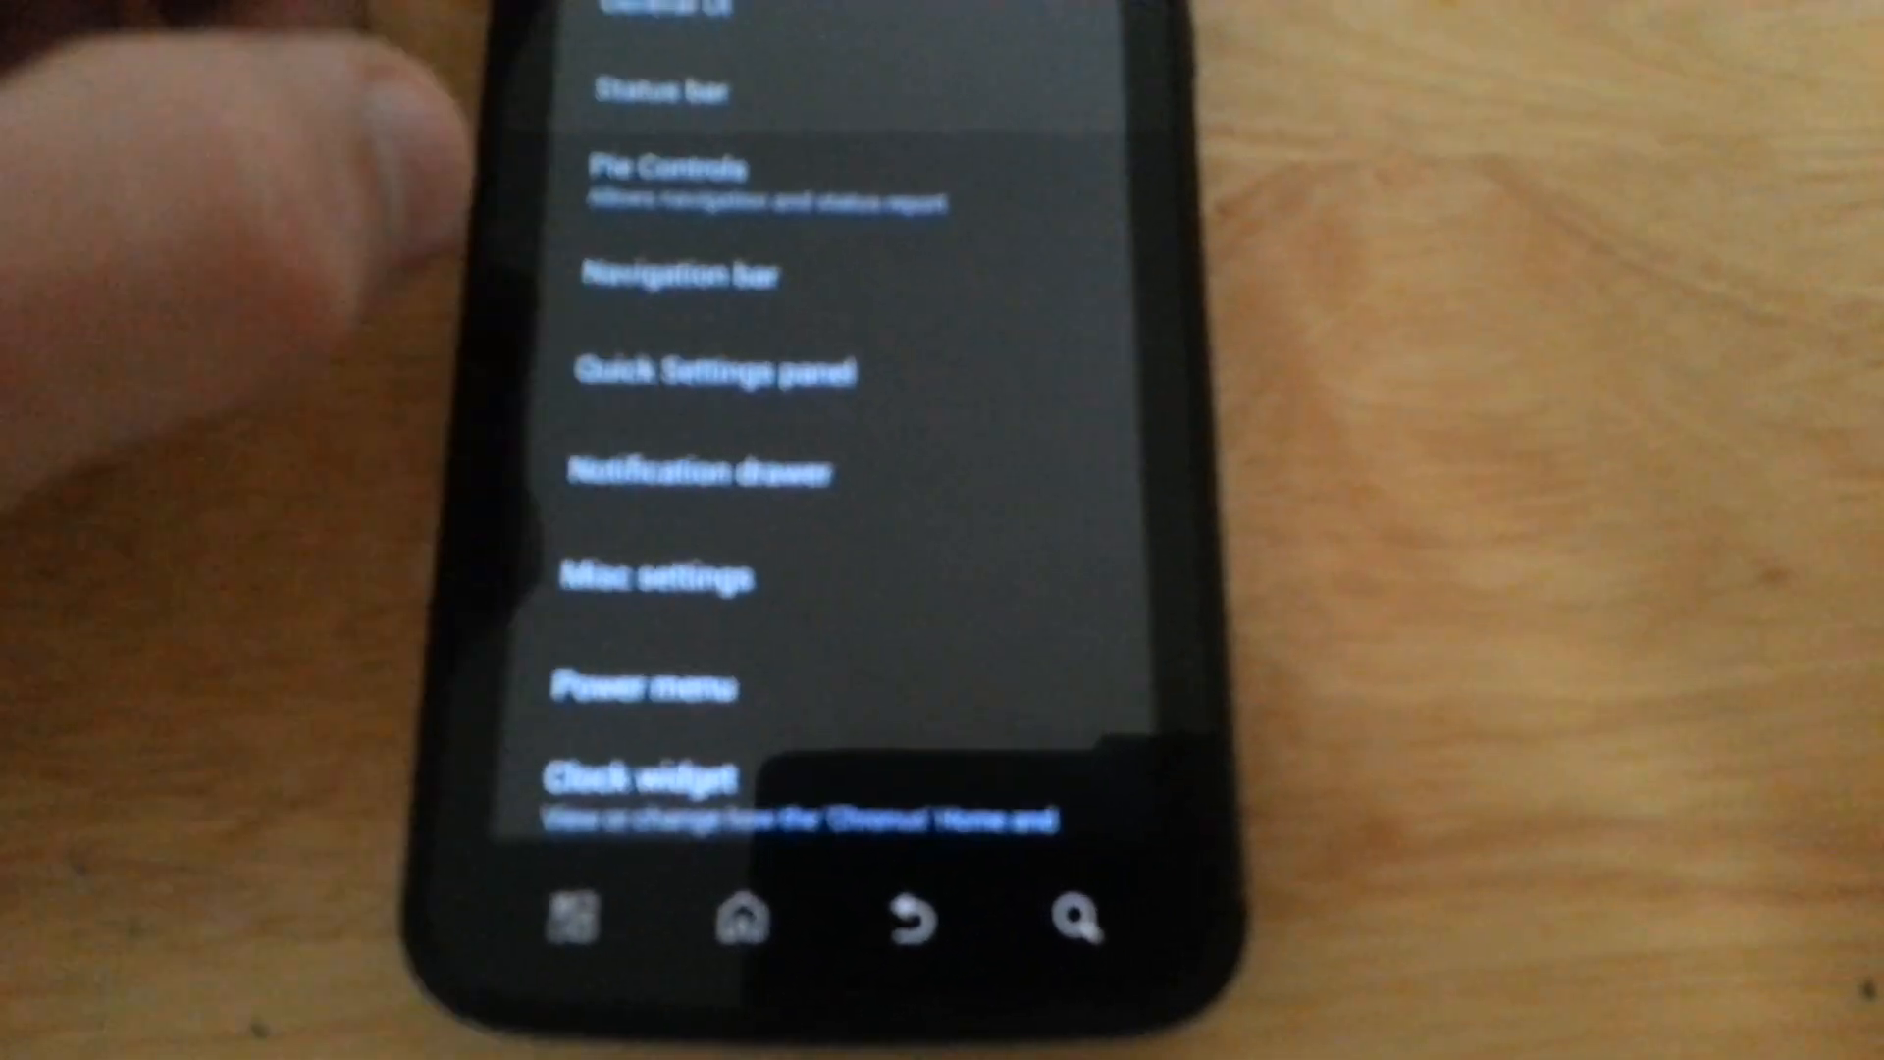
click(677, 277)
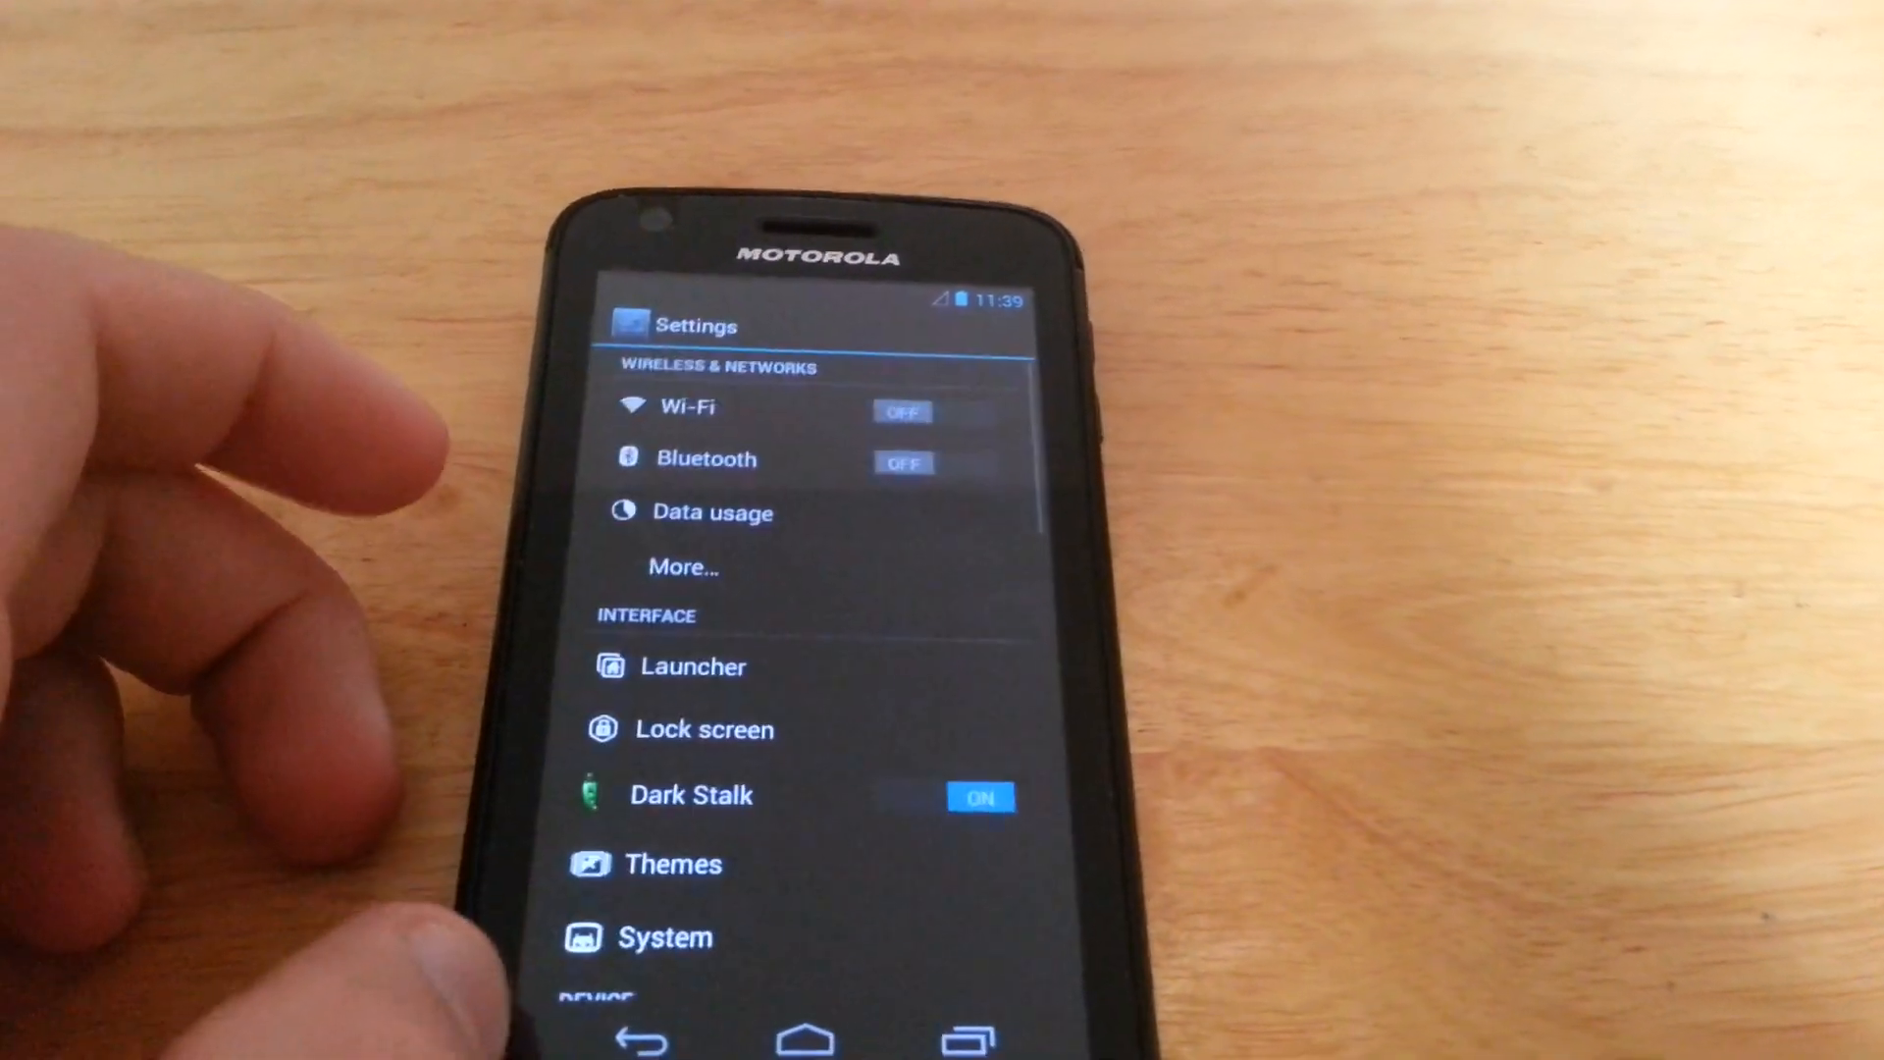
Scroll the Settings list down to the Device entries: Storage, Battery, Apps and Profiles
scroll(down, 3)
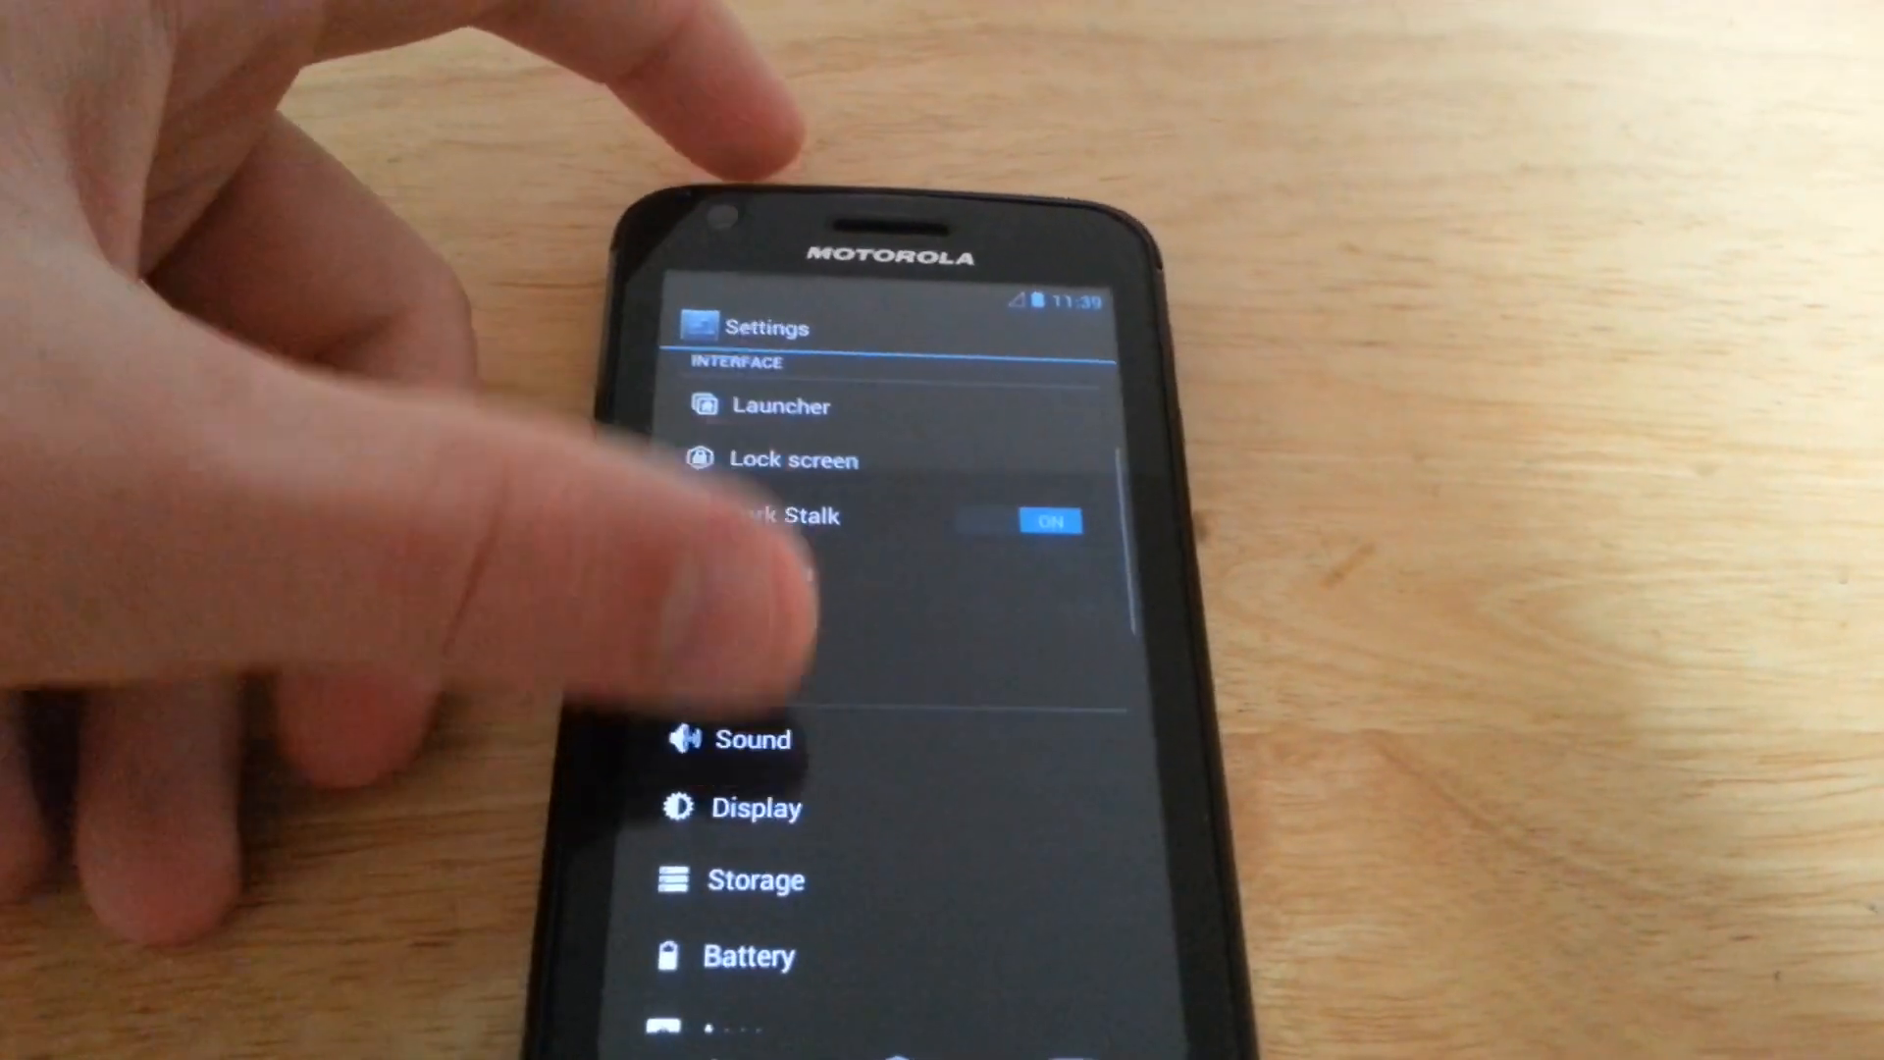
scroll(down, 3)
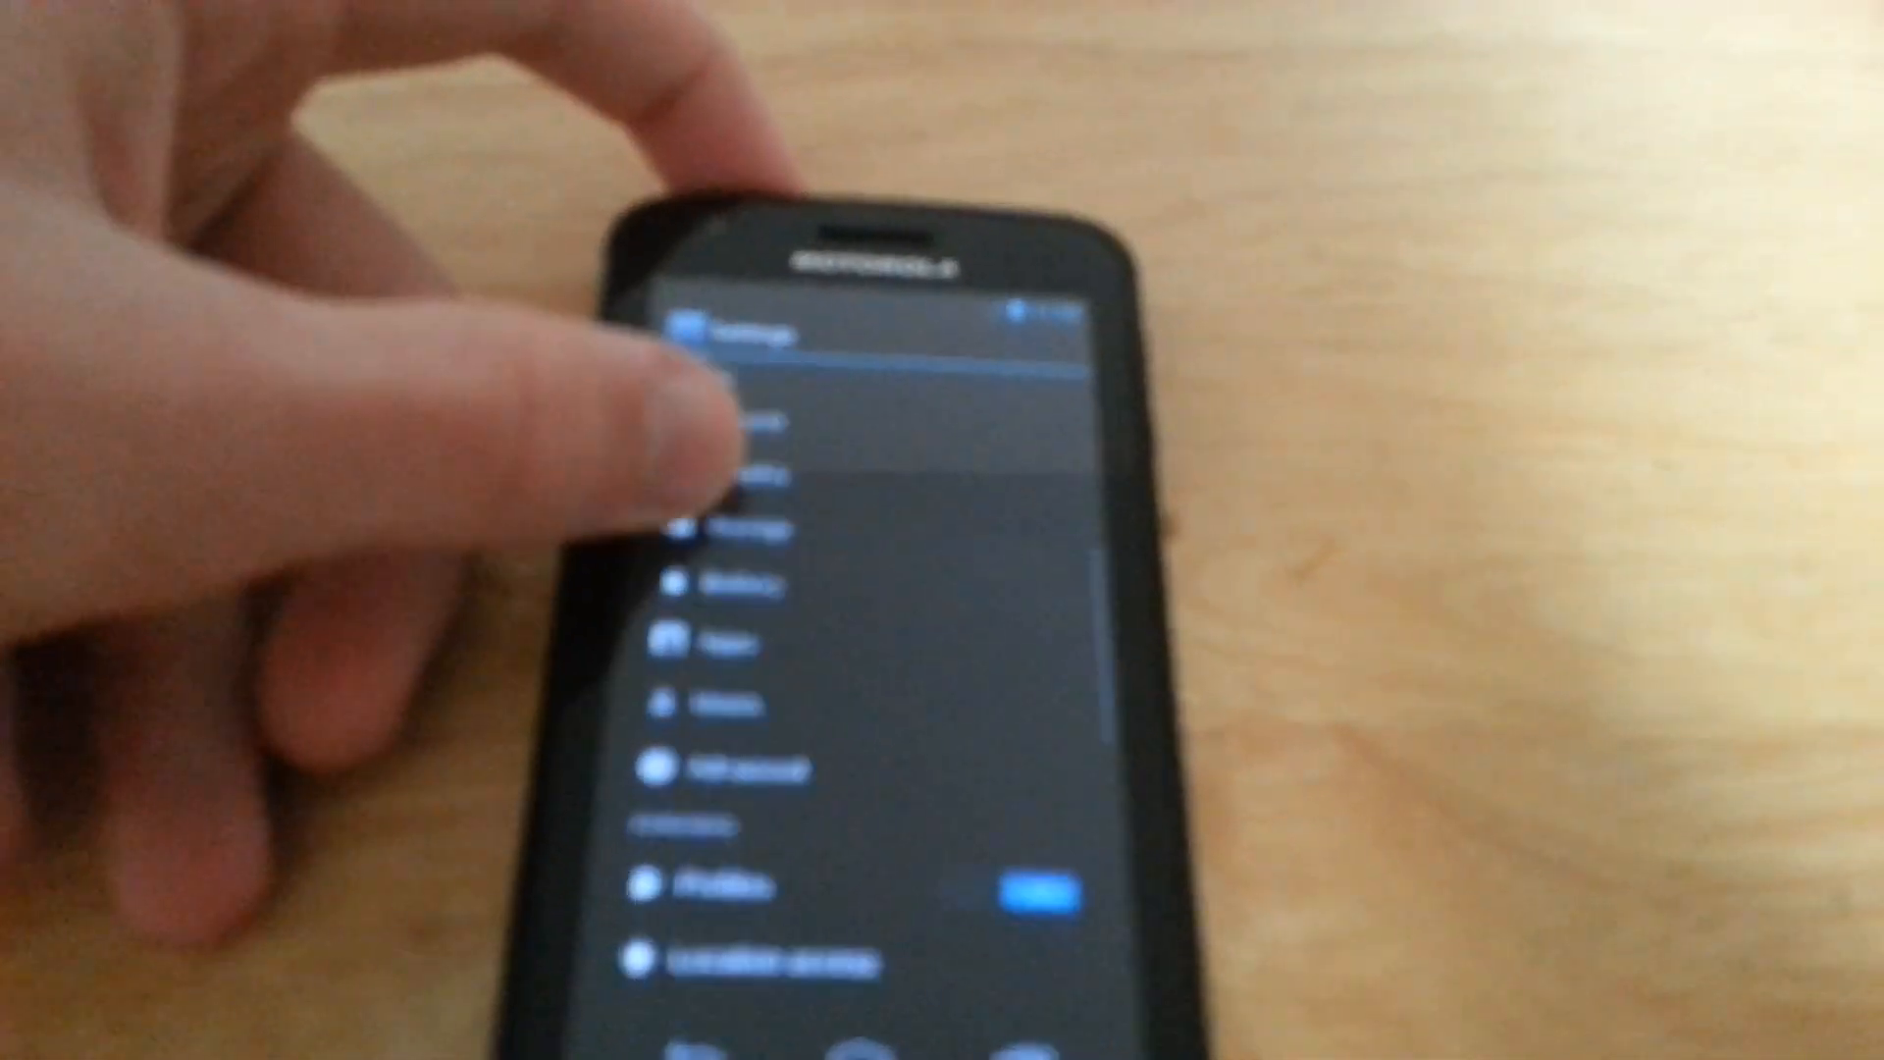